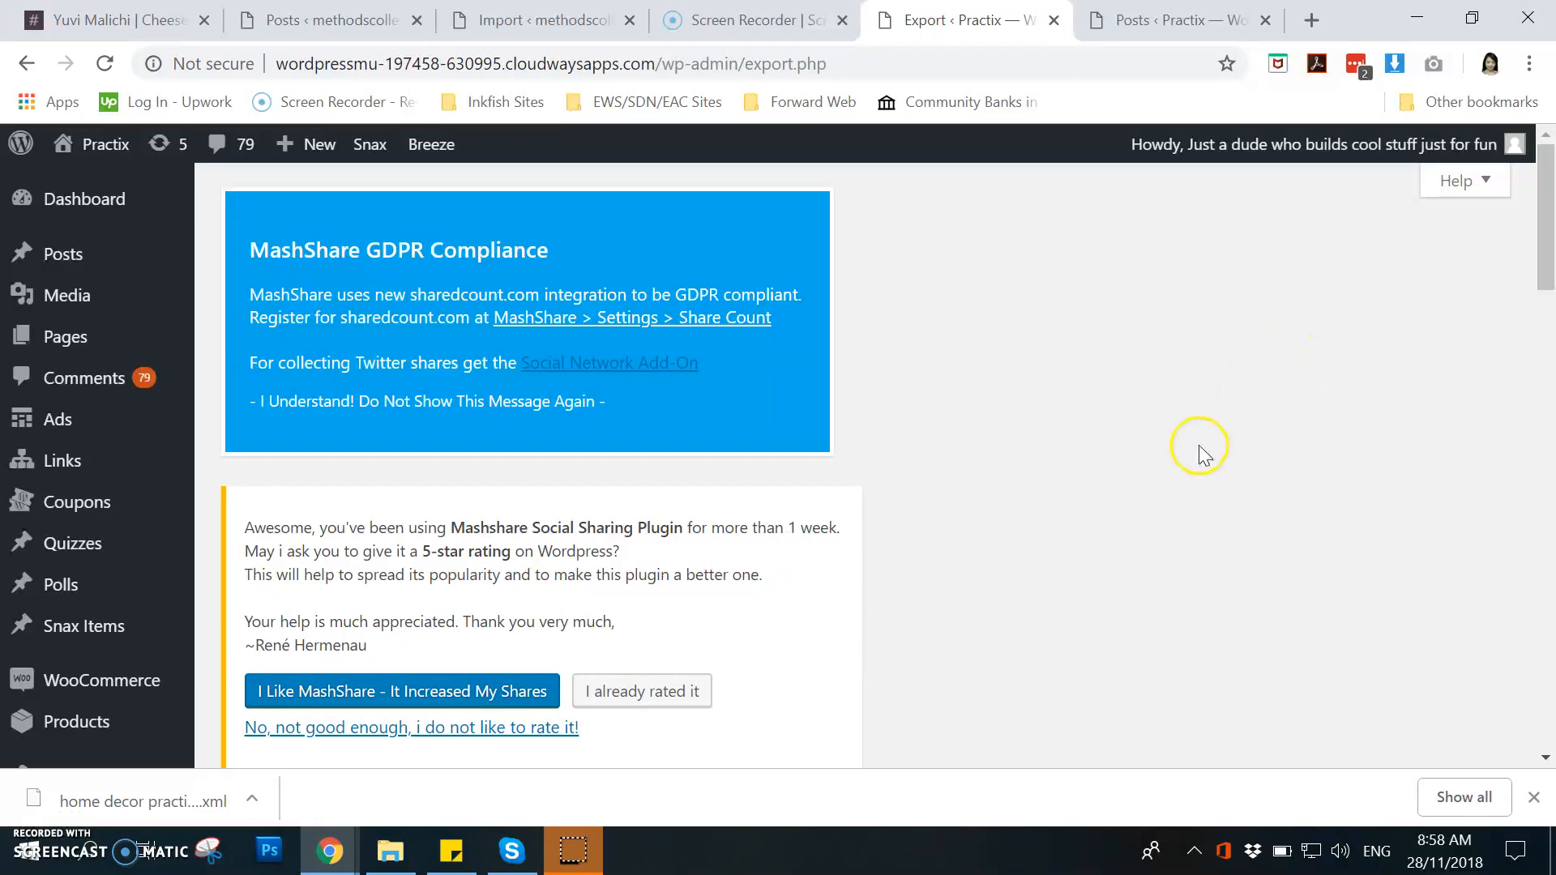
{"action": "mouse_move", "coordinate": [914, 93]}
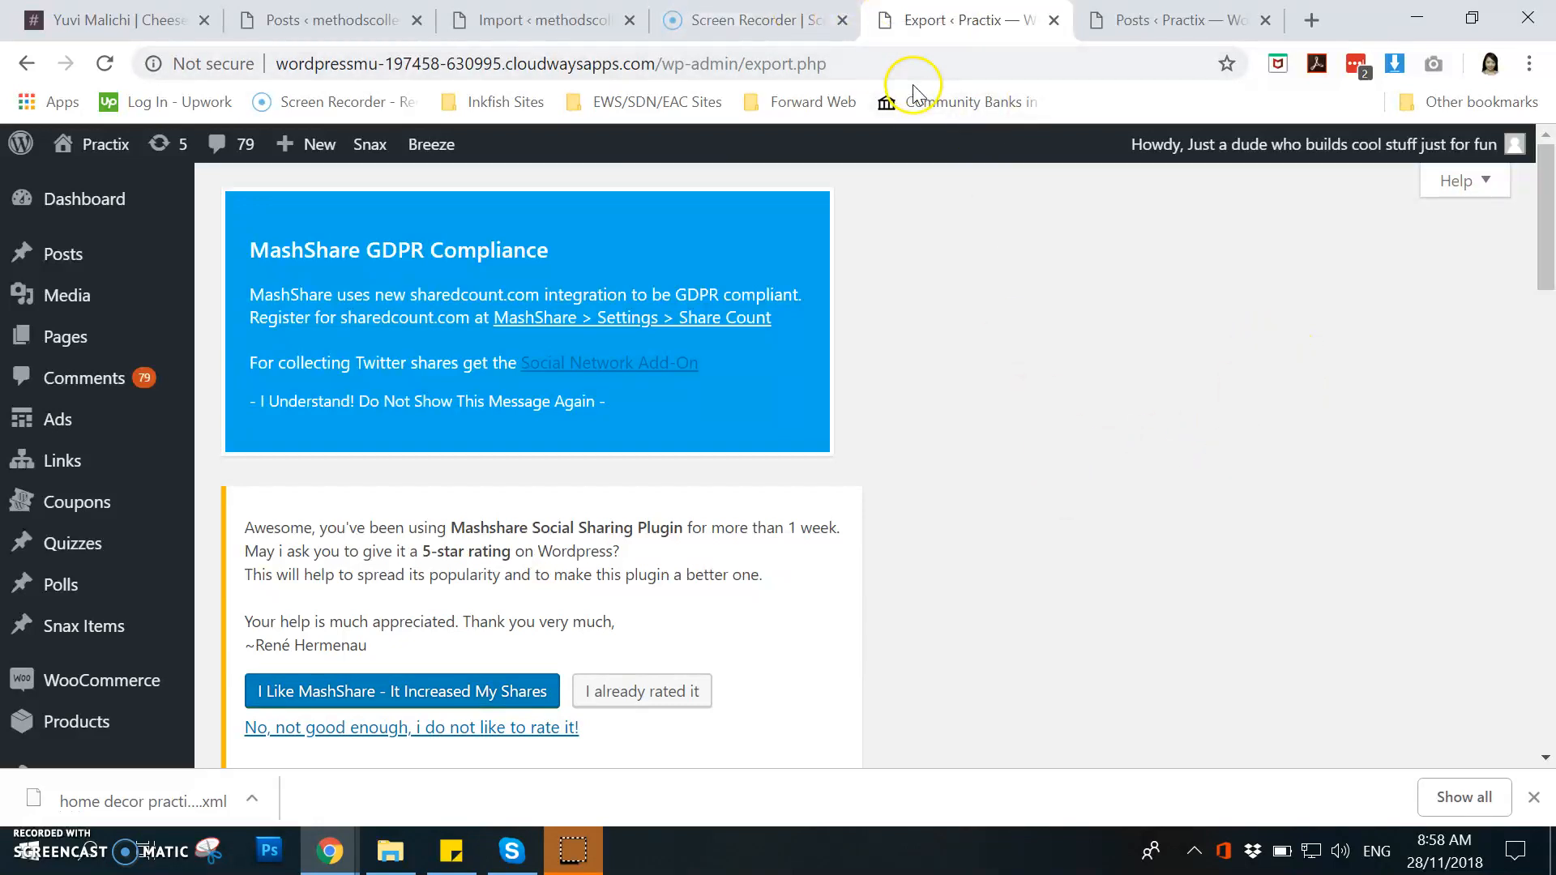
{"action": "mouse_move", "coordinate": [1167, 574]}
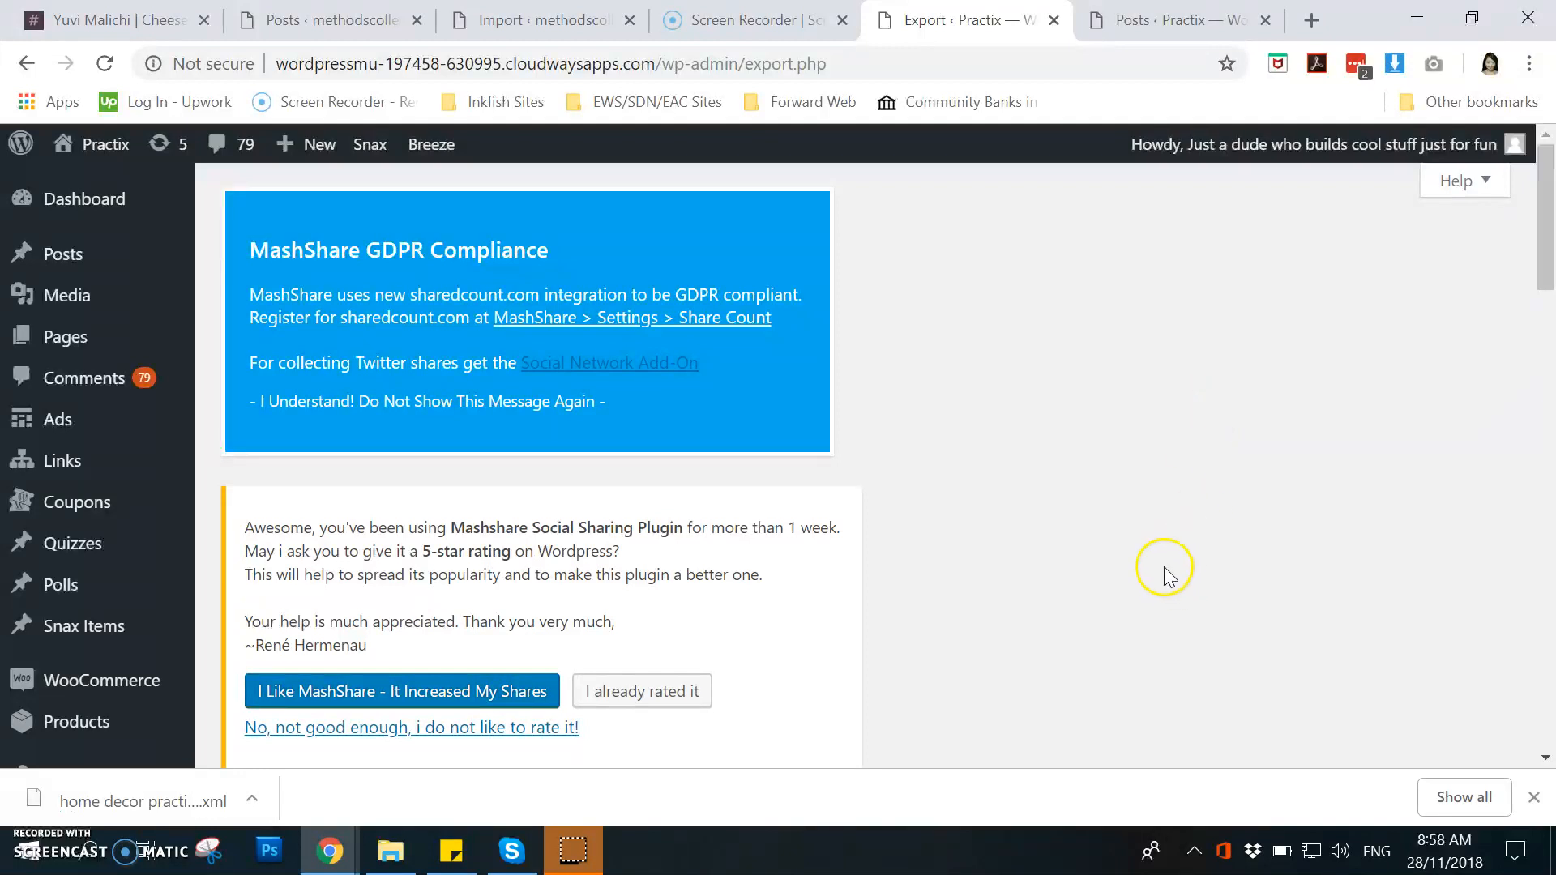
{"action": "mouse_move", "coordinate": [1047, 584]}
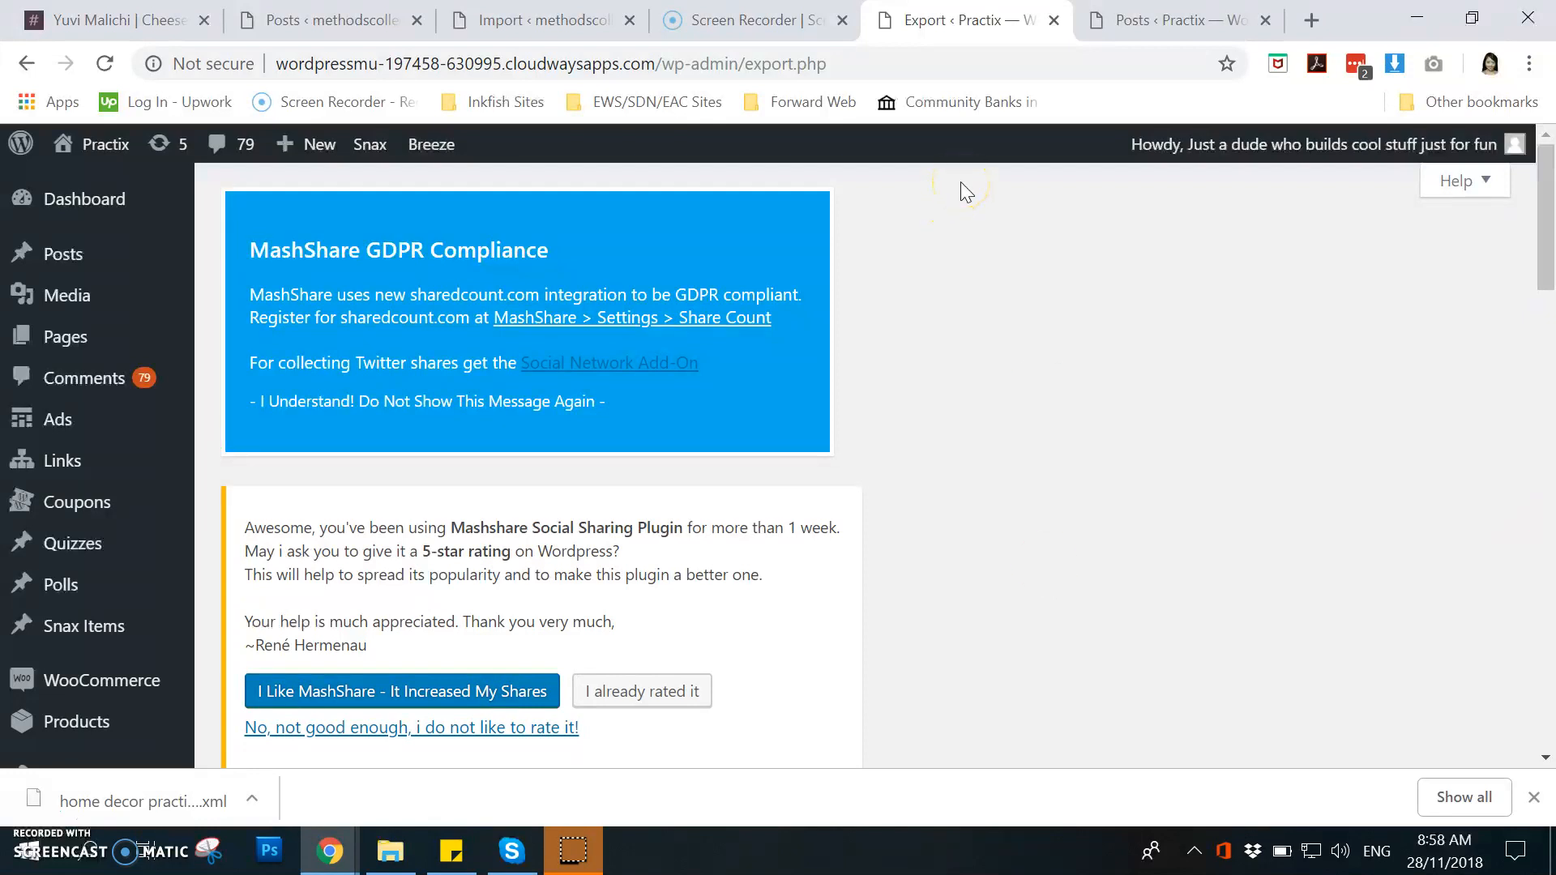
{"action": "mouse_move", "coordinate": [1119, 422]}
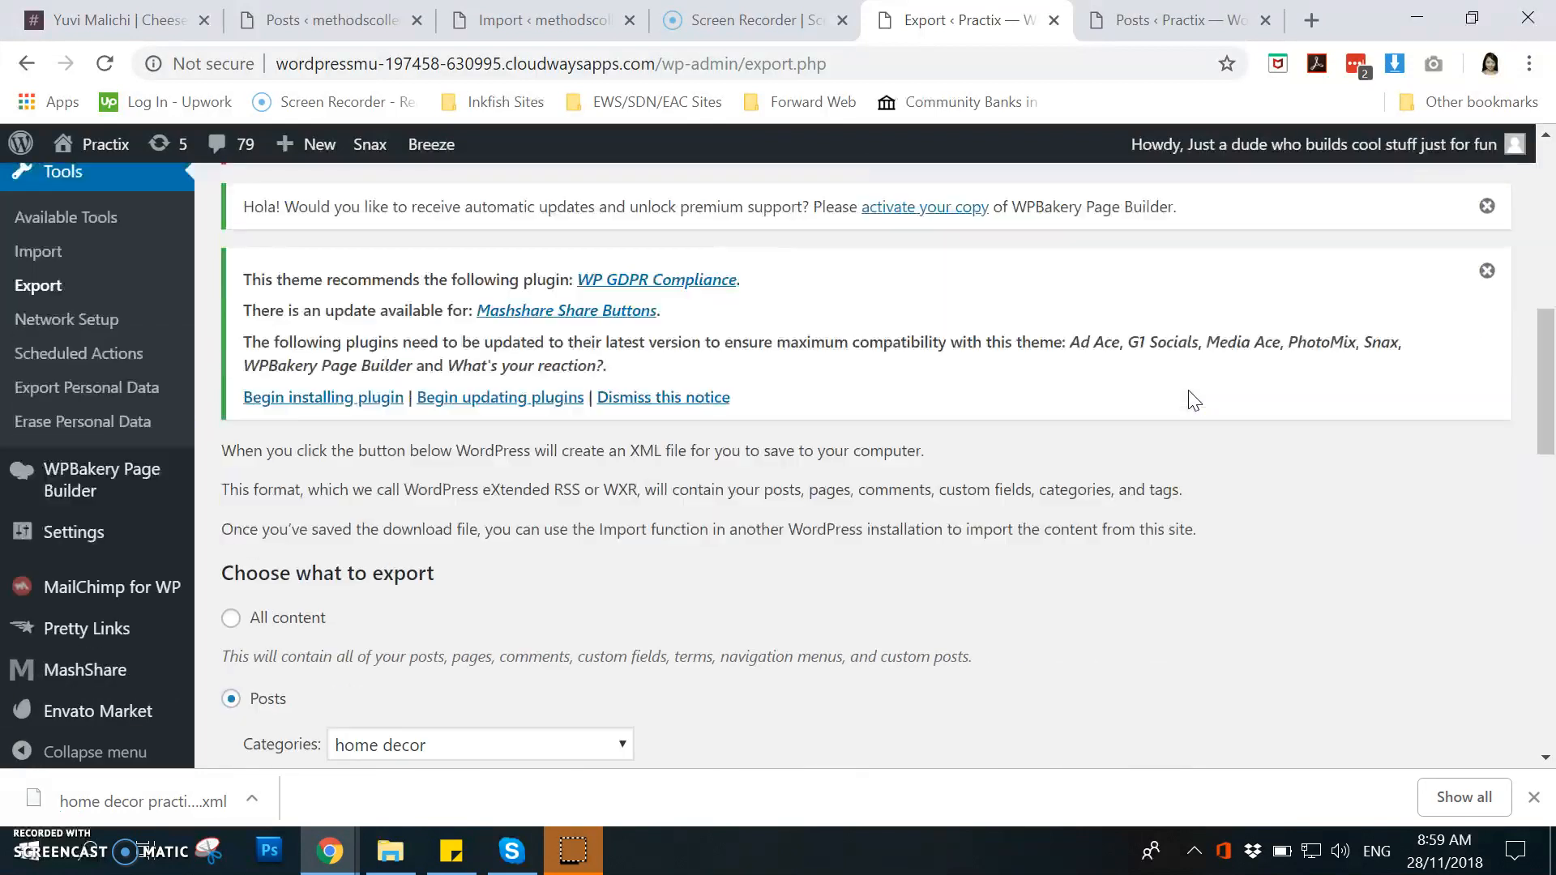
Step: Scroll the Export page down to the Download Export File button with the technology category selected
{"action": "scroll", "scroll_direction": "down", "scroll_amount": 3}
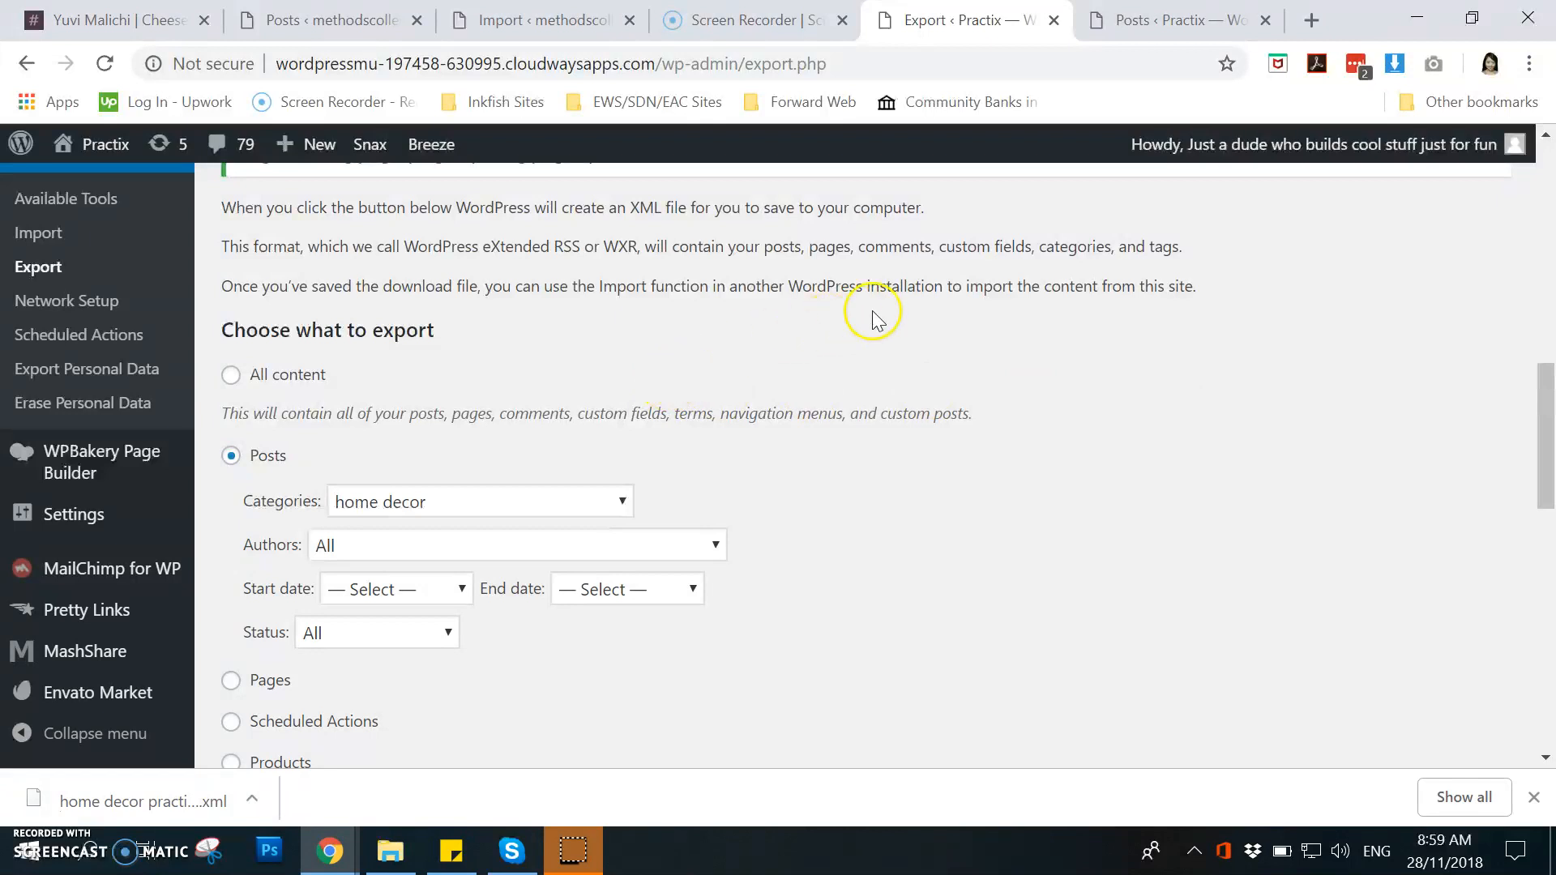
{"action": "scroll", "scroll_direction": "down", "scroll_amount": 3}
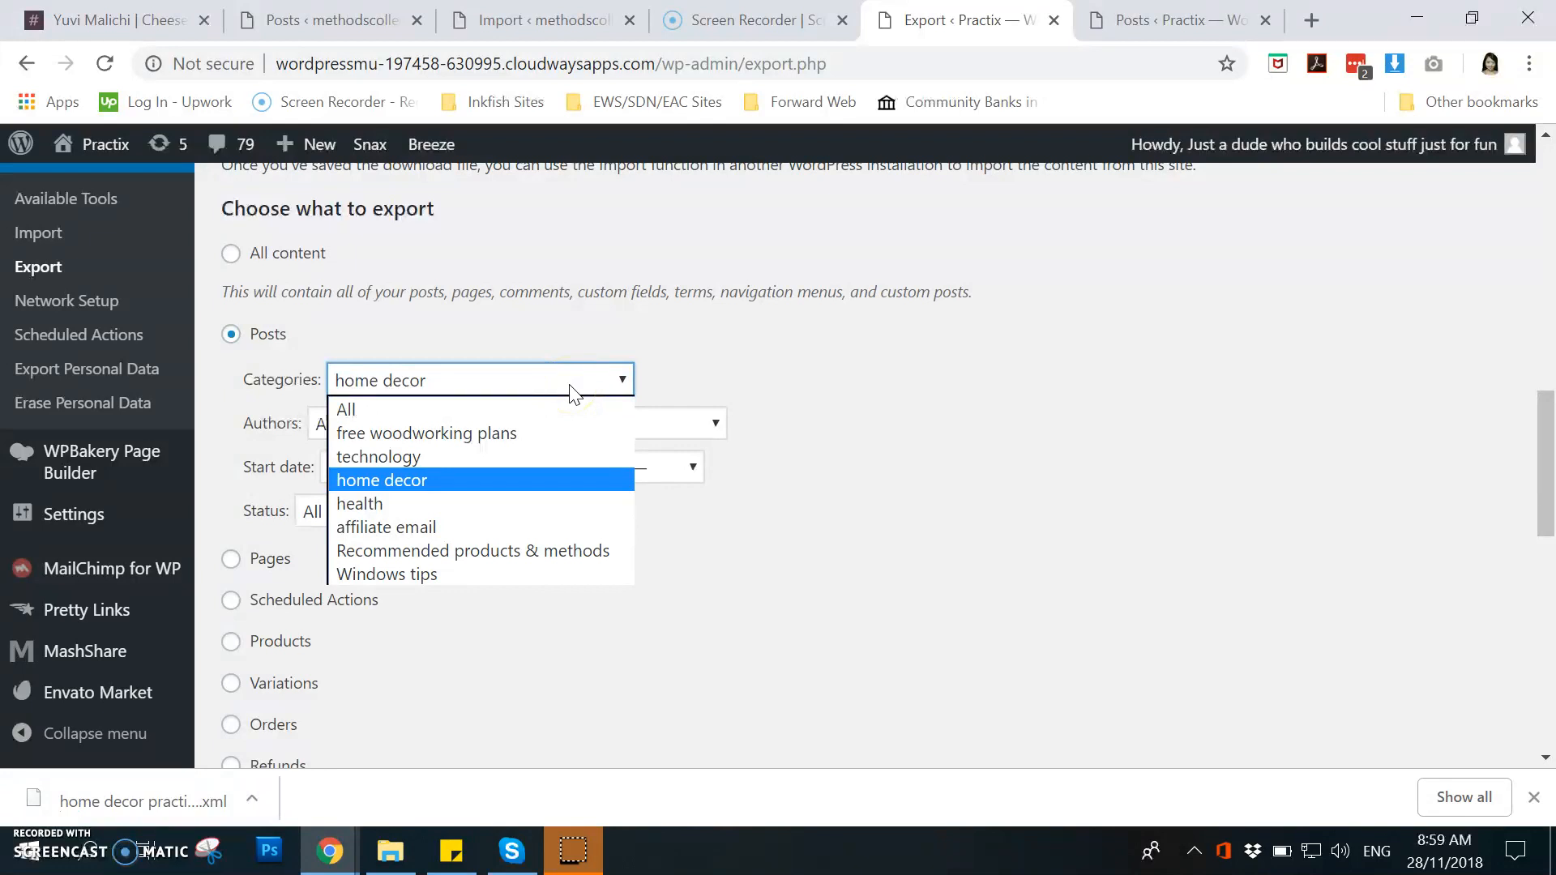
{"action": "mouse_move", "coordinate": [525, 533]}
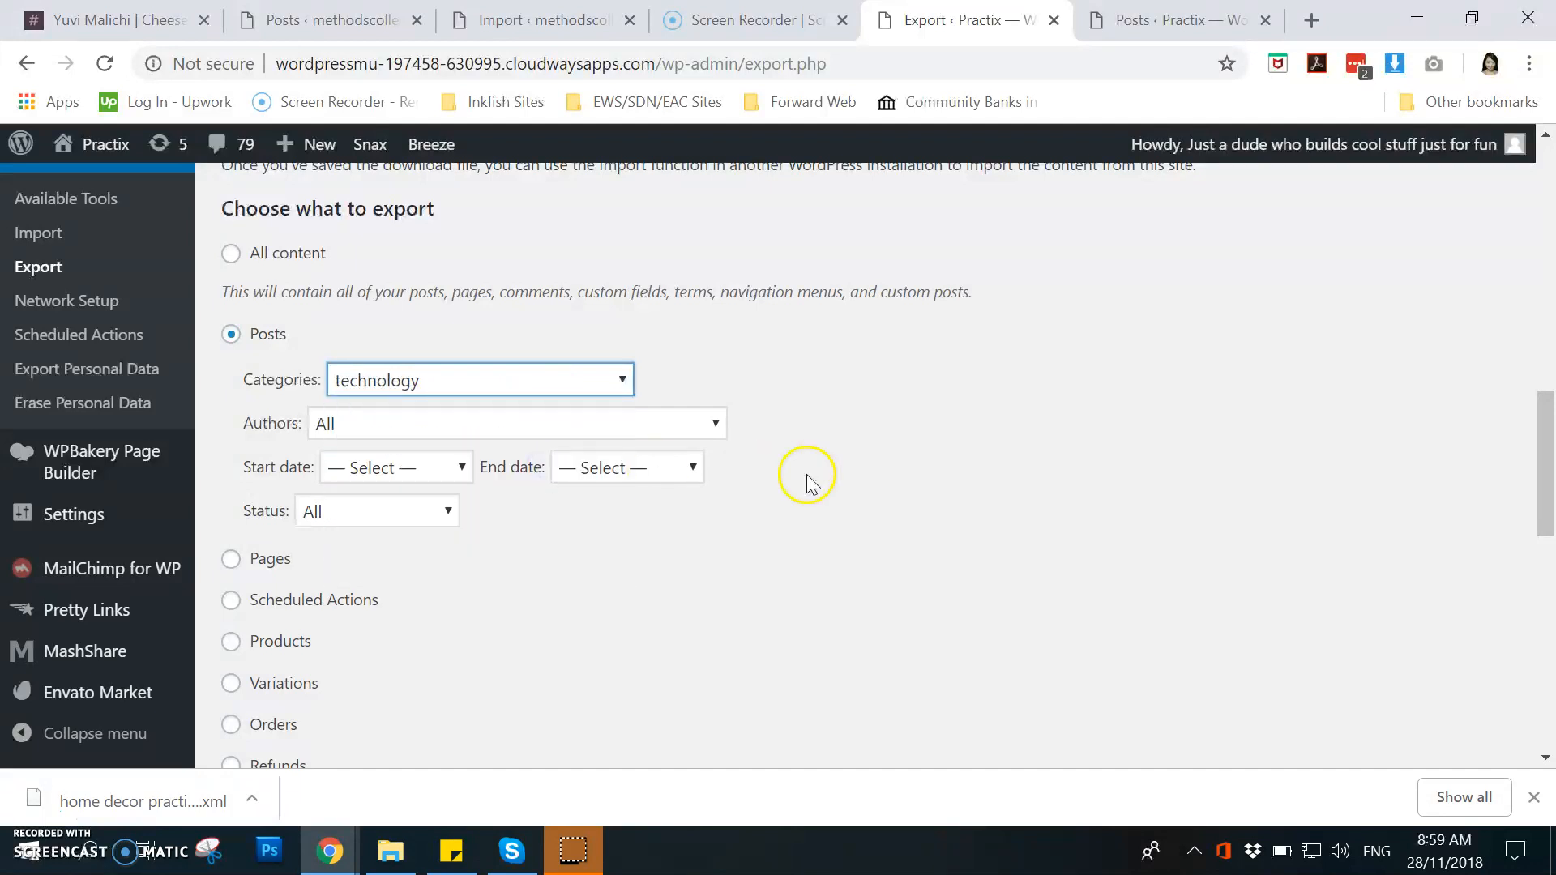
{"action": "scroll", "scroll_direction": "down", "scroll_amount": 3}
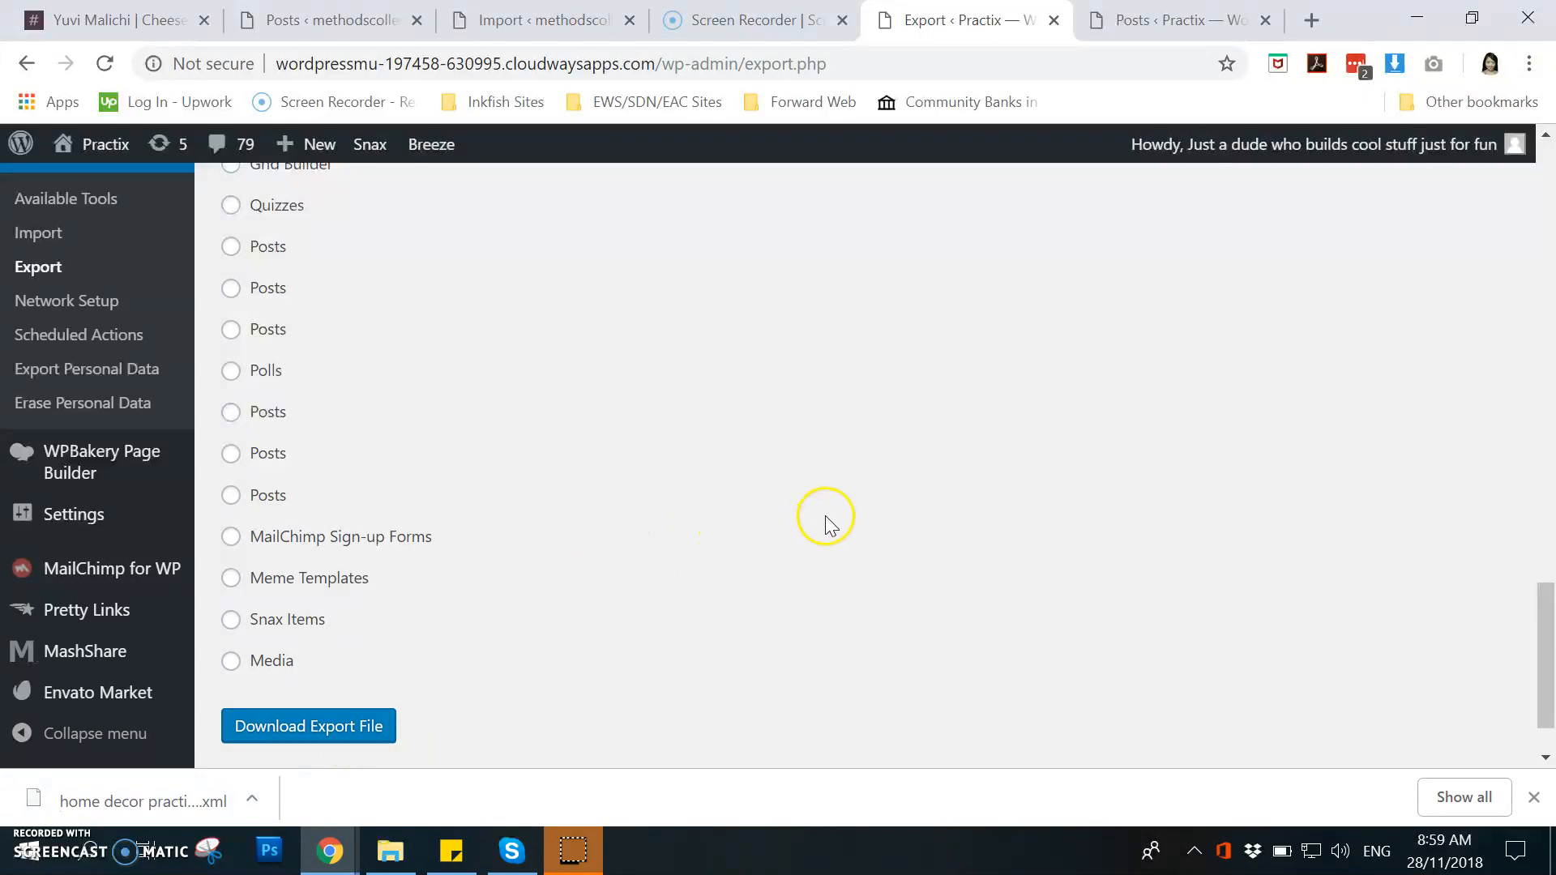
{"action": "scroll", "scroll_direction": "down", "scroll_amount": 3}
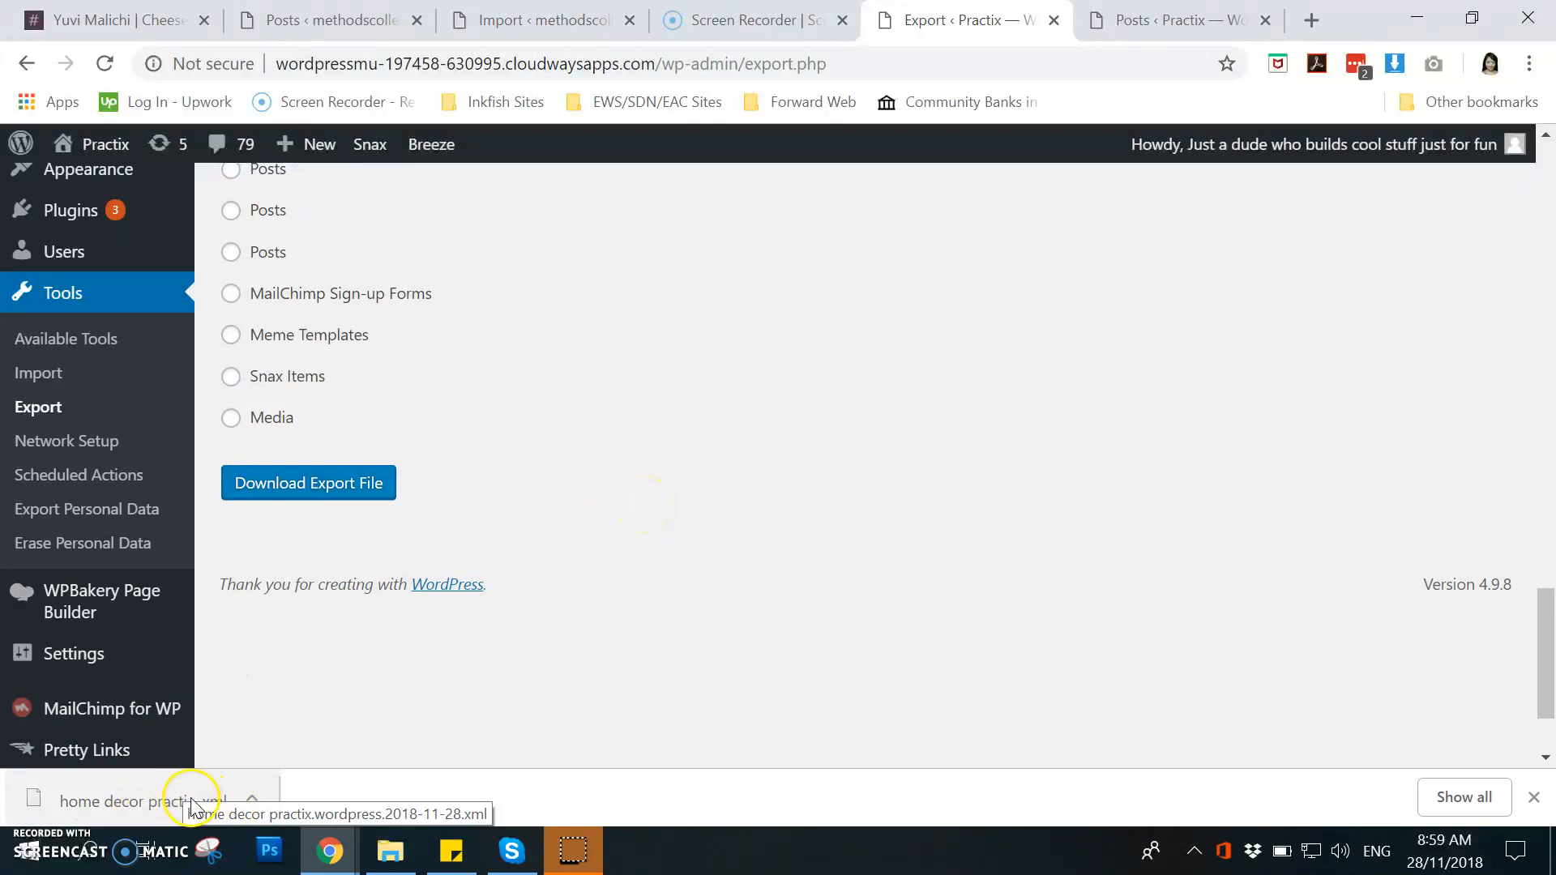
{"action": "mouse_move", "coordinate": [875, 473]}
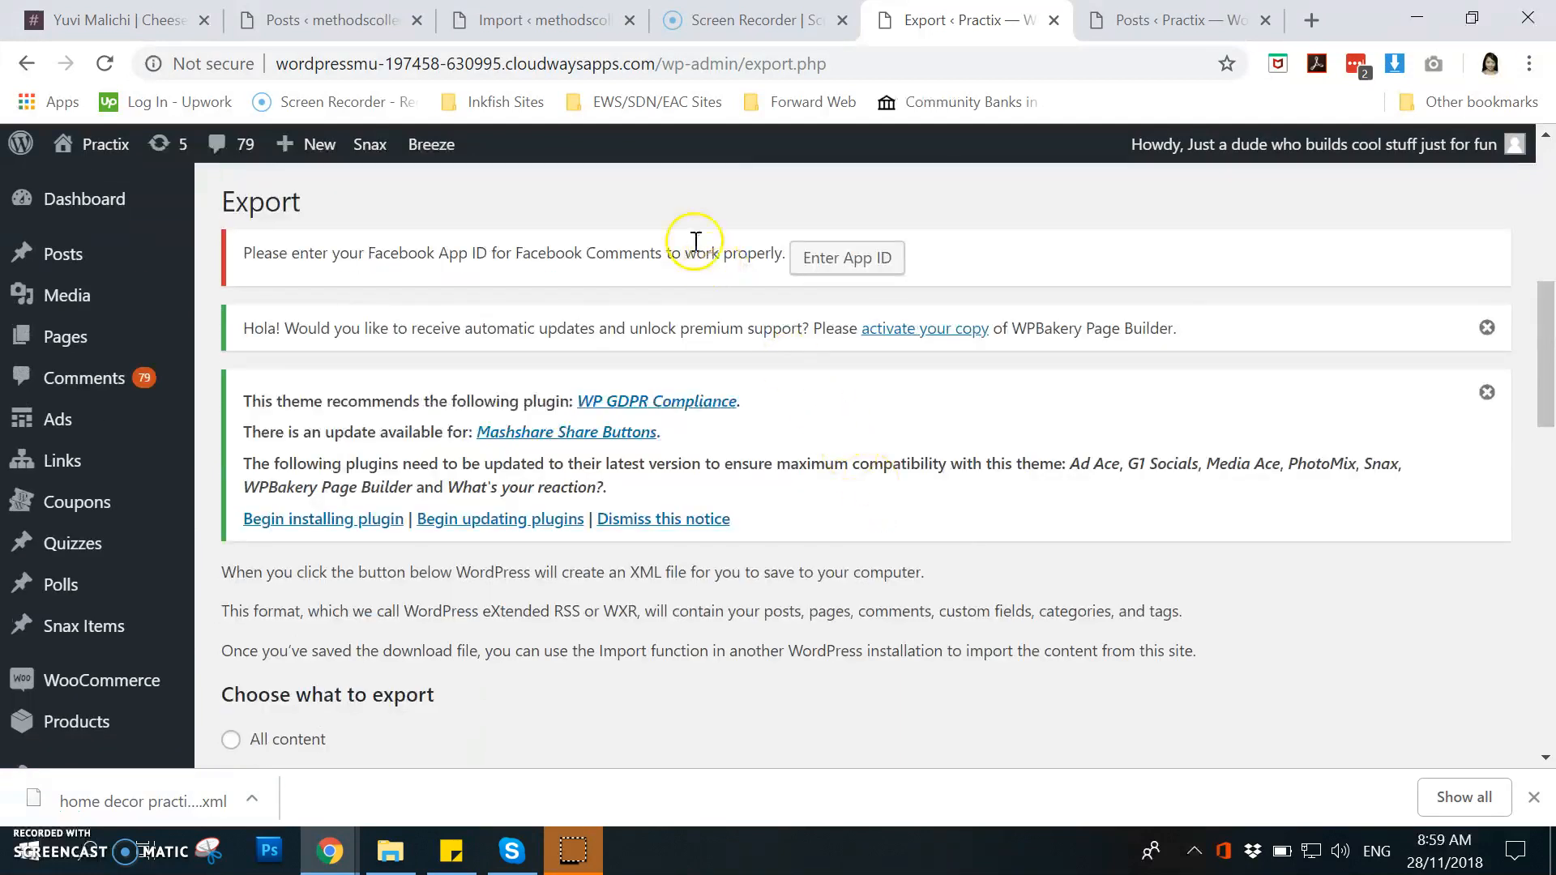
{"action": "mouse_move", "coordinate": [564, 29]}
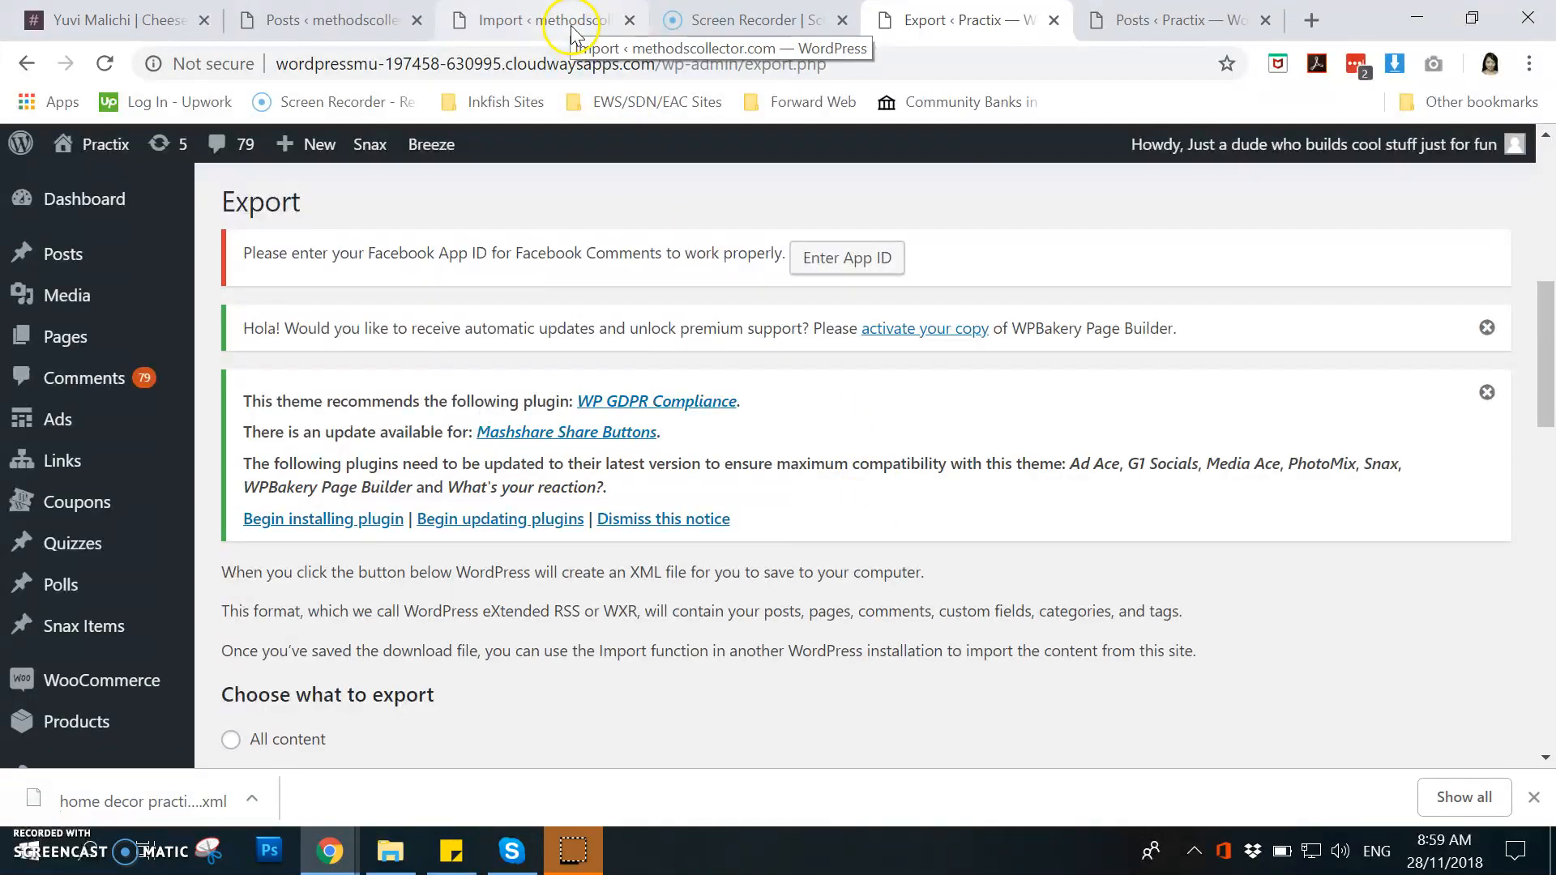
Step: Show the methodscollector site's Tools > Import page down to the WordPress importer entry
{"action": "left_click", "coordinate": [541, 21]}
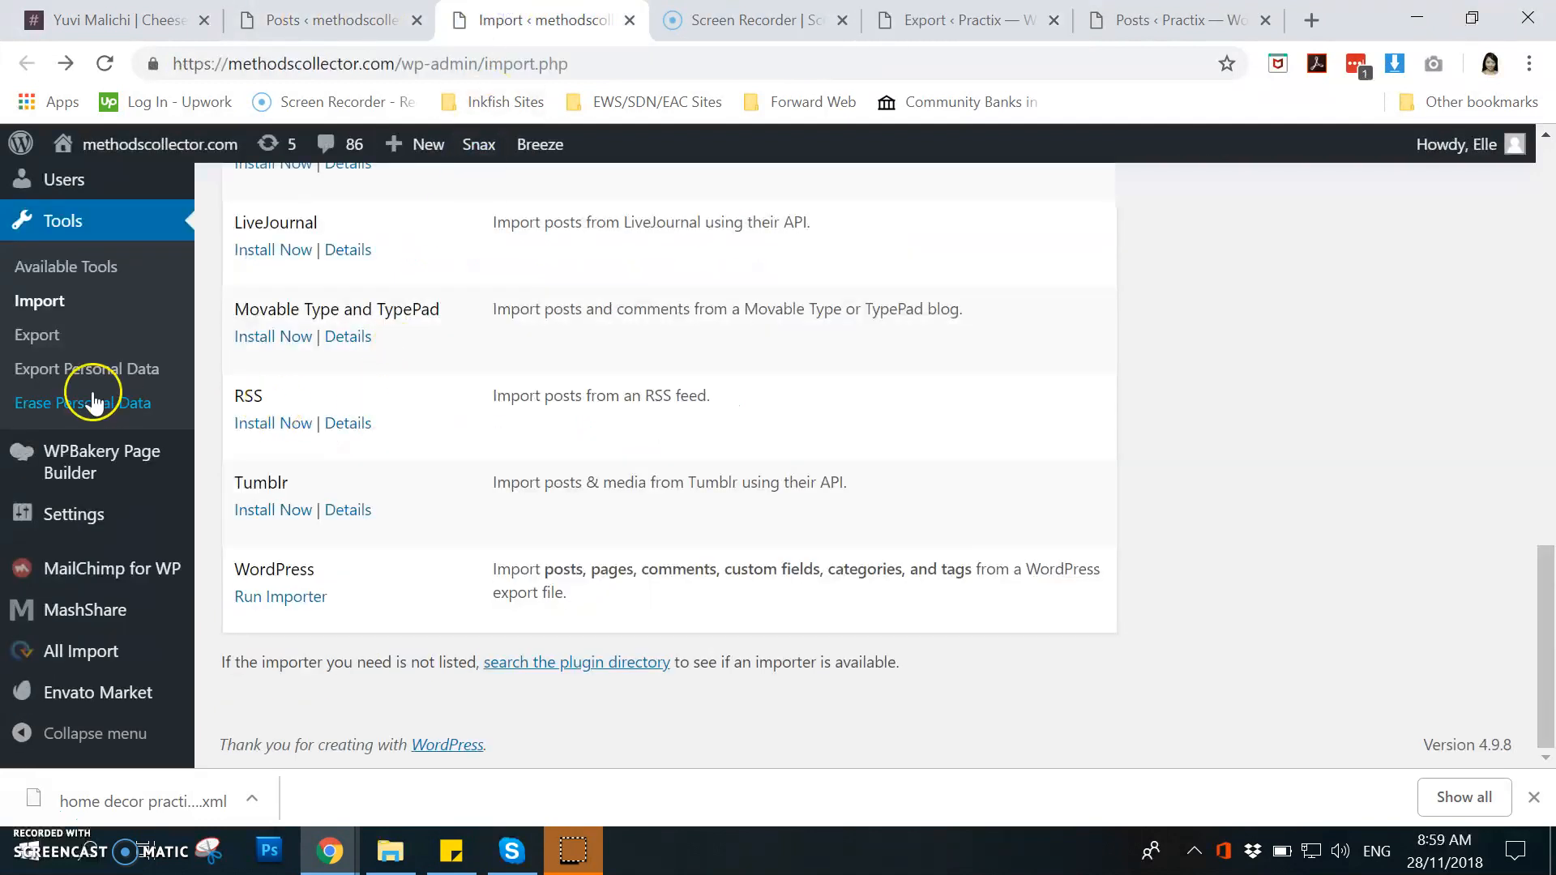
{"action": "mouse_move", "coordinate": [143, 457]}
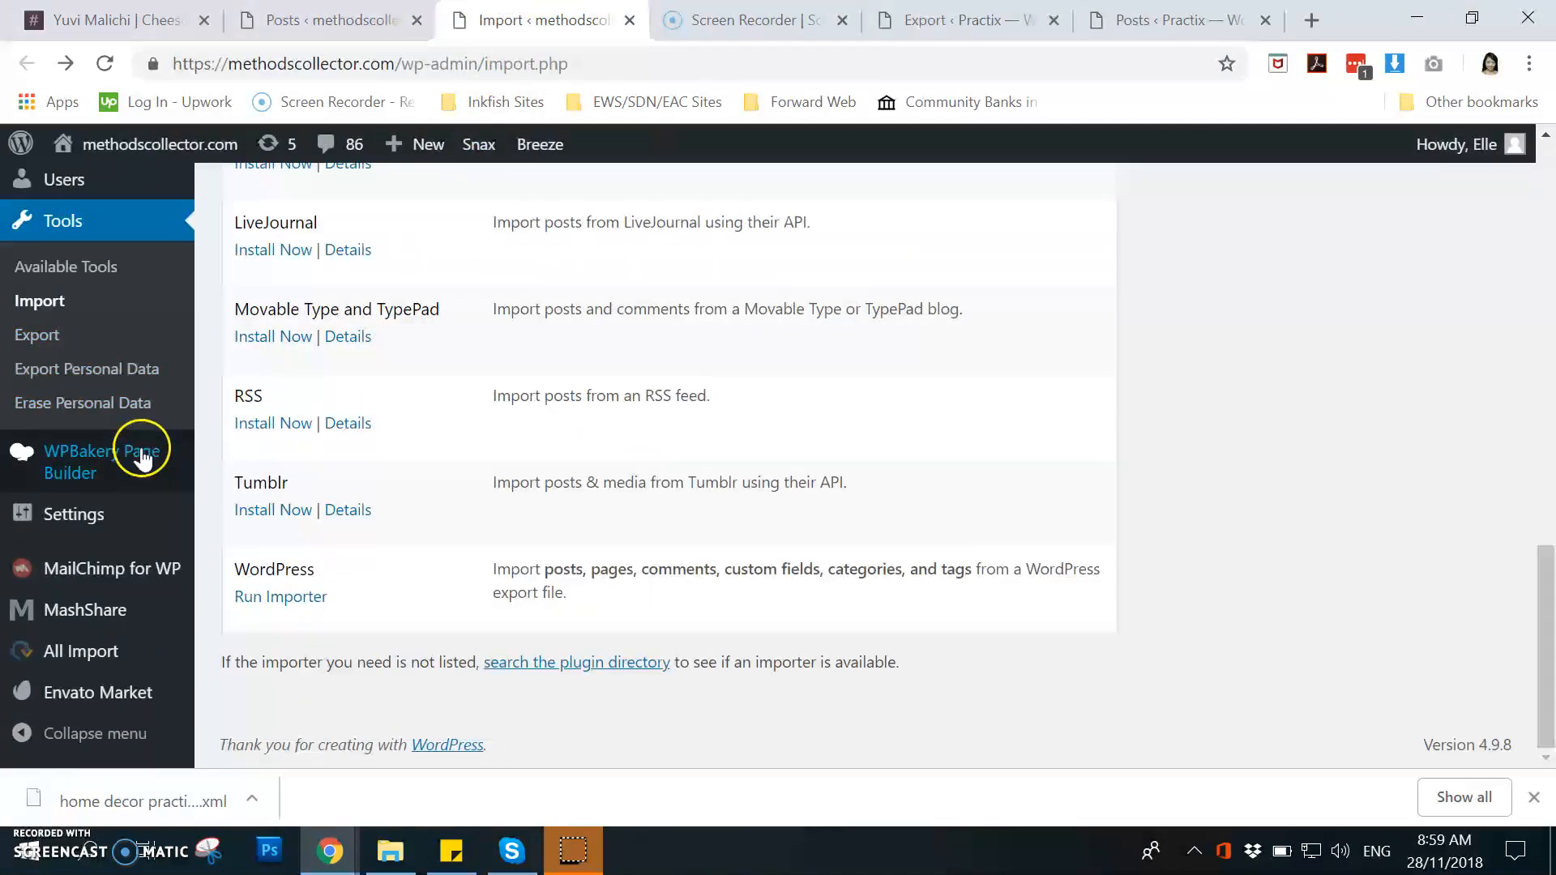
{"action": "mouse_move", "coordinate": [73, 274]}
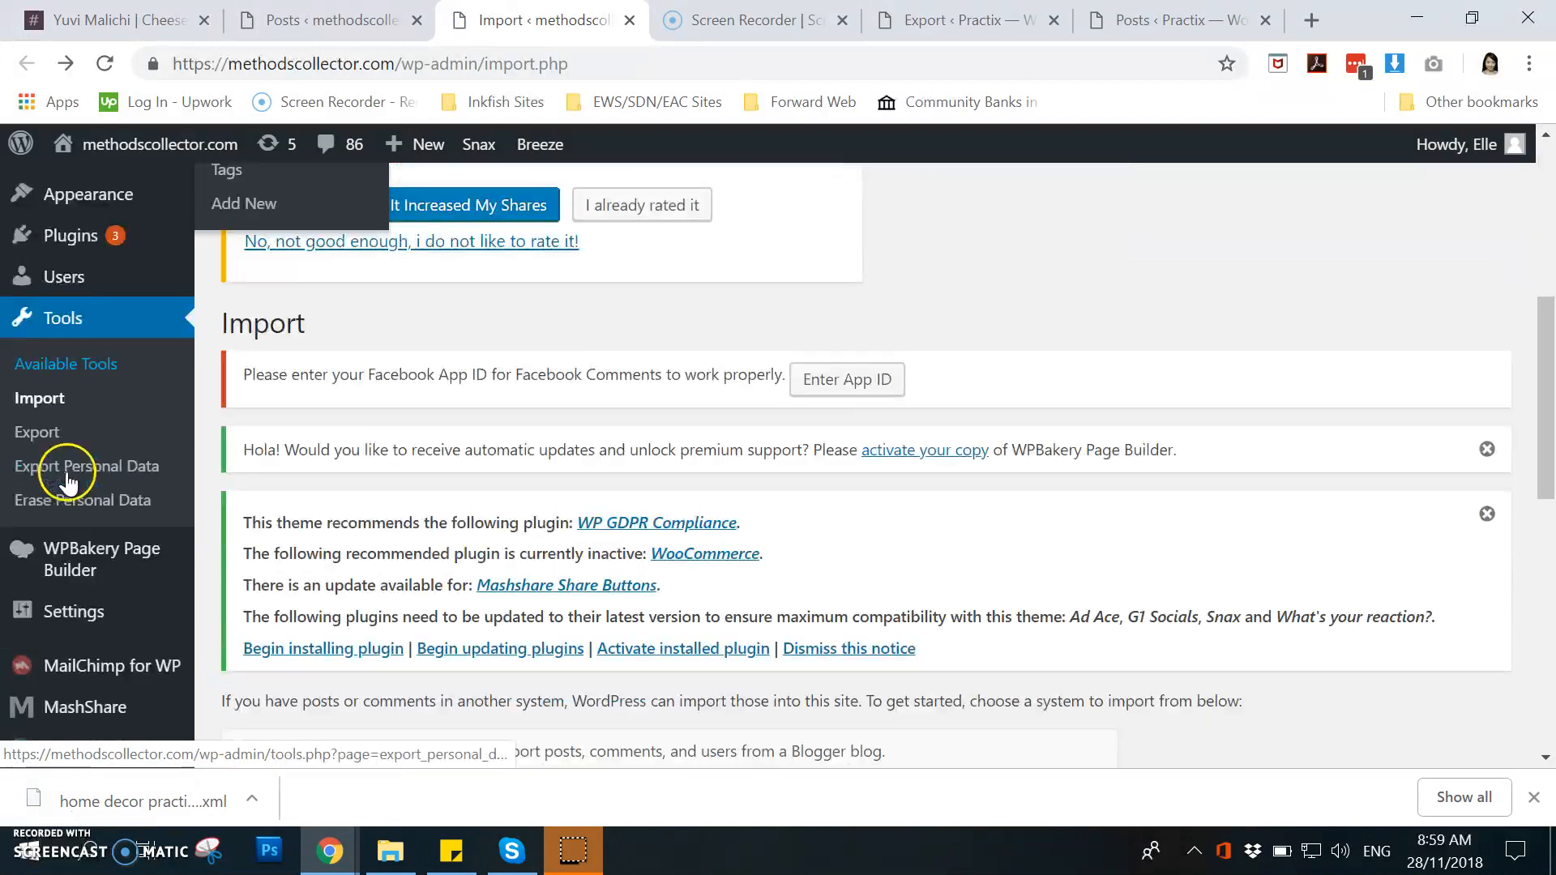
{"action": "scroll", "scroll_direction": "down", "scroll_amount": 3}
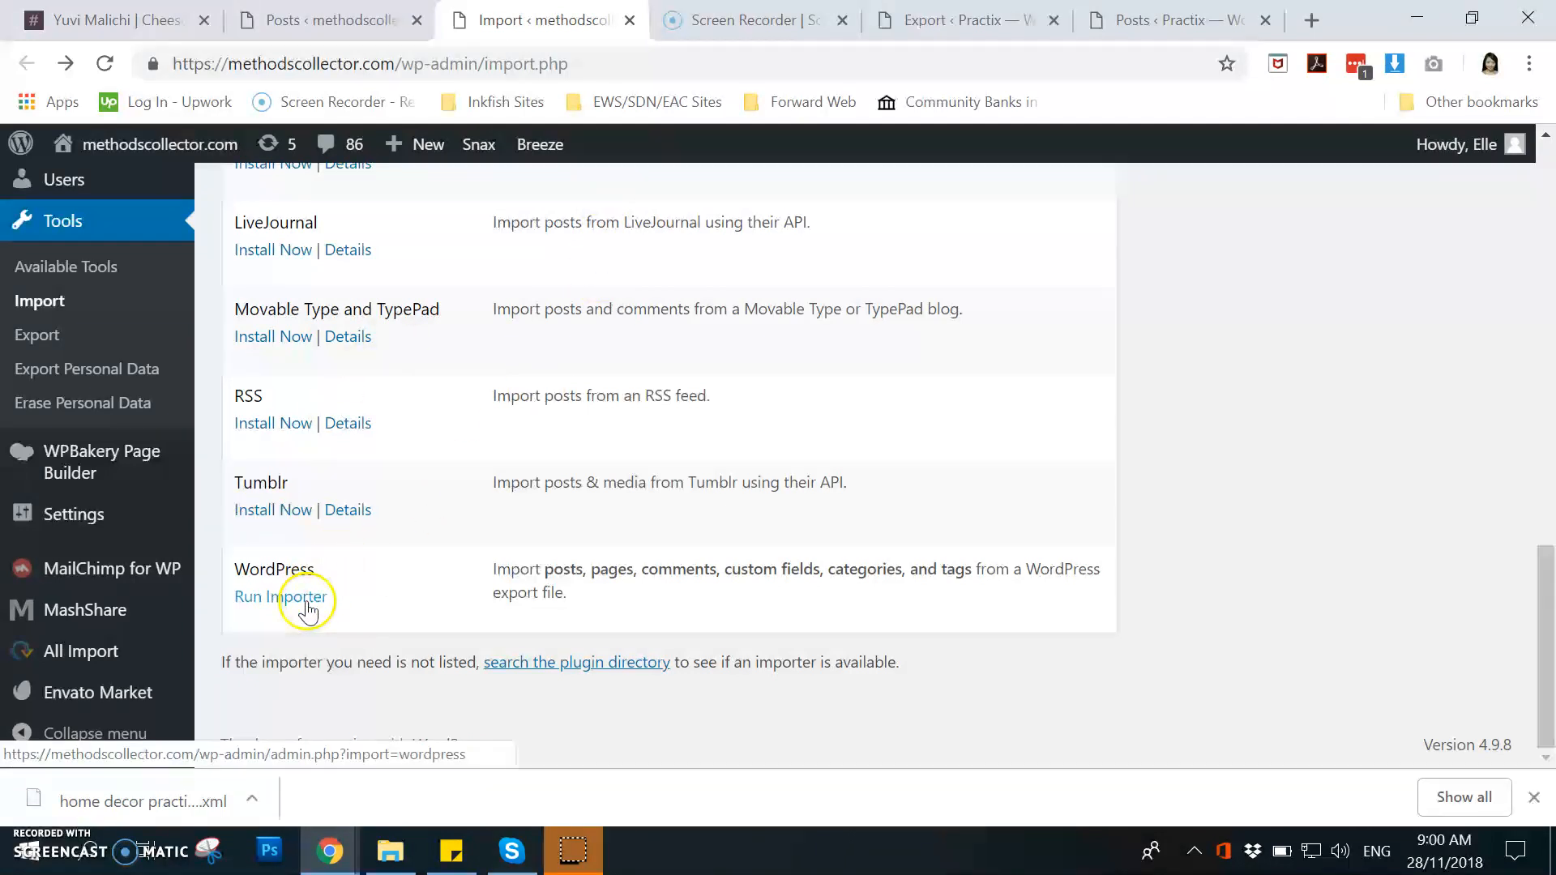
Step: Run the WordPress importer repeatedly, launching it in several new tabs
{"action": "left_click", "coordinate": [306, 596]}
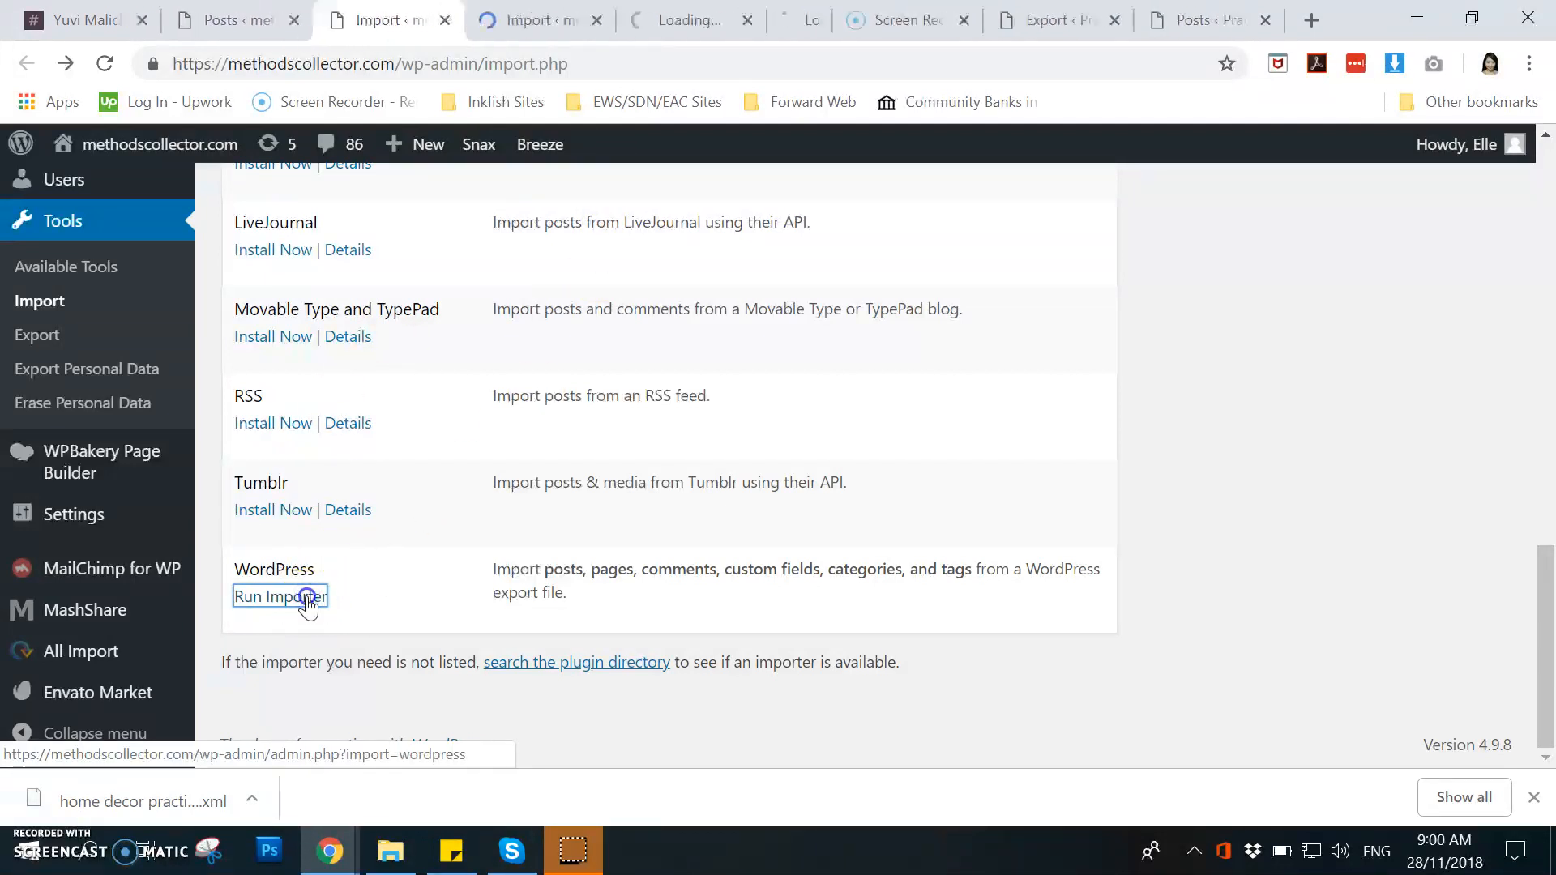
{"action": "left_click", "coordinate": [292, 596]}
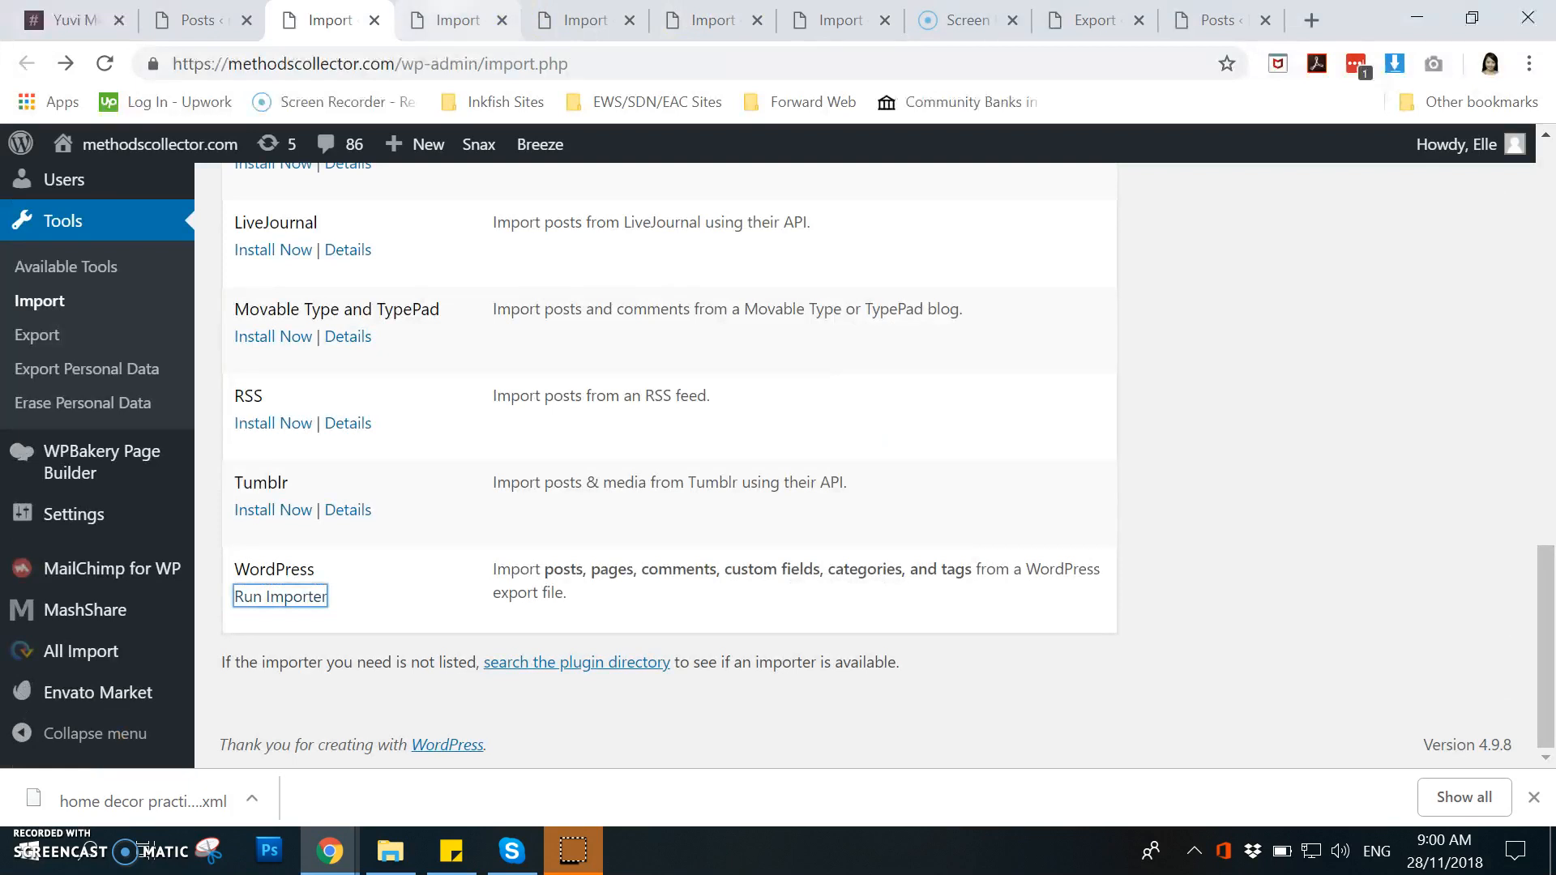
{"action": "left_click", "coordinate": [279, 596]}
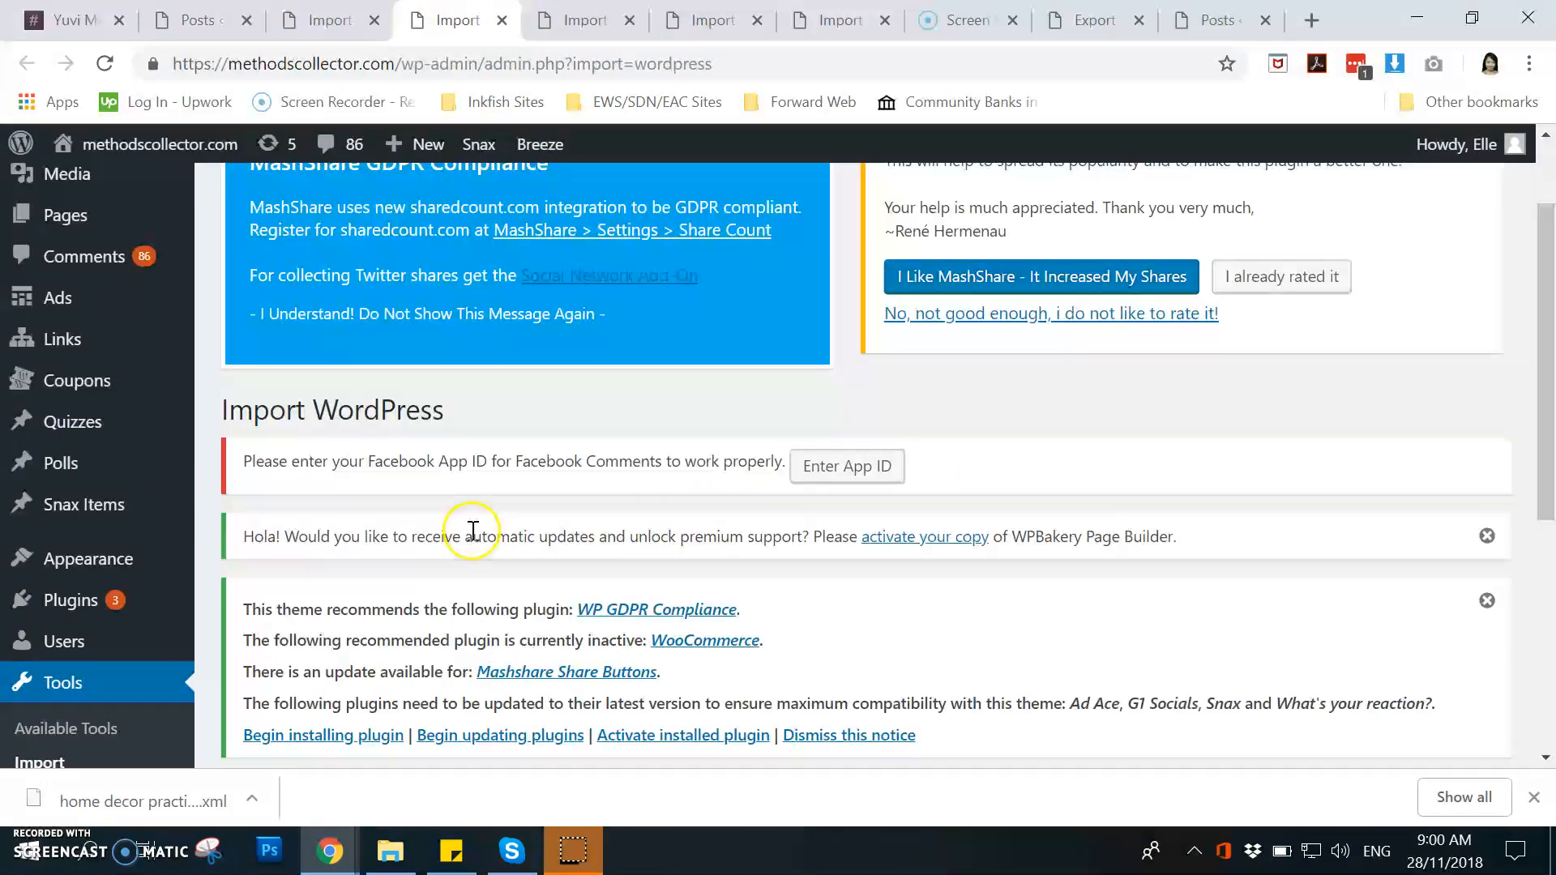
{"action": "scroll", "scroll_direction": "down", "scroll_amount": 3}
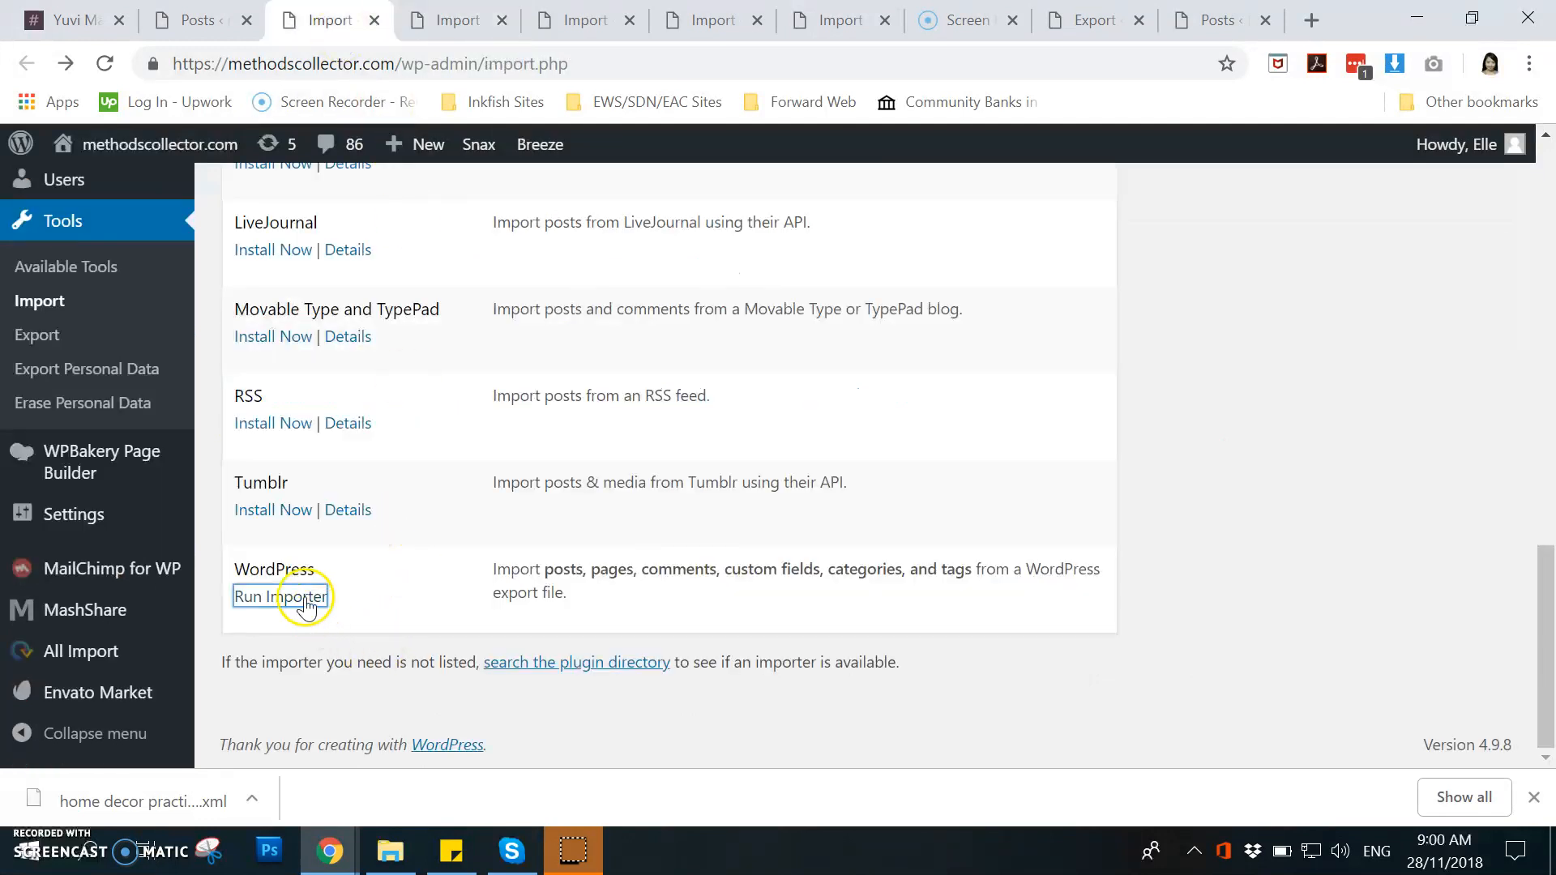
{"action": "left_click", "coordinate": [301, 596]}
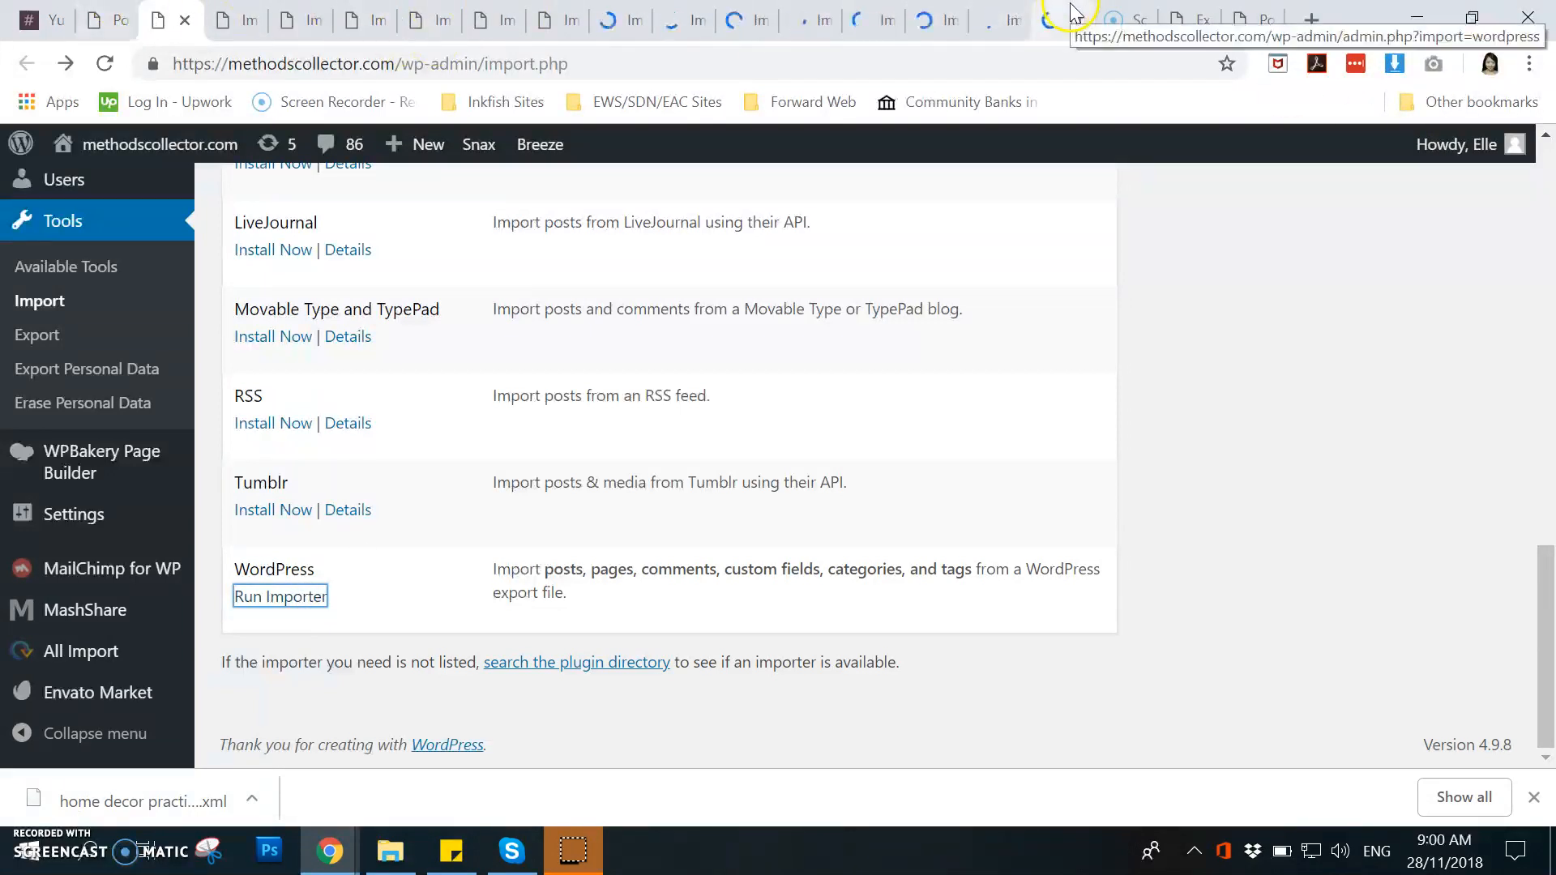
Step: In an importer tab, choose the home decor practix.wordpress XML export file and start its upload
{"action": "left_click", "coordinate": [279, 596]}
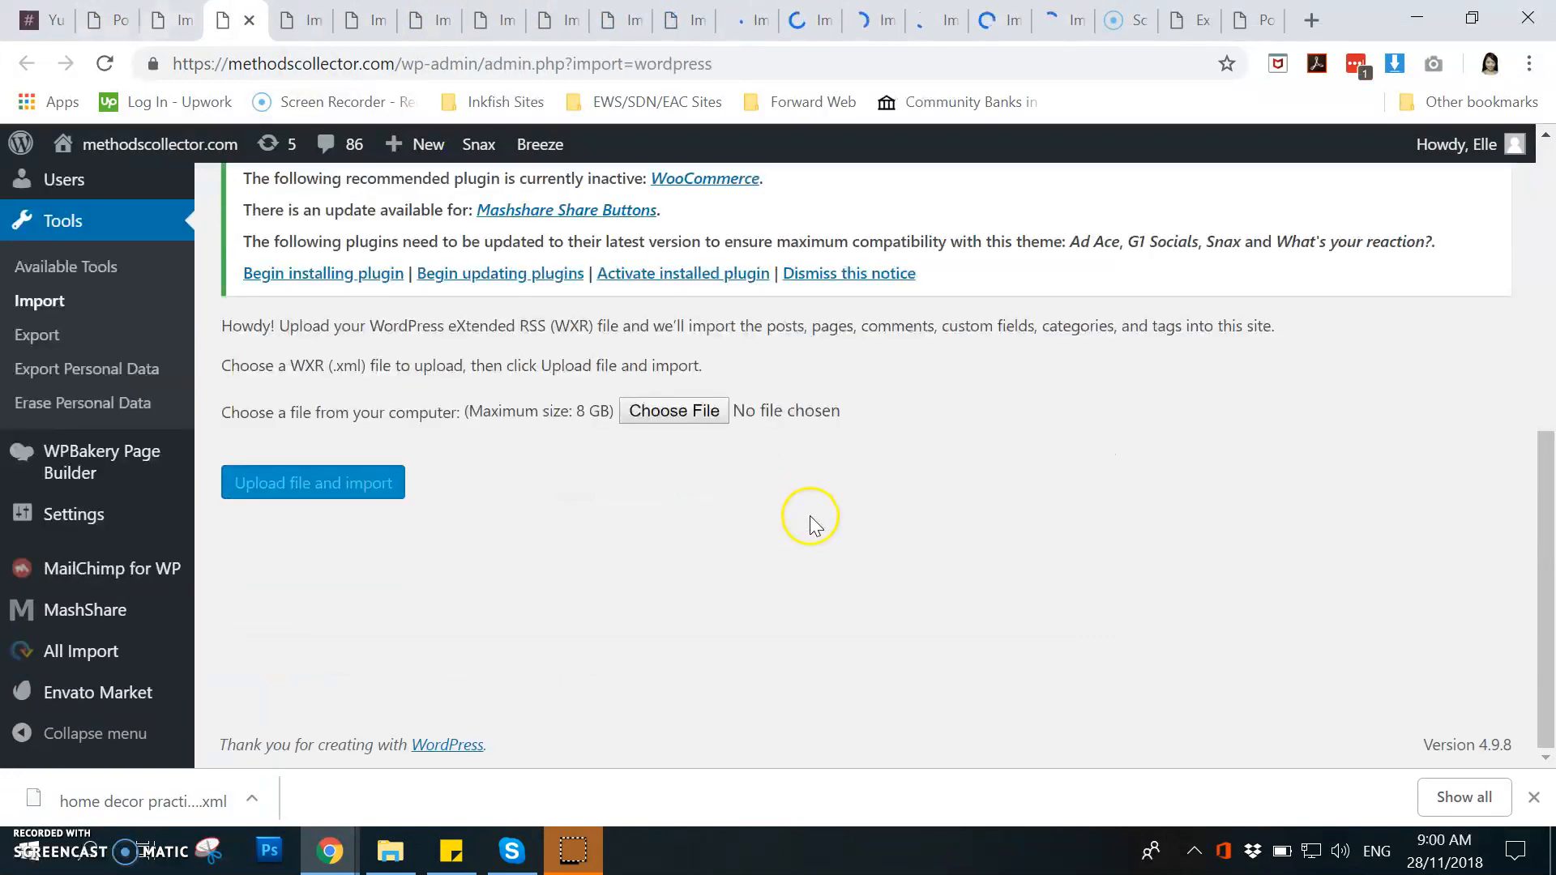
{"action": "left_click", "coordinate": [675, 412]}
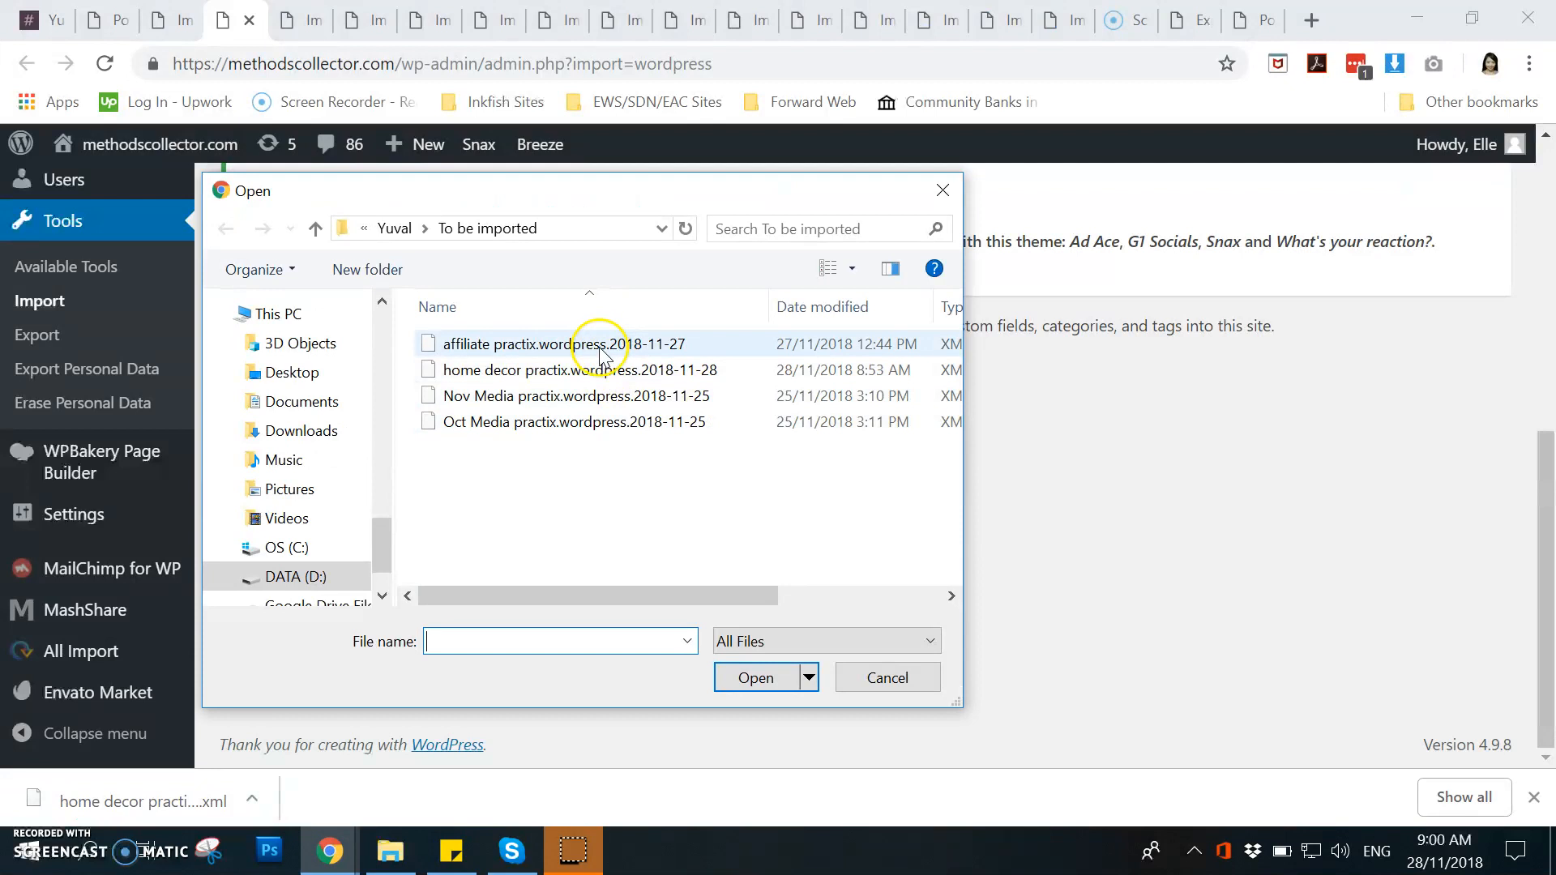
{"action": "left_click", "coordinate": [599, 370]}
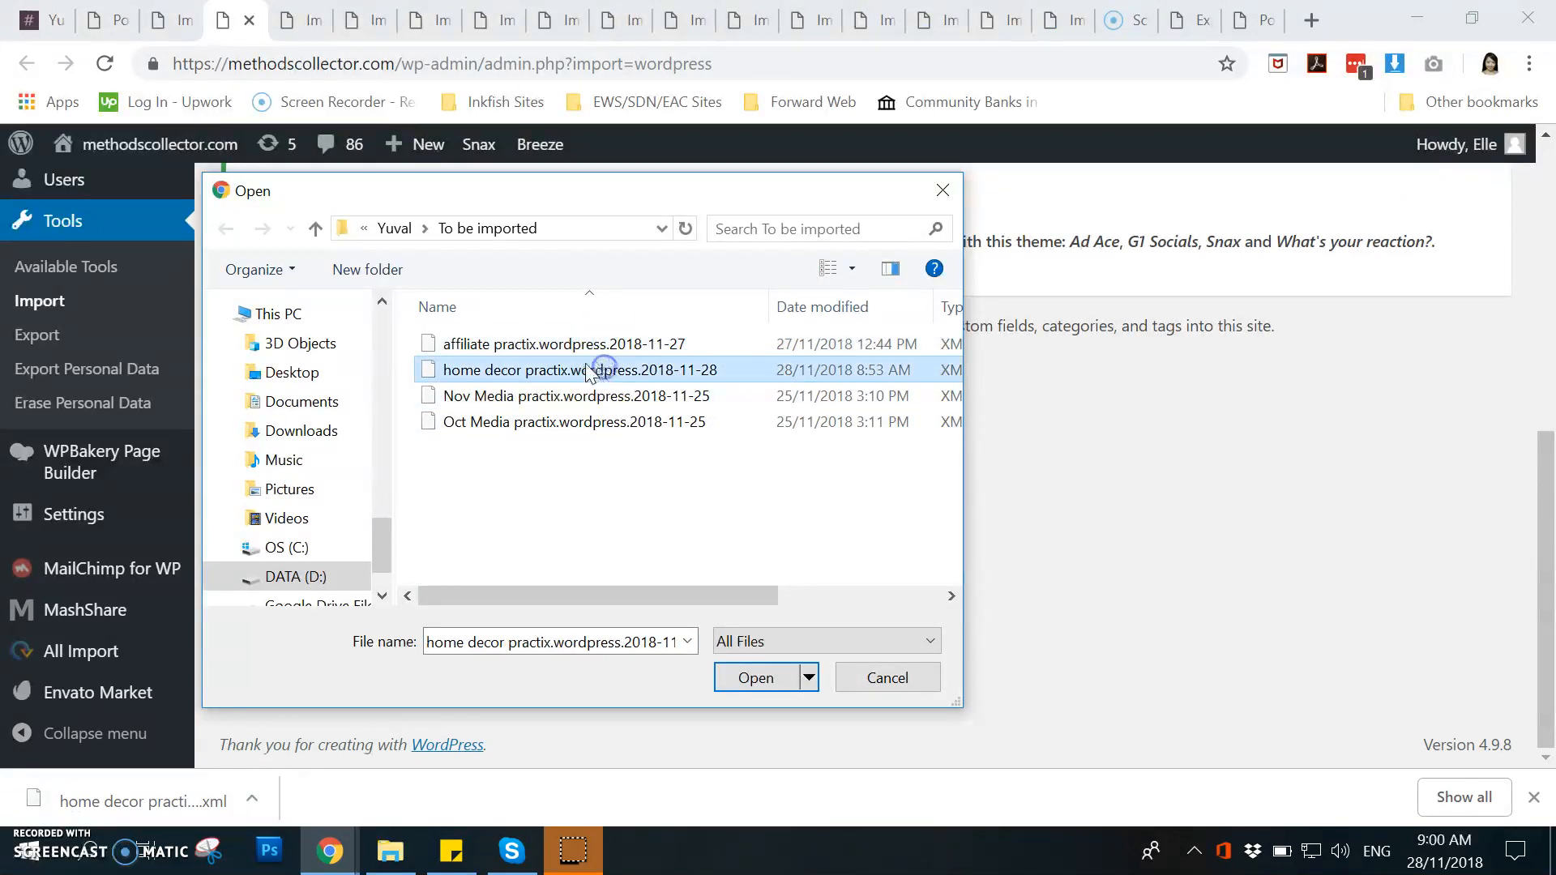
{"action": "left_click", "coordinate": [756, 678]}
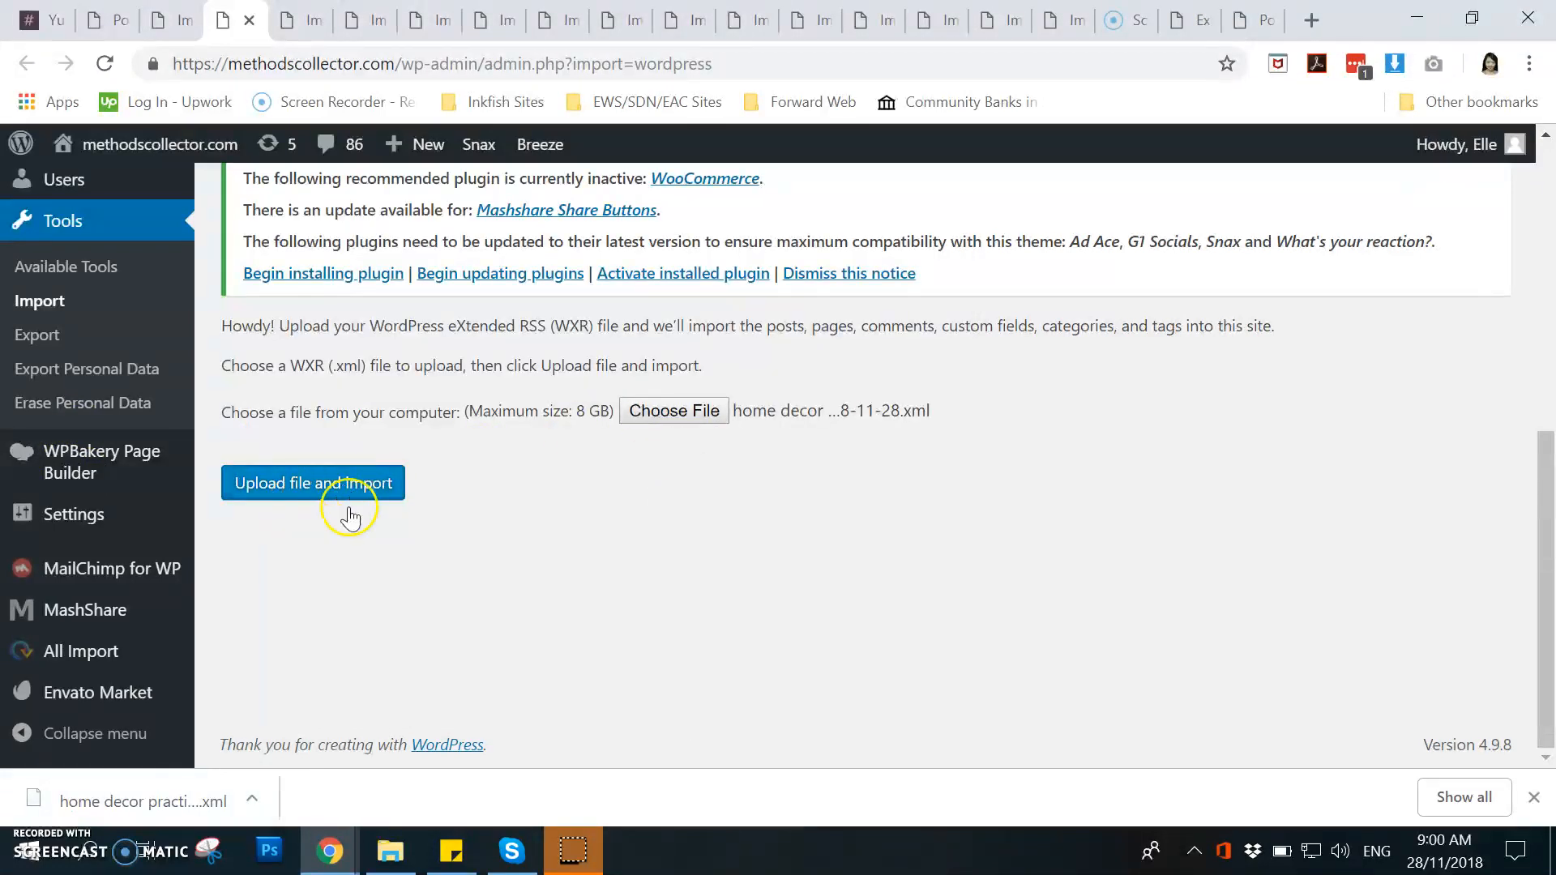
{"action": "left_click", "coordinate": [313, 483]}
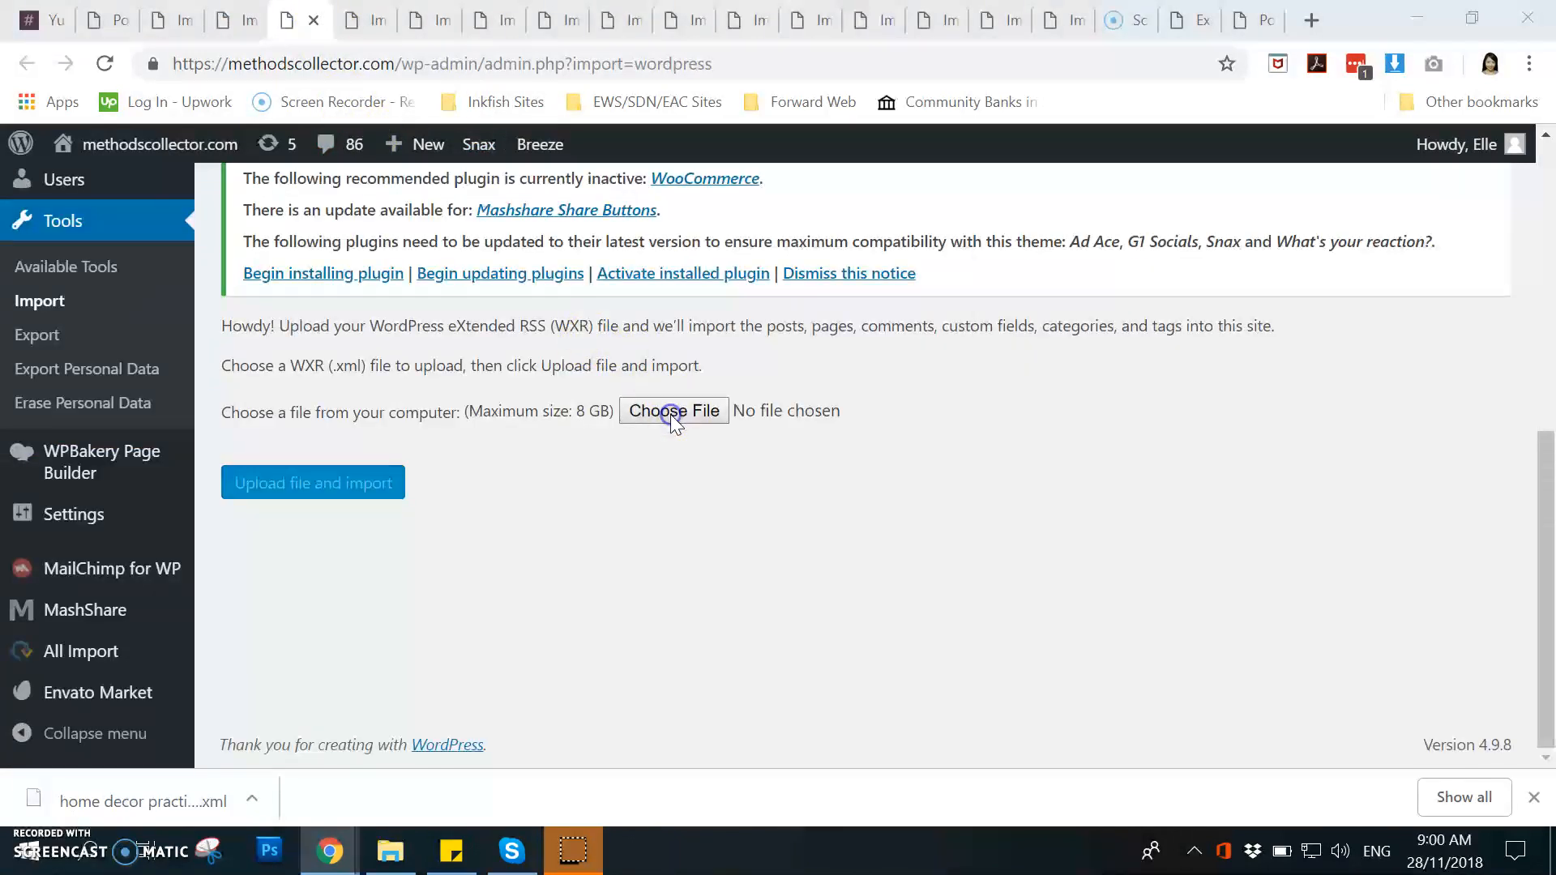
Step: Re-select the home decor export file in the picker and upload it for import
{"action": "left_click", "coordinate": [674, 410]}
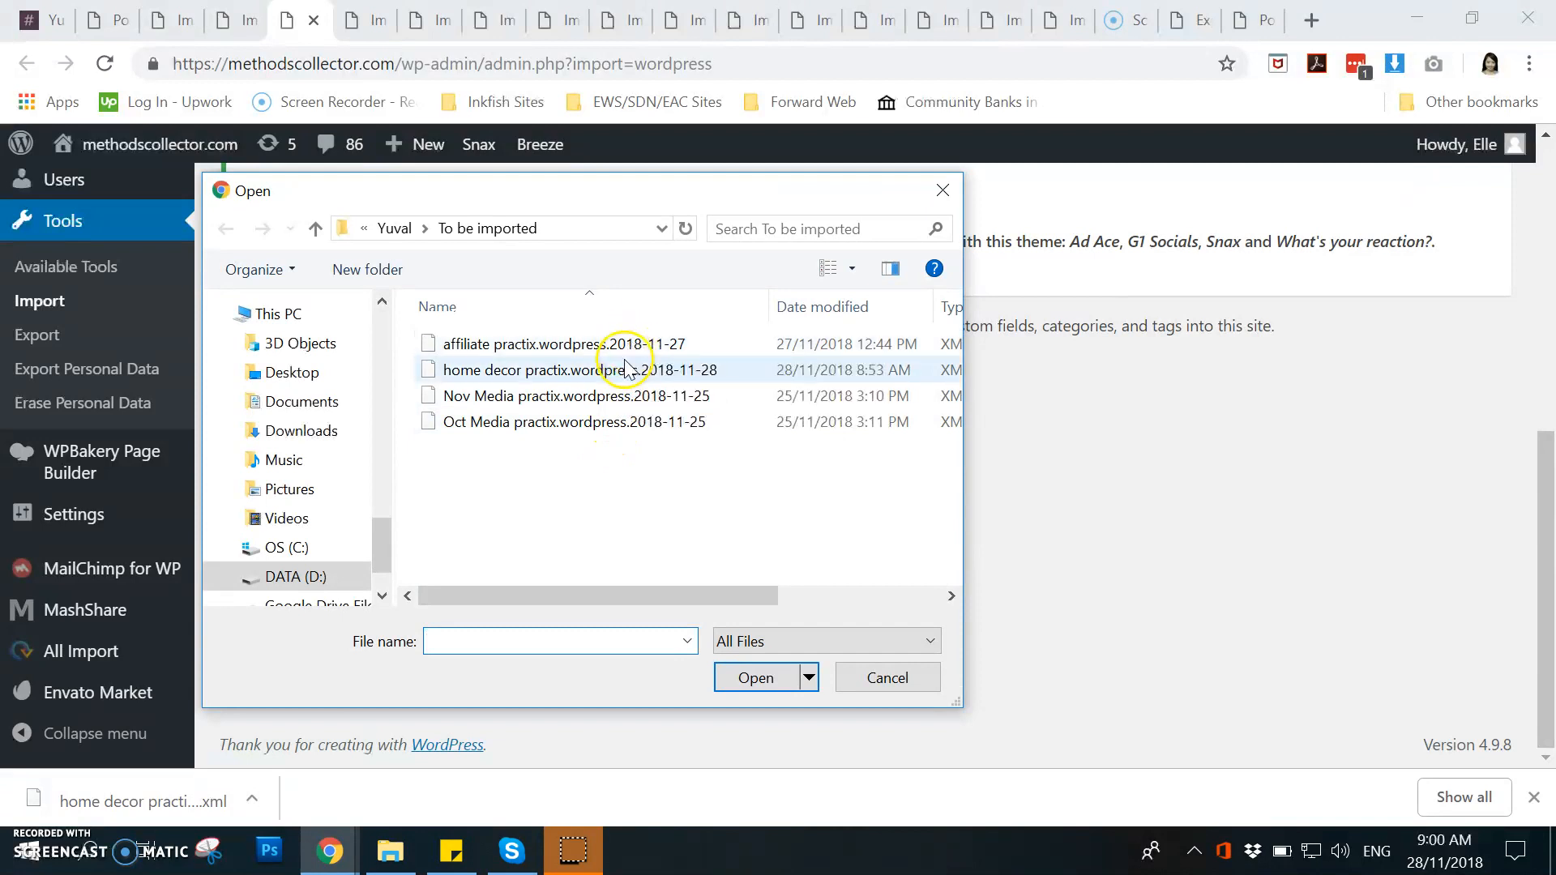
{"action": "mouse_move", "coordinate": [573, 373]}
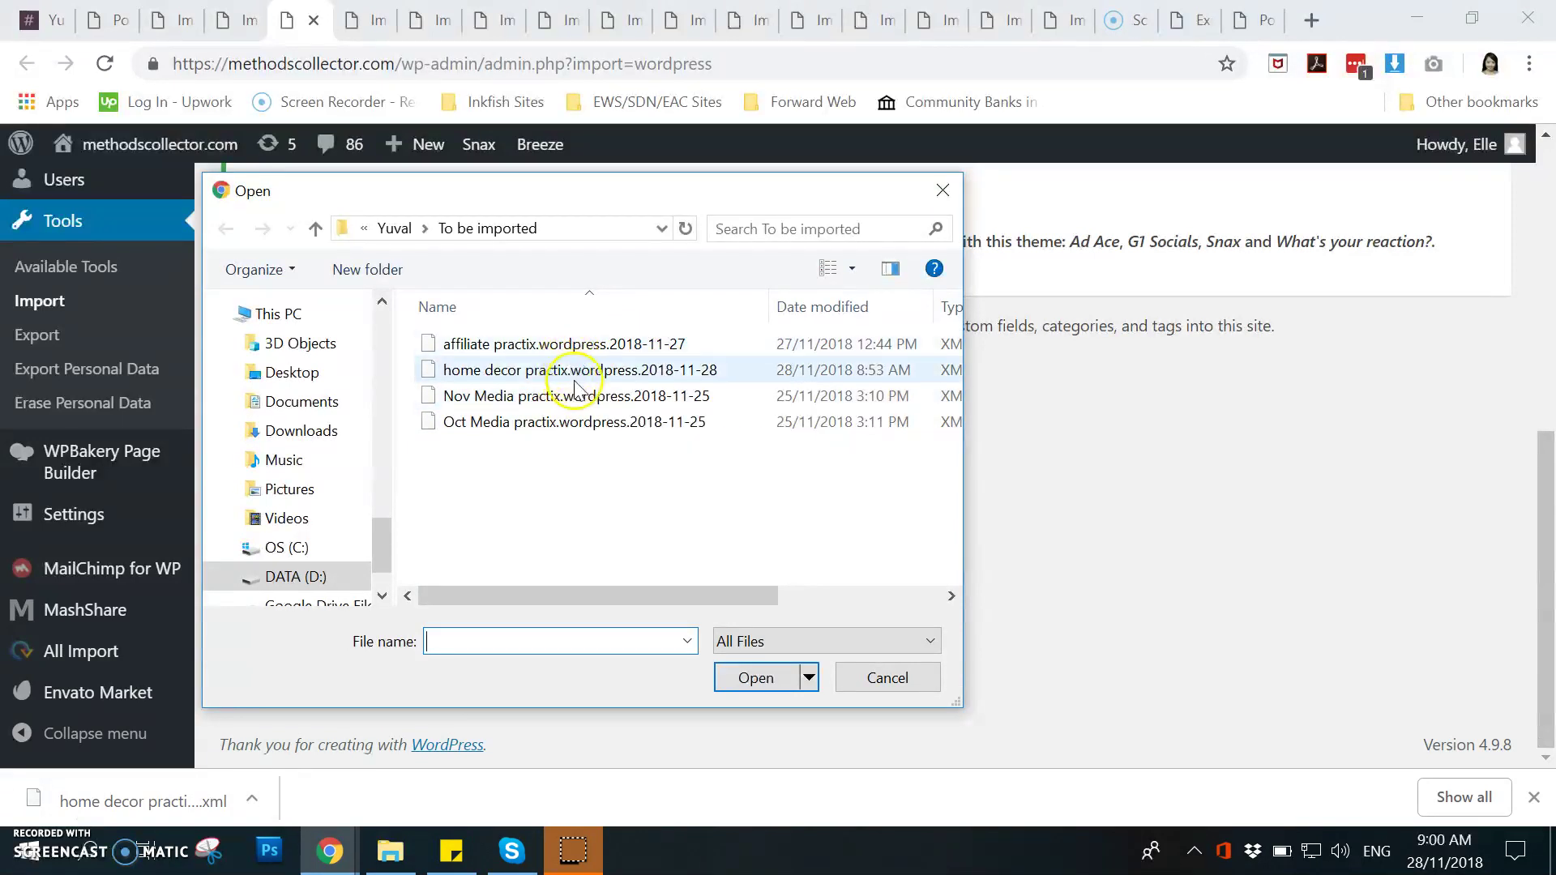
{"action": "left_click", "coordinate": [755, 678]}
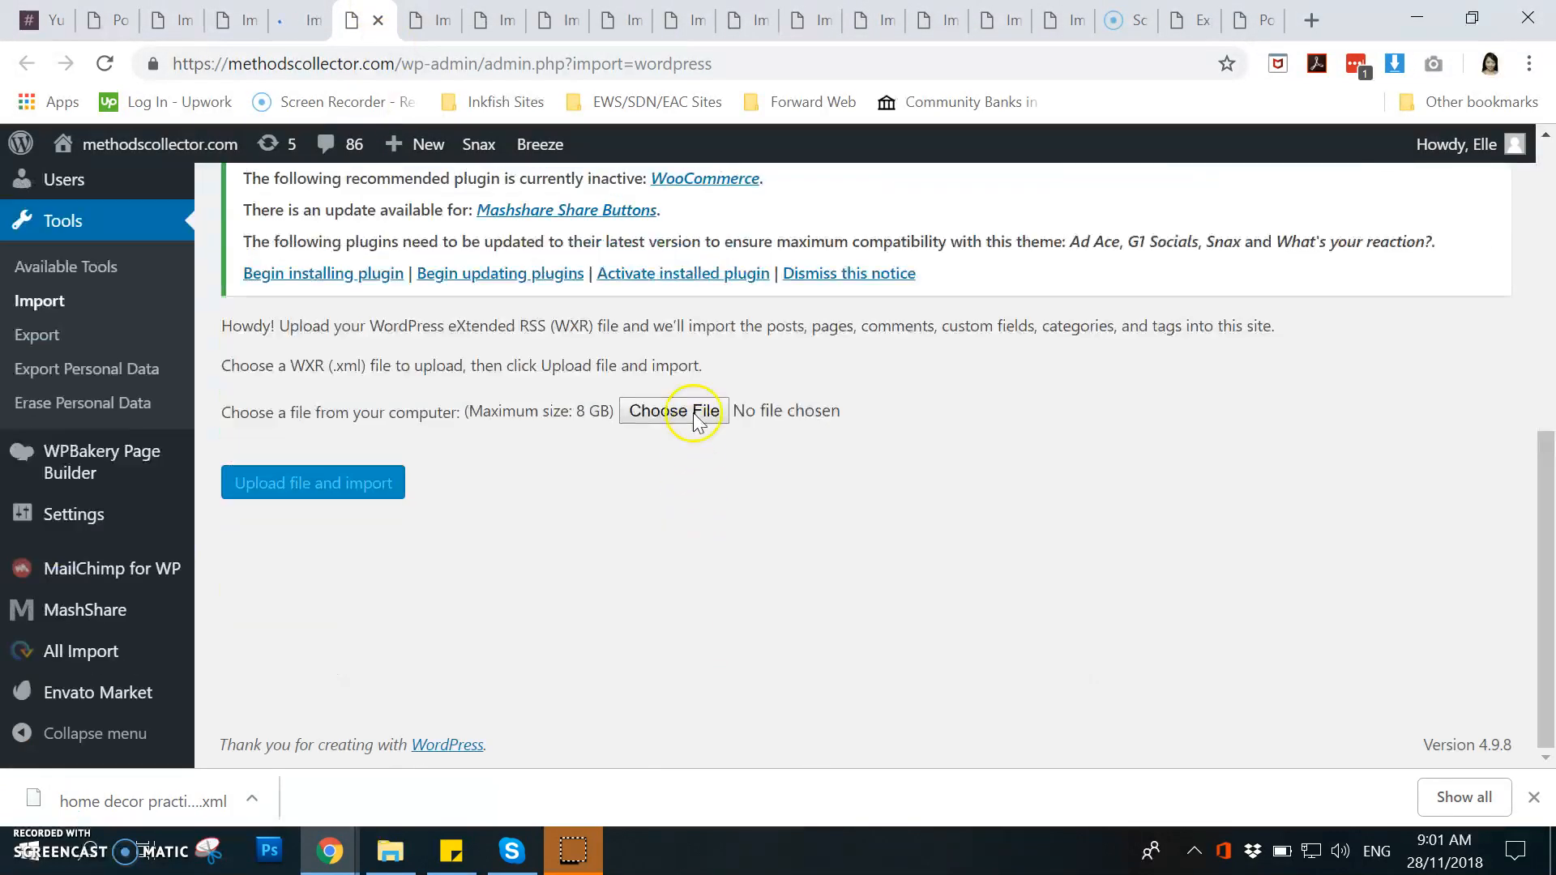
{"action": "left_click", "coordinate": [675, 412]}
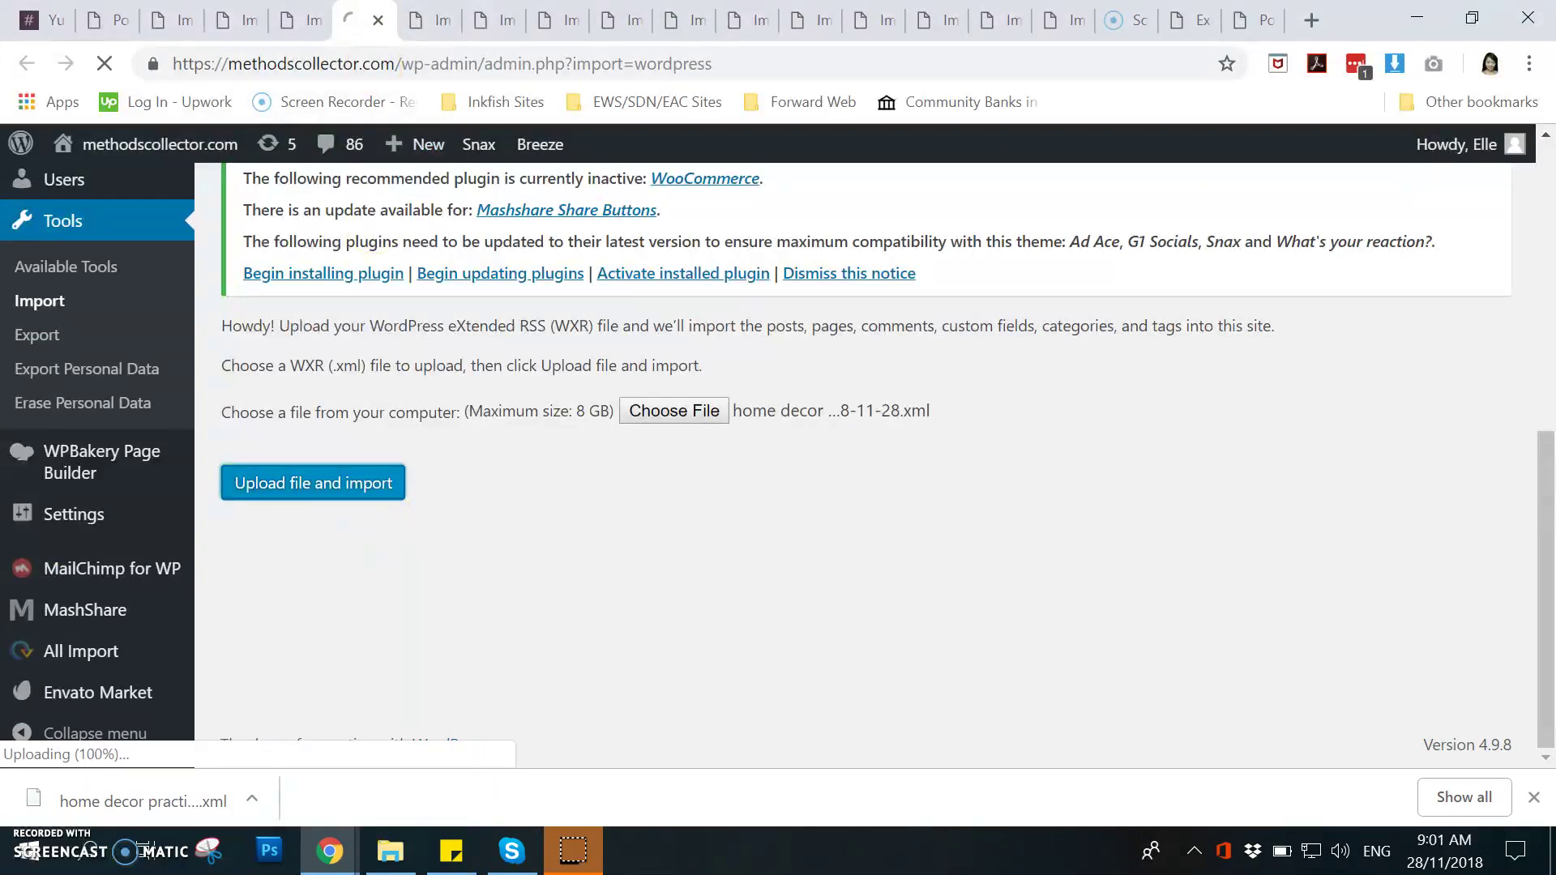
{"action": "left_click", "coordinate": [674, 410]}
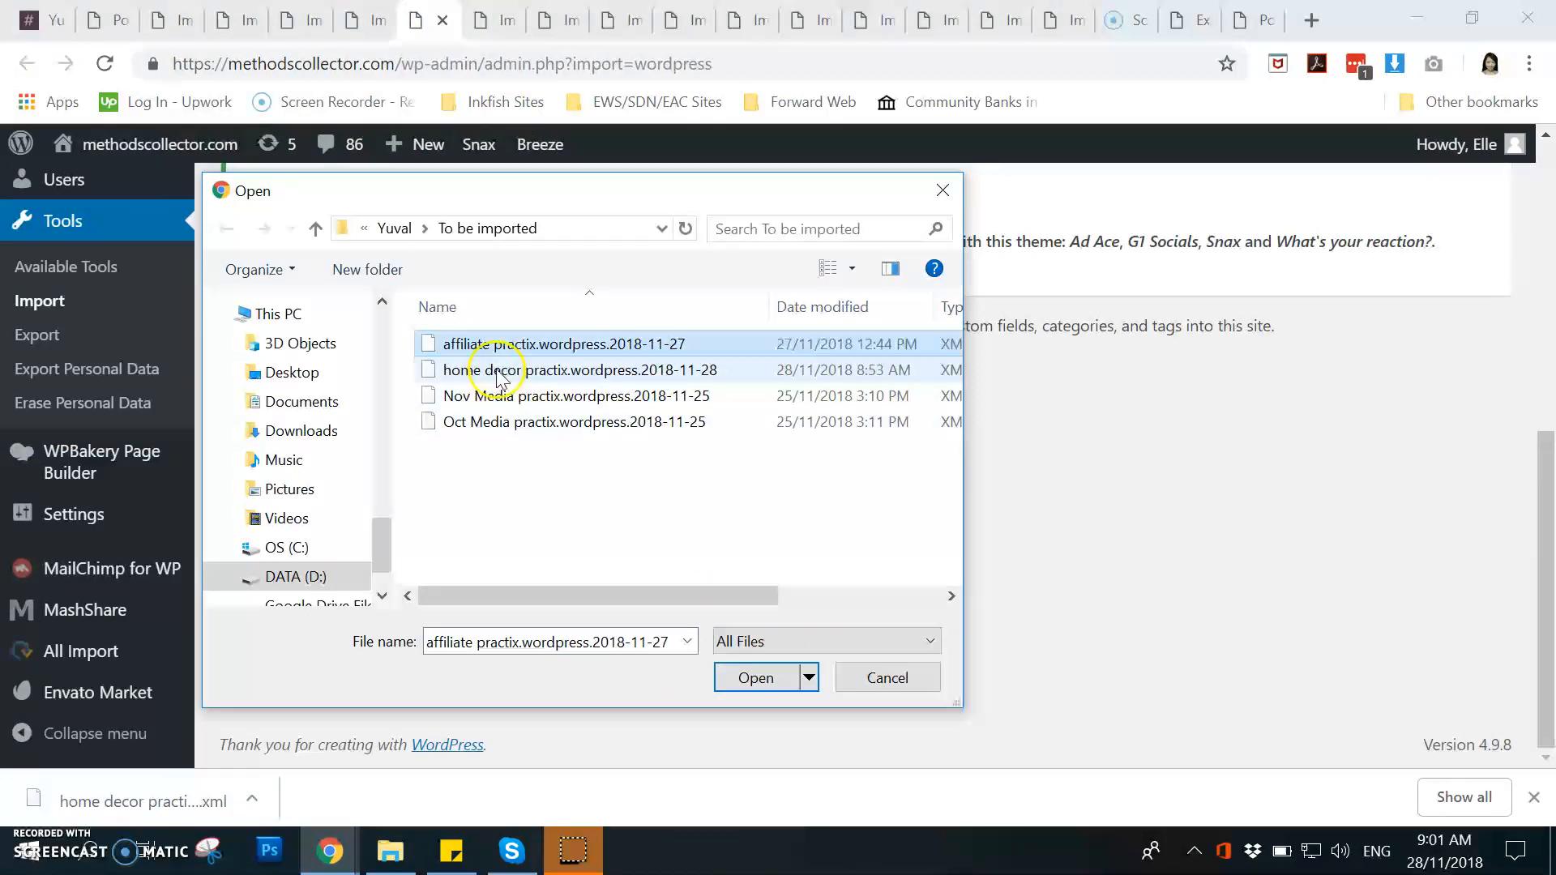
{"action": "left_click", "coordinate": [756, 678]}
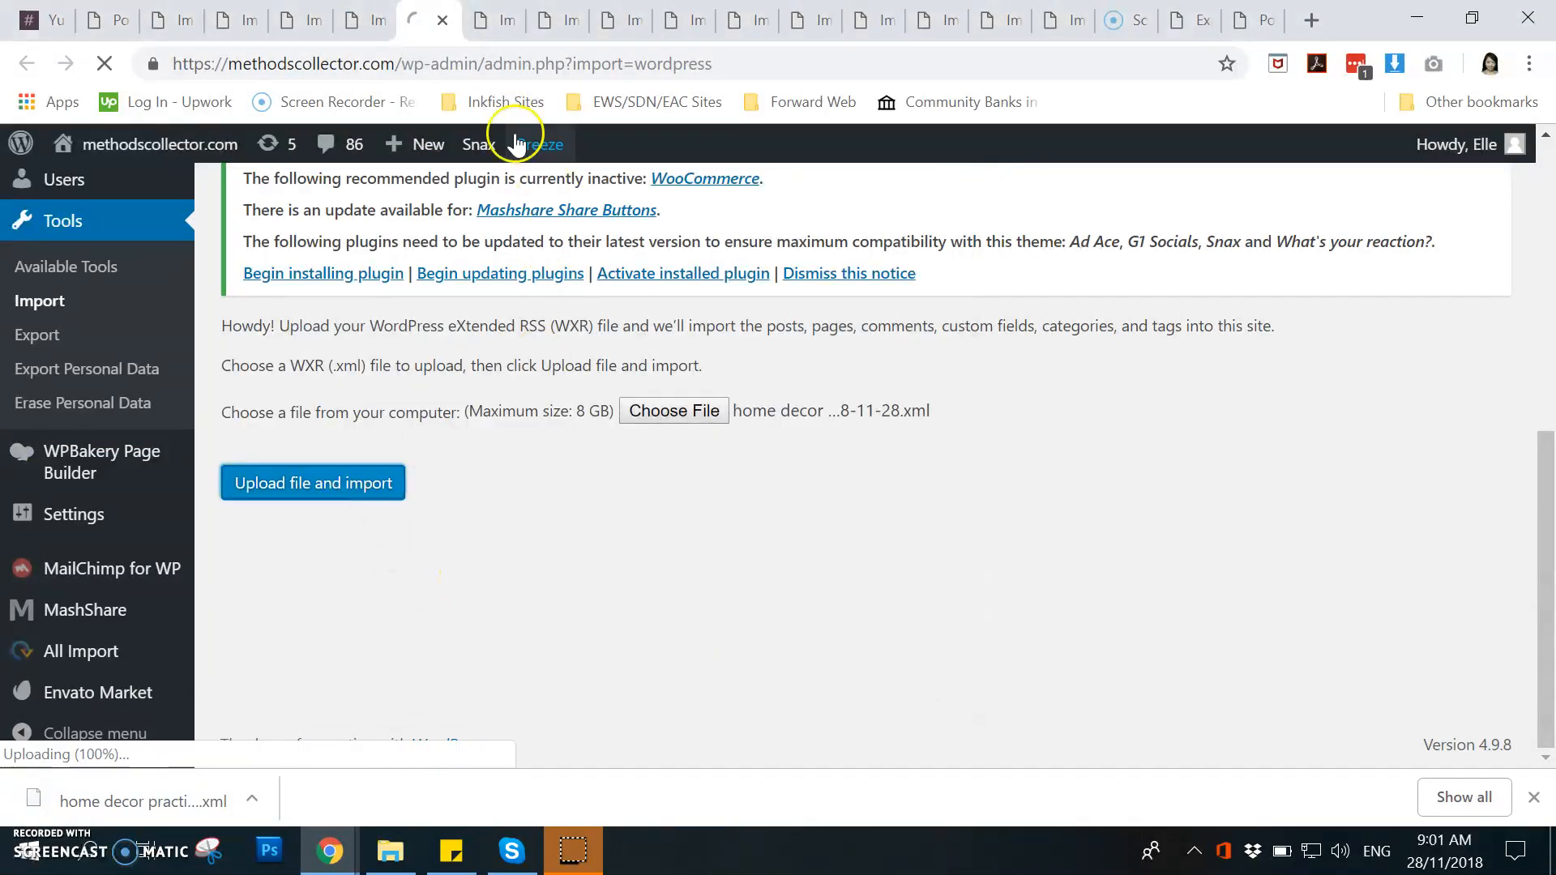
{"action": "left_click", "coordinate": [311, 483]}
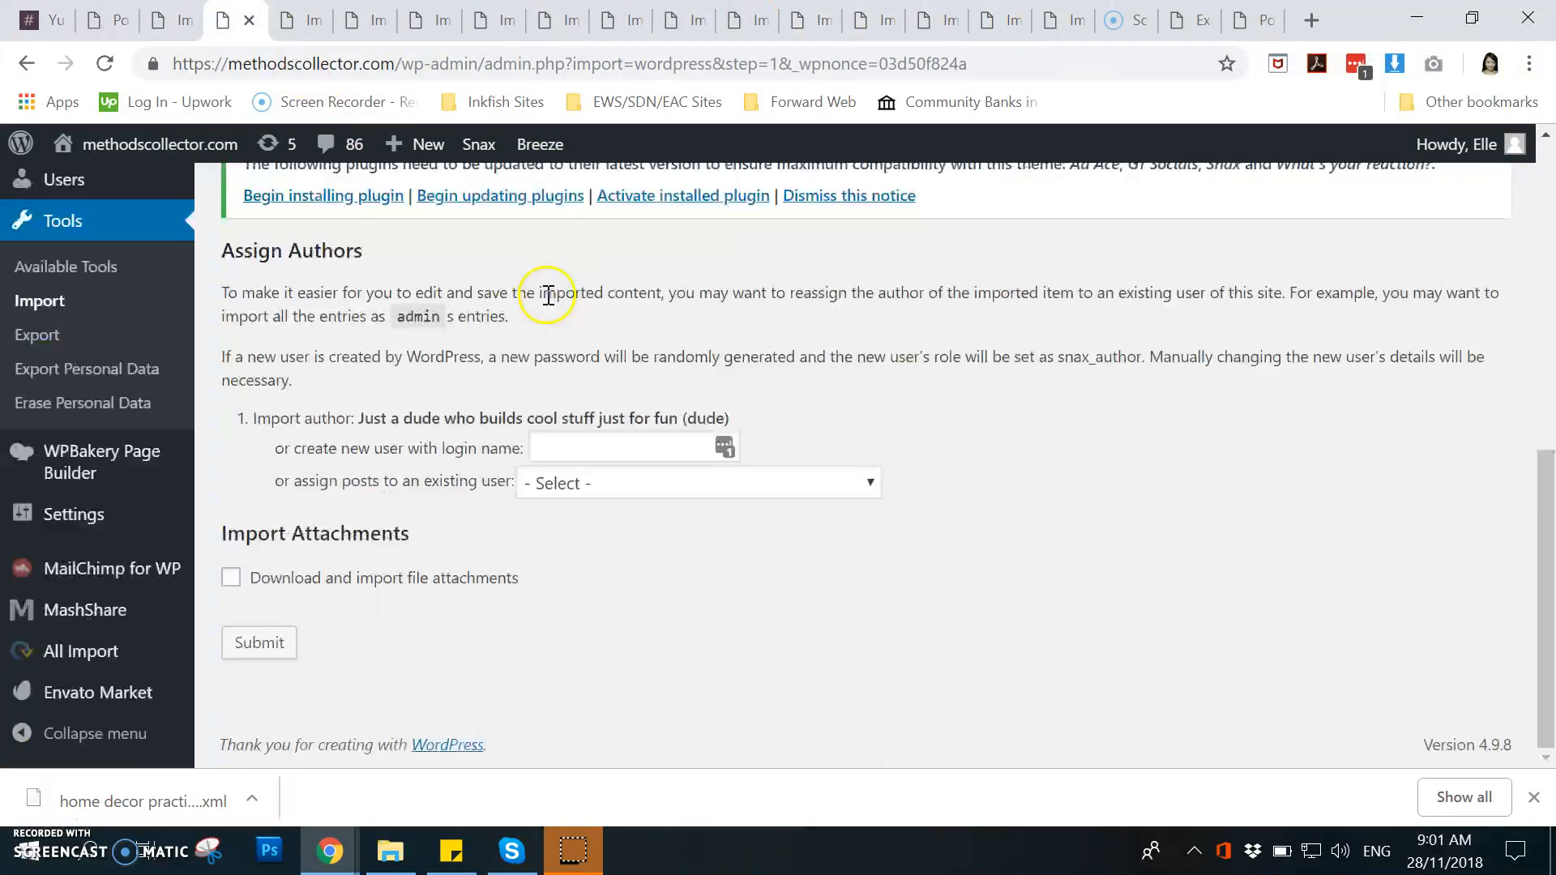
Step: Assign the posts to the first existing user, include file attachments, and submit the import
{"action": "left_click", "coordinate": [699, 483]}
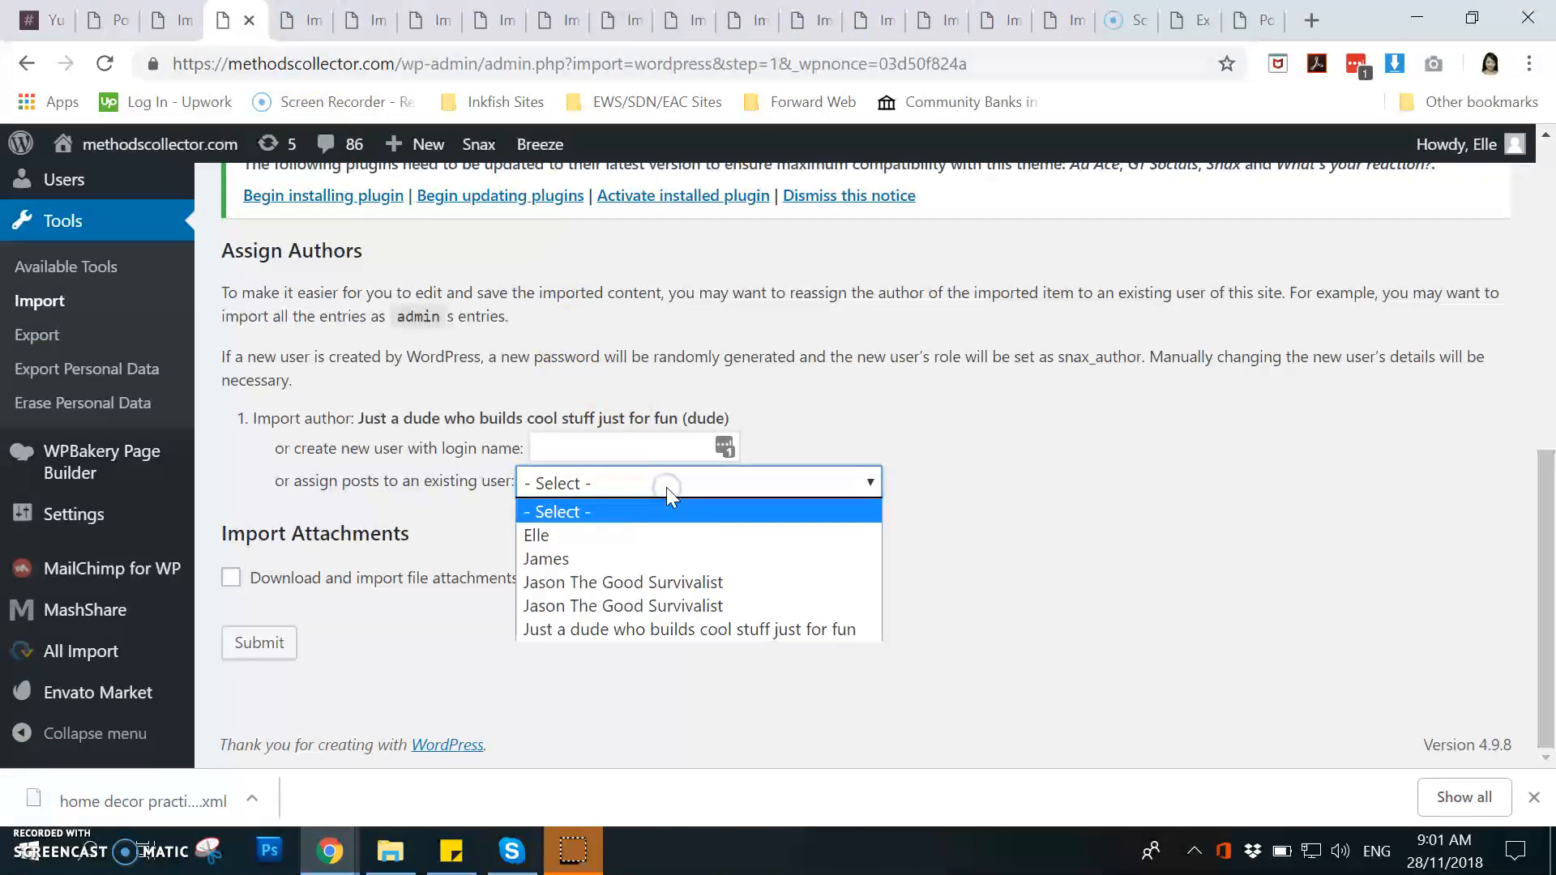
{"action": "mouse_move", "coordinate": [667, 535]}
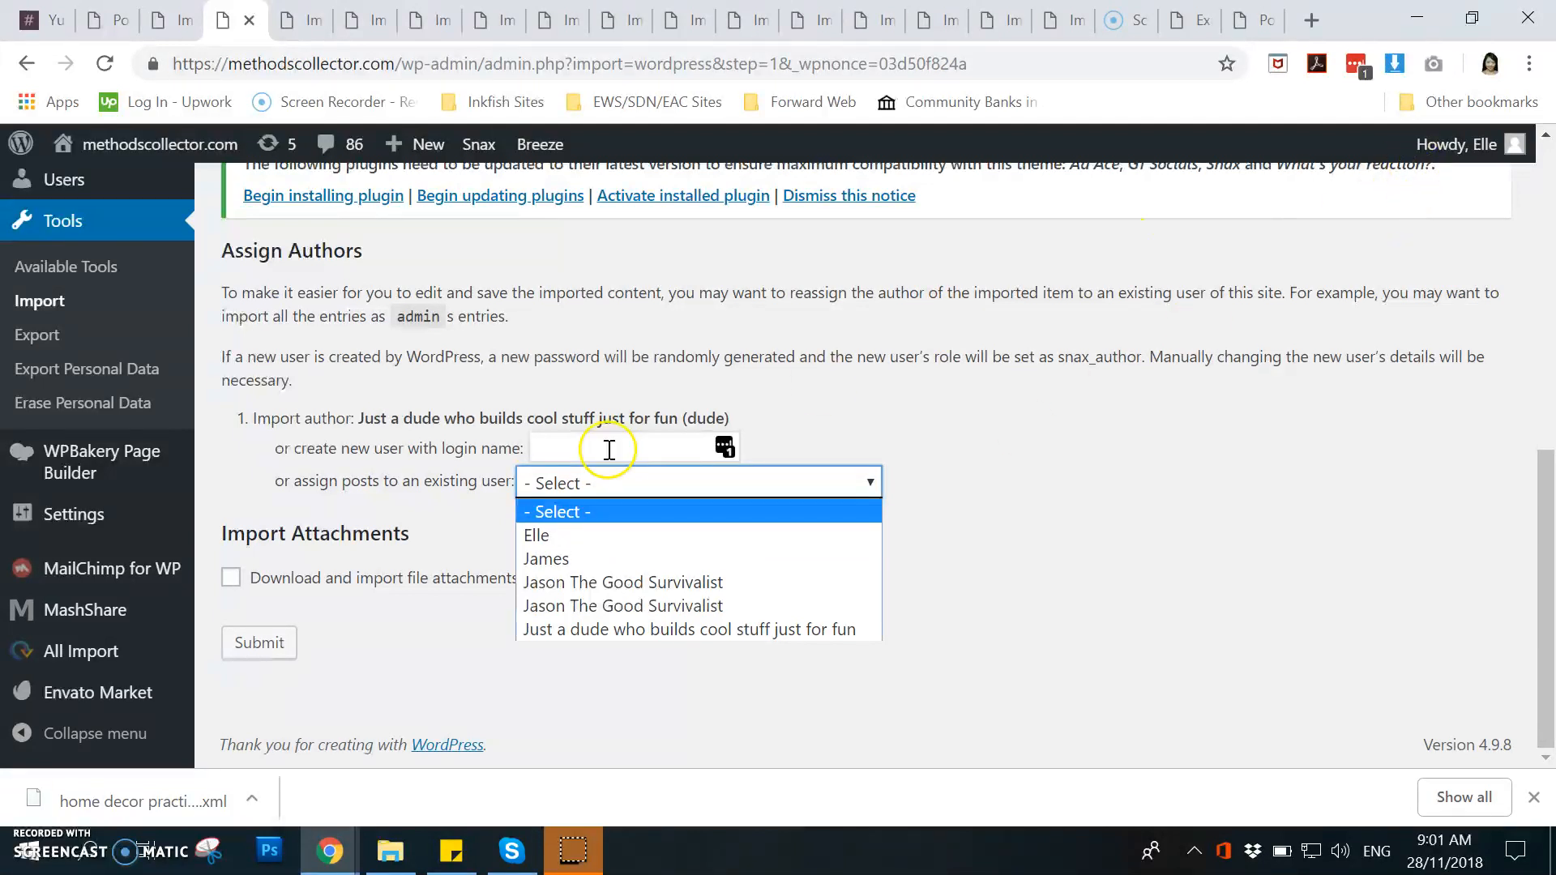
{"action": "mouse_move", "coordinate": [605, 533]}
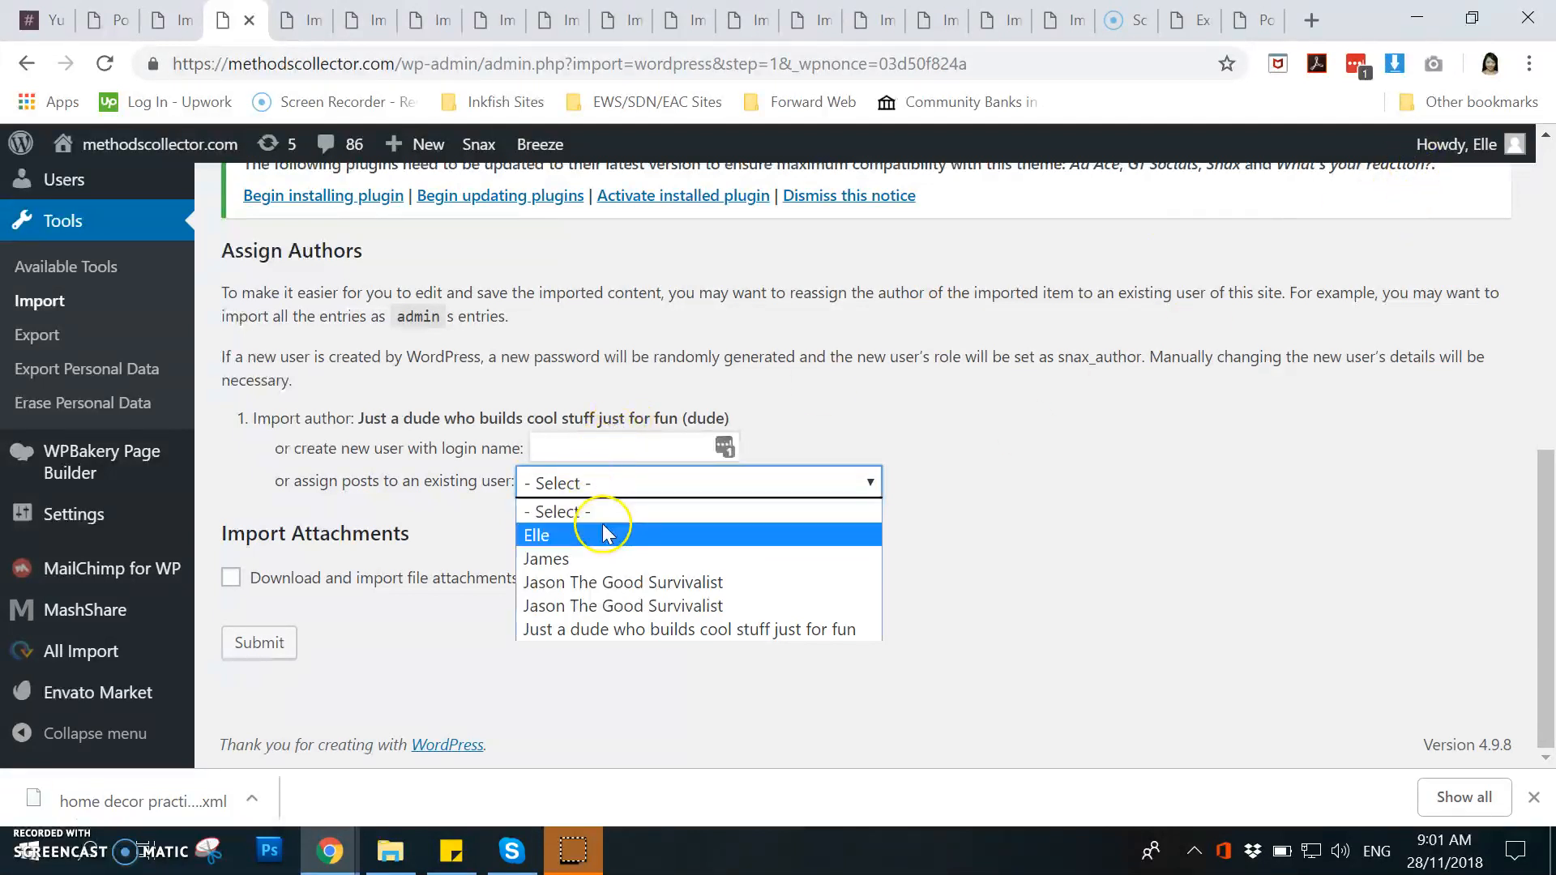
{"action": "left_click", "coordinate": [231, 577]}
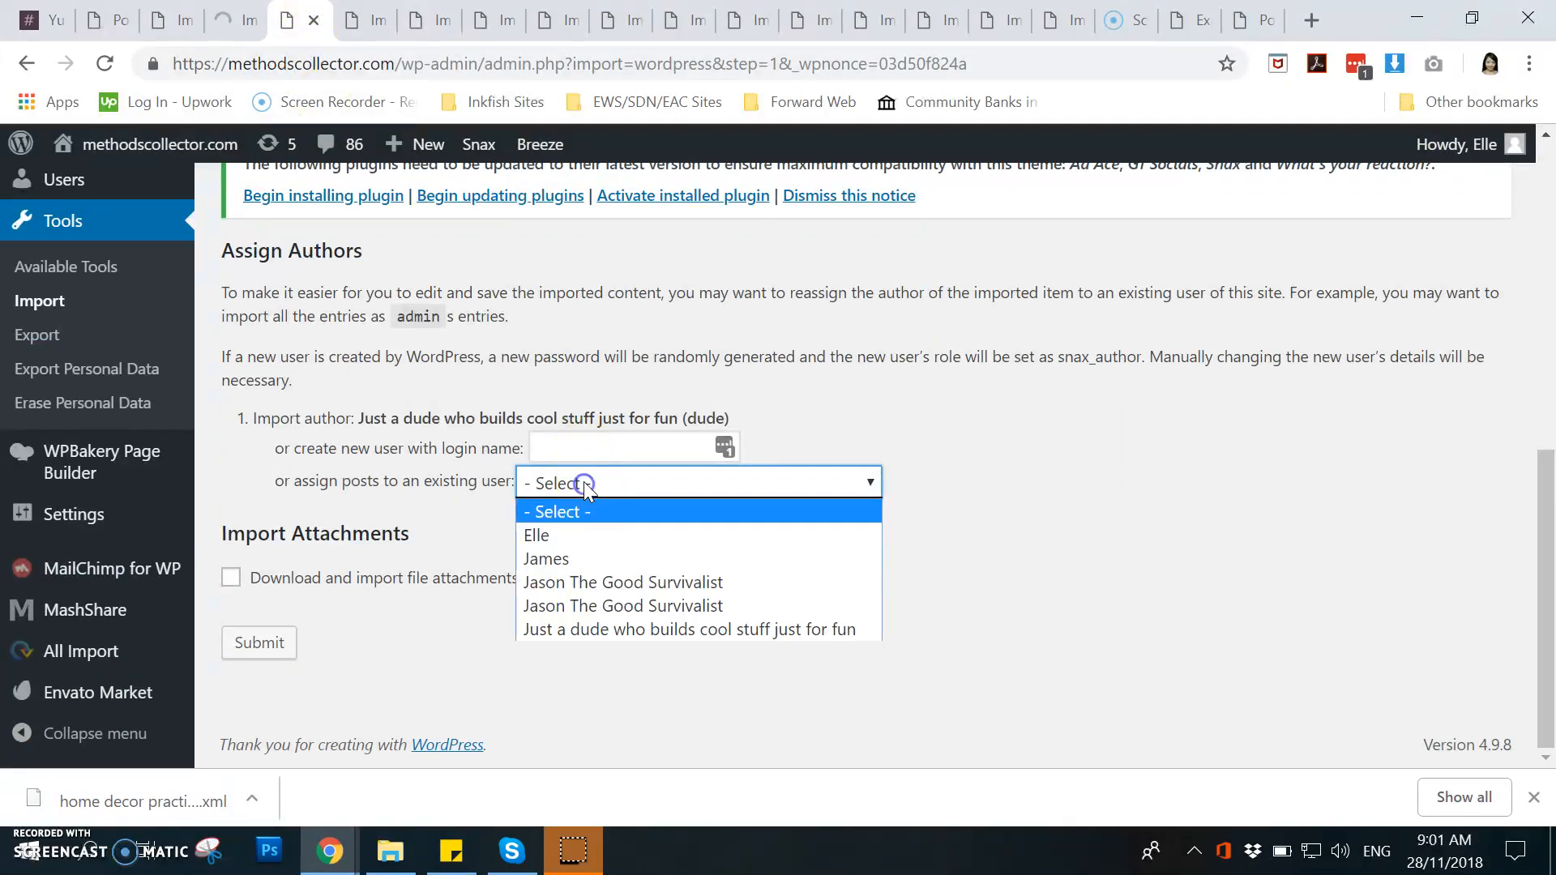
{"action": "left_click", "coordinate": [537, 535]}
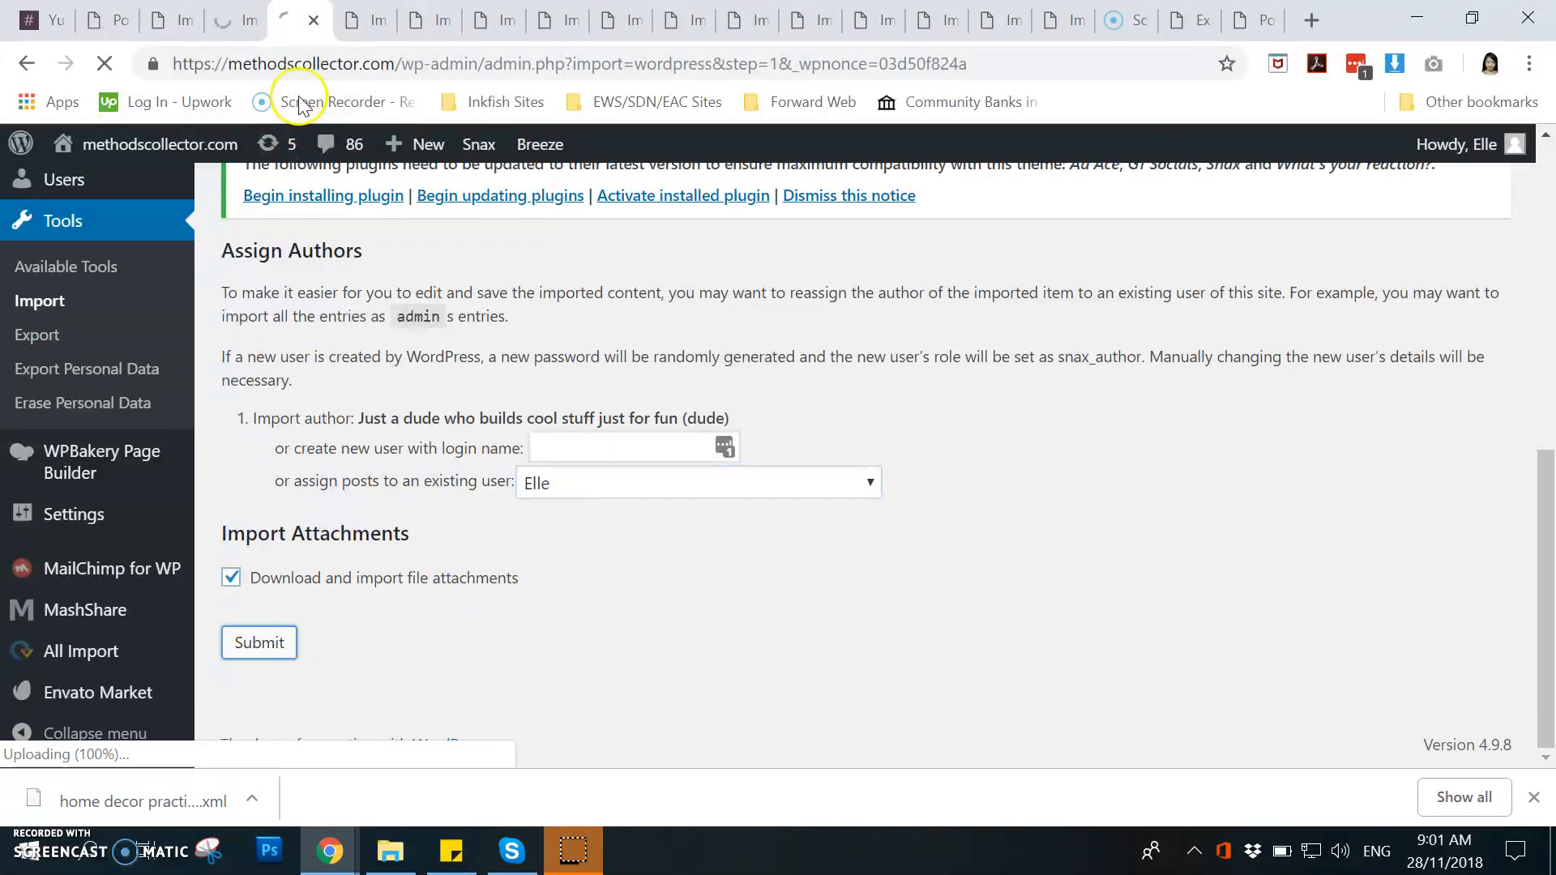
{"action": "left_click", "coordinate": [694, 483]}
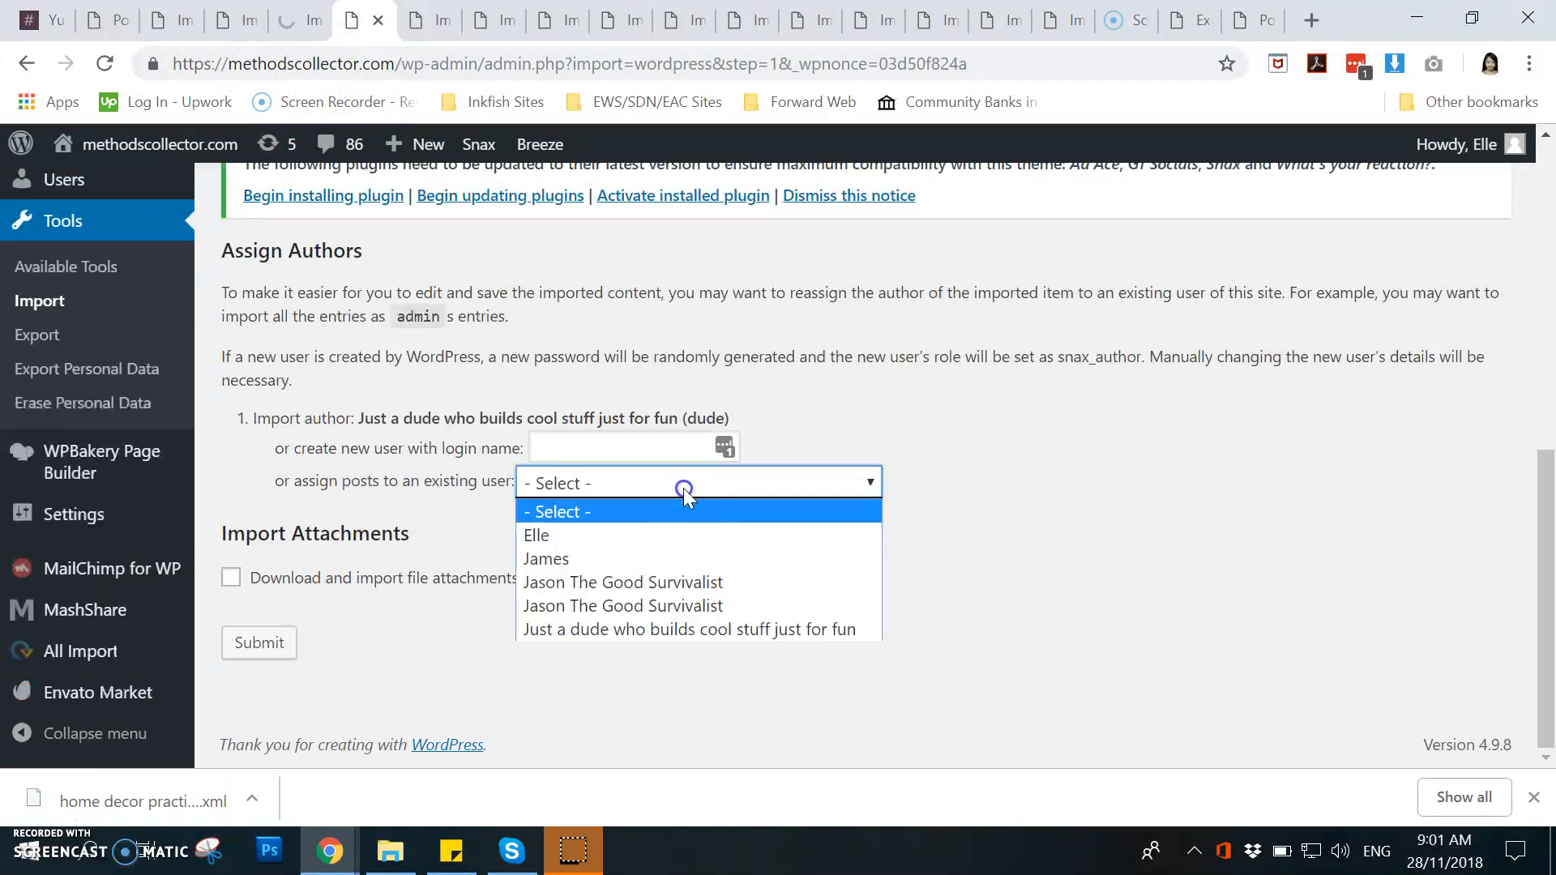
{"action": "left_click", "coordinate": [537, 535]}
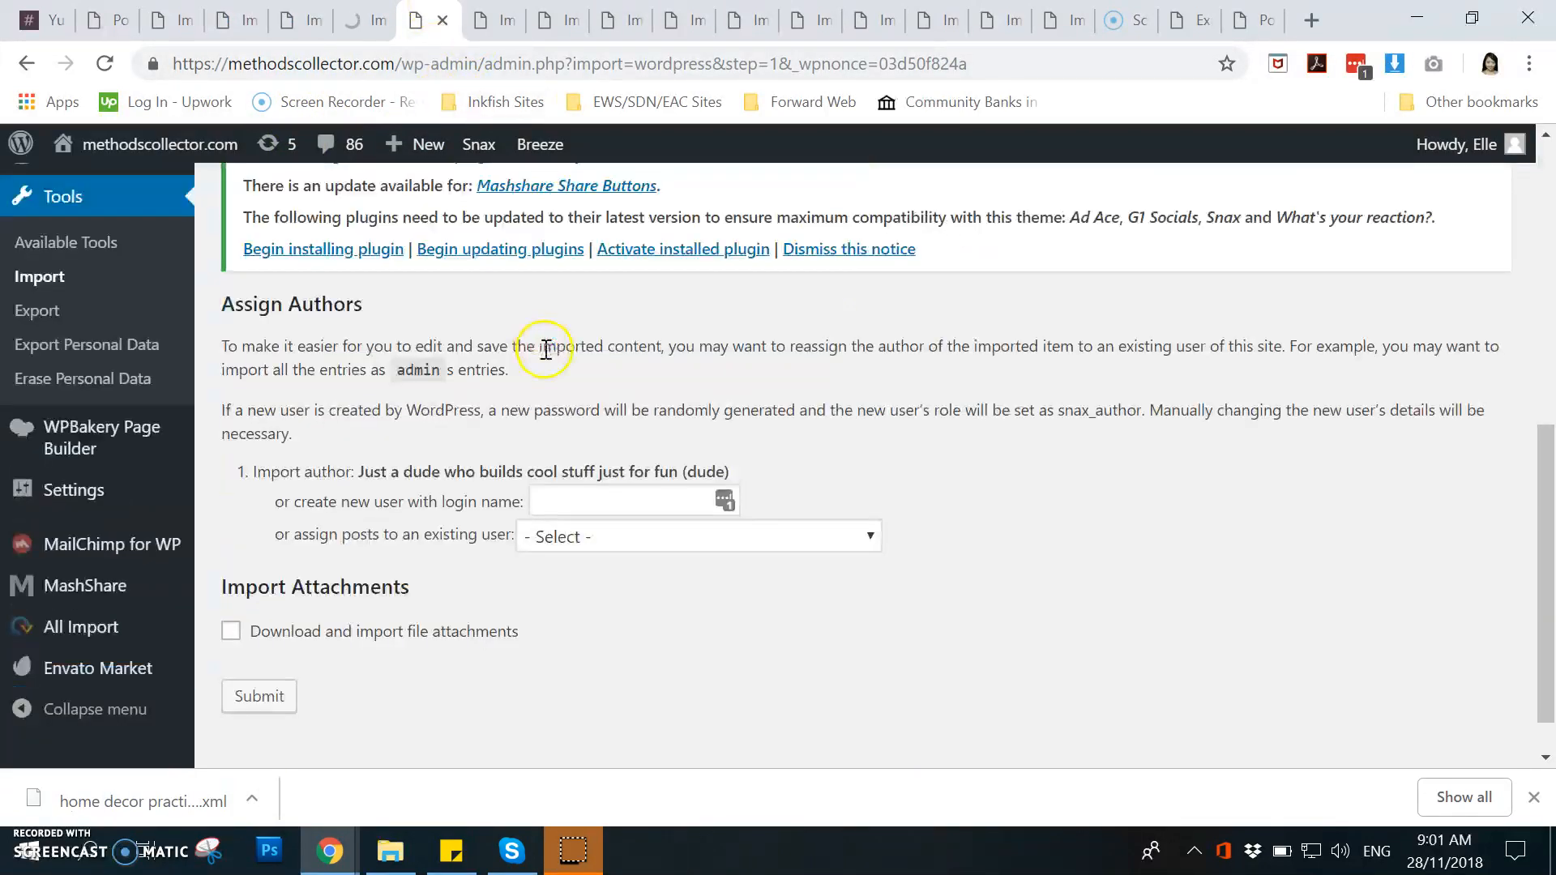
{"action": "left_click", "coordinate": [697, 537]}
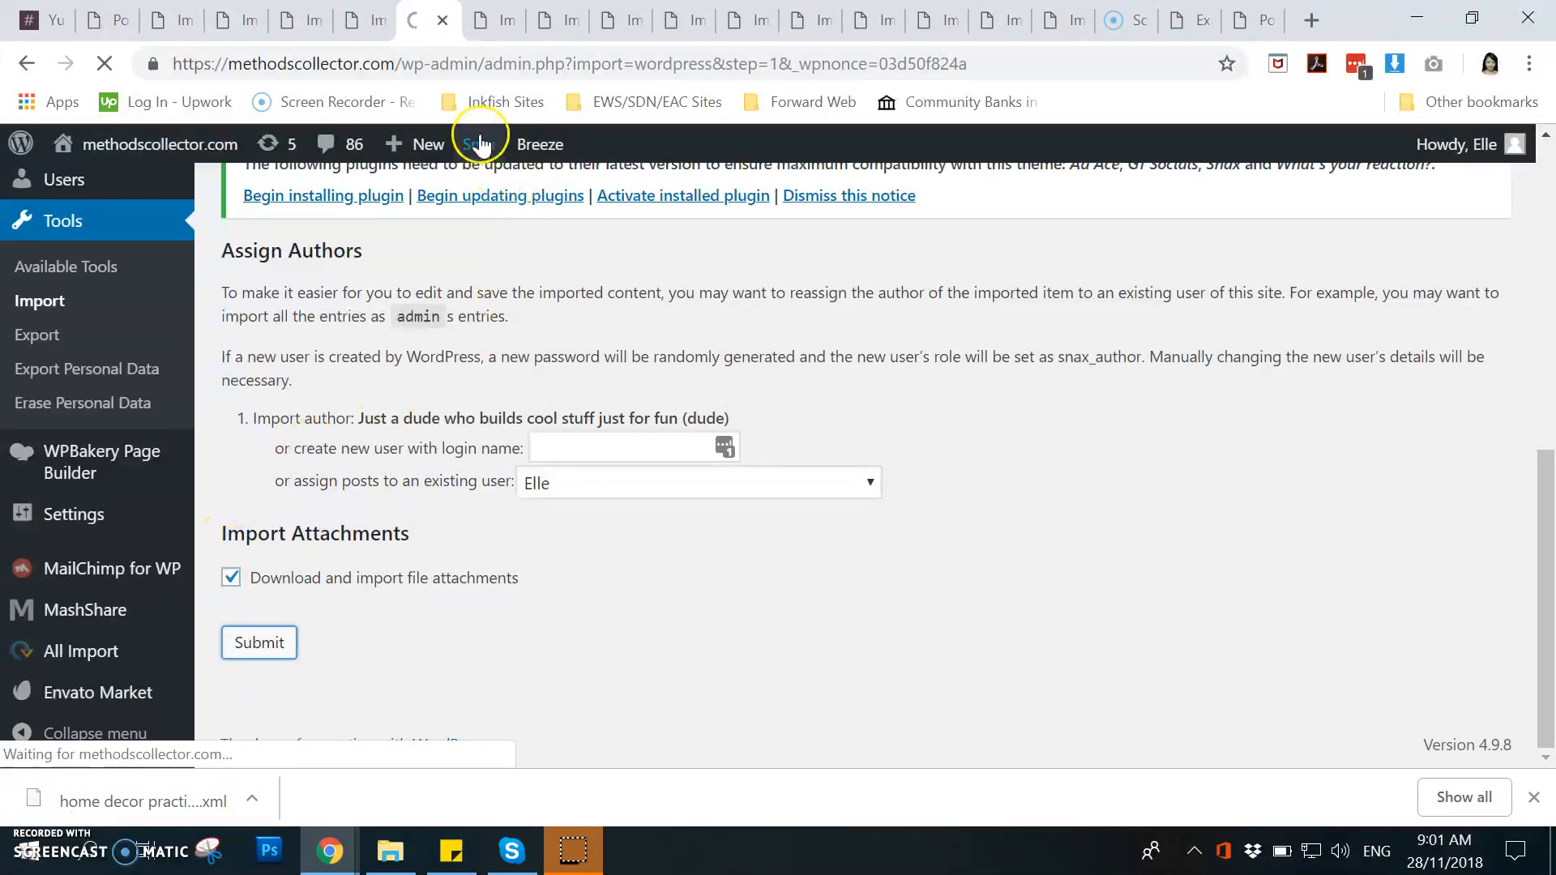
{"action": "left_click", "coordinate": [259, 642]}
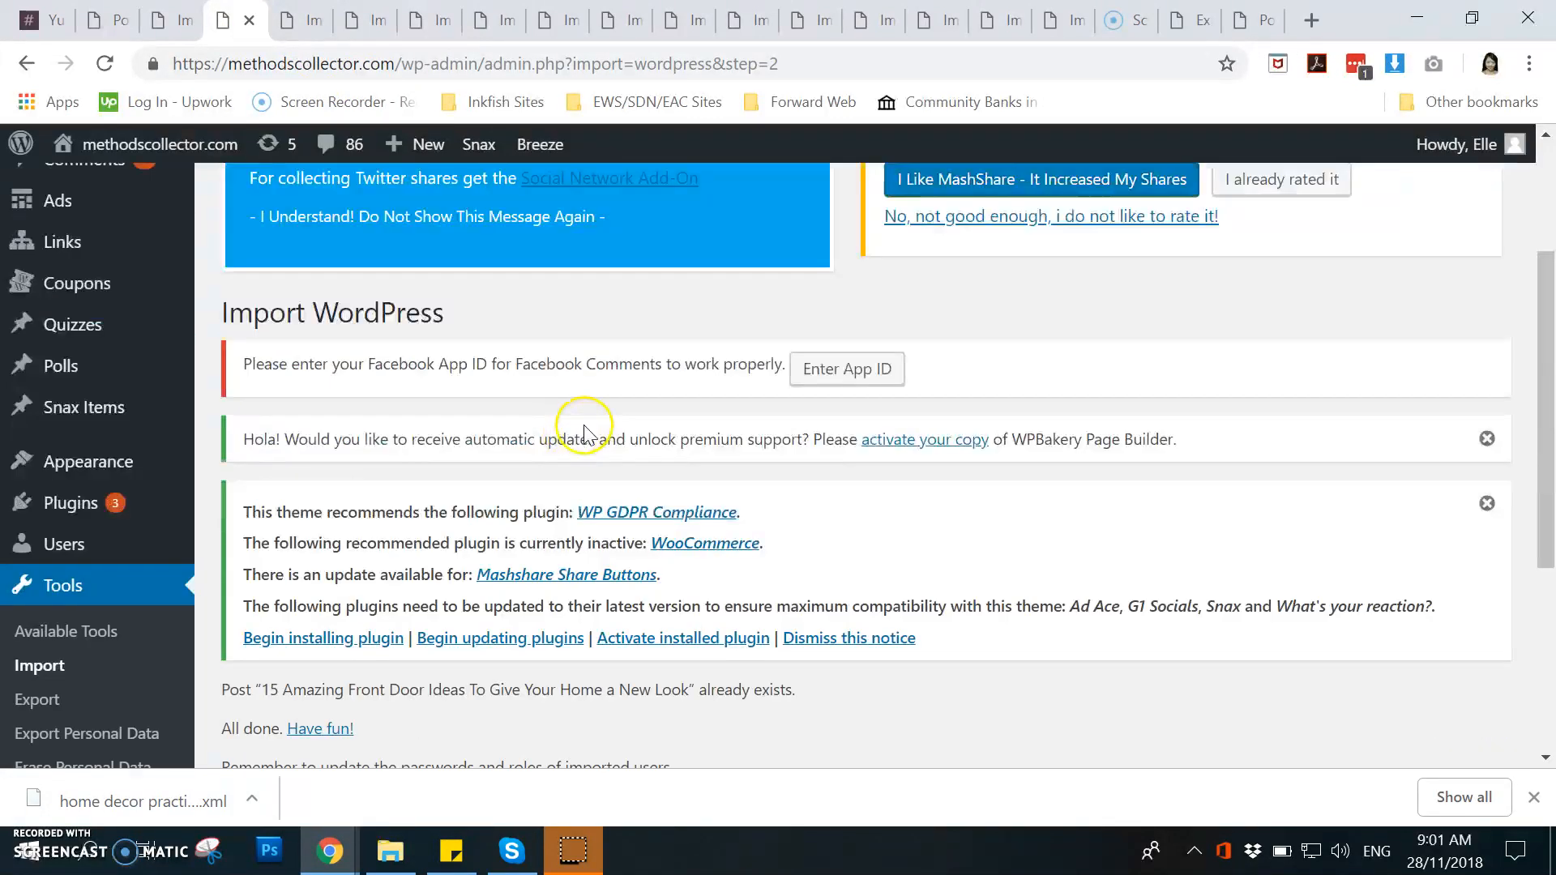
Step: Review the 'All done' import report noting an existing front door ideas post and the password reminder
{"action": "scroll", "scroll_direction": "down", "scroll_amount": 3}
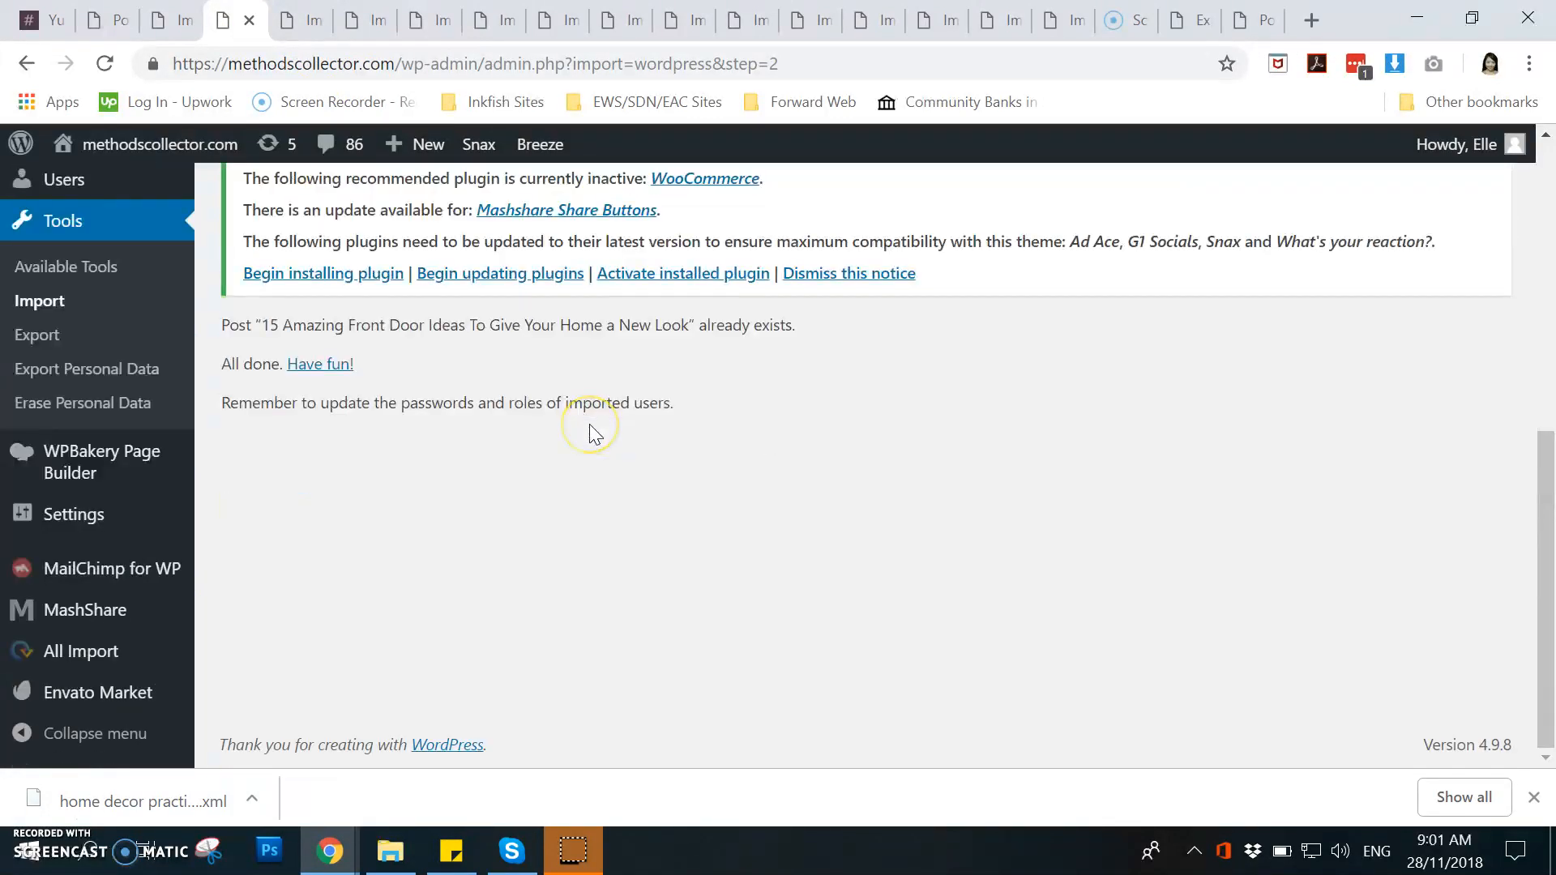
{"action": "mouse_move", "coordinate": [259, 347]}
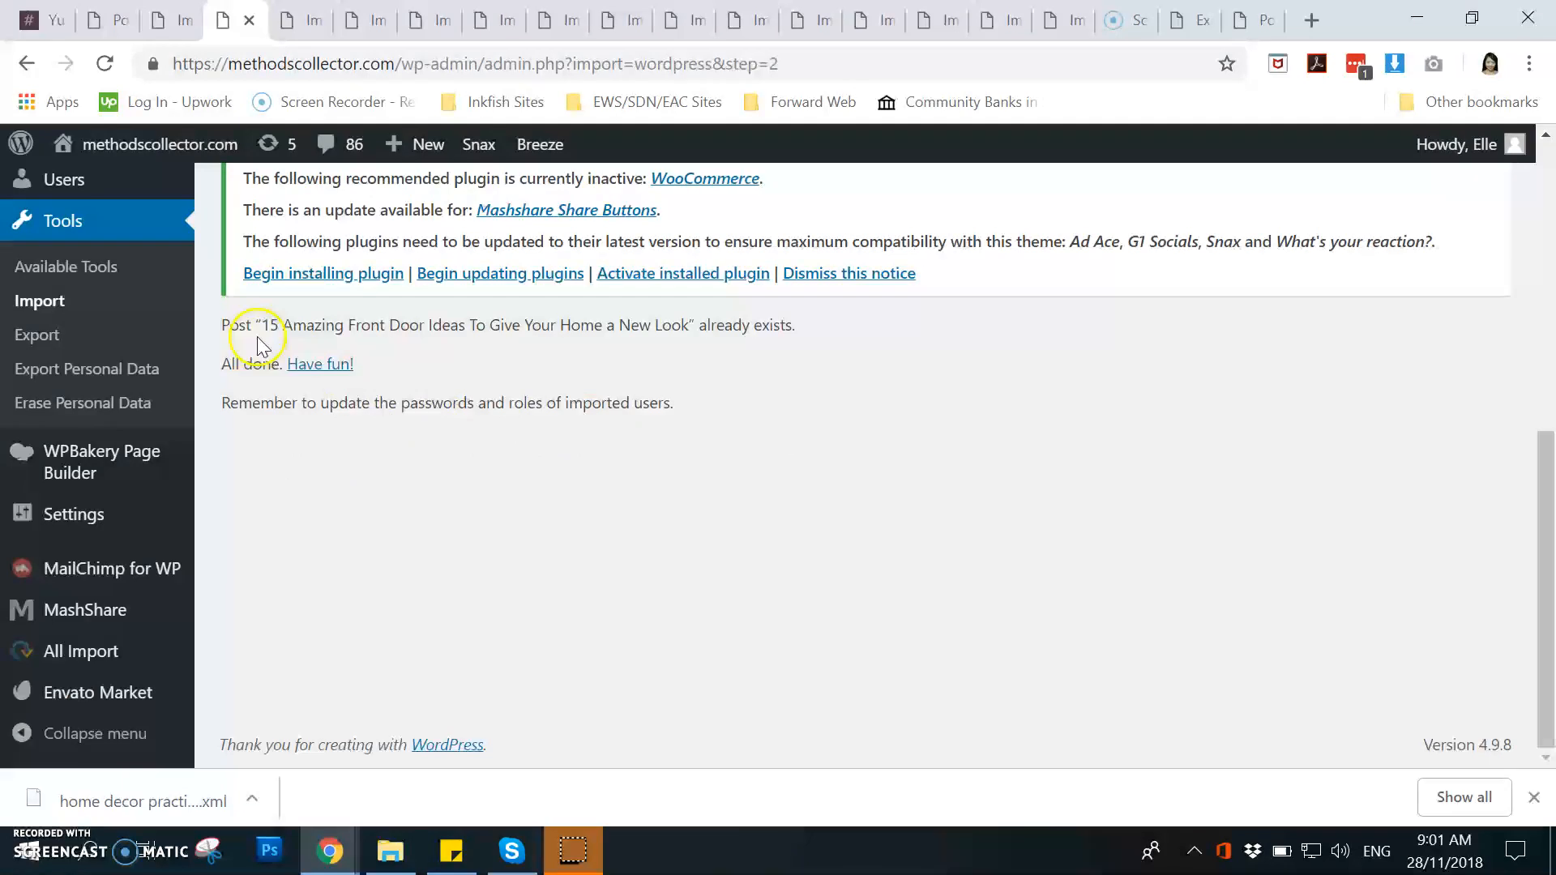
{"action": "mouse_move", "coordinate": [826, 363]}
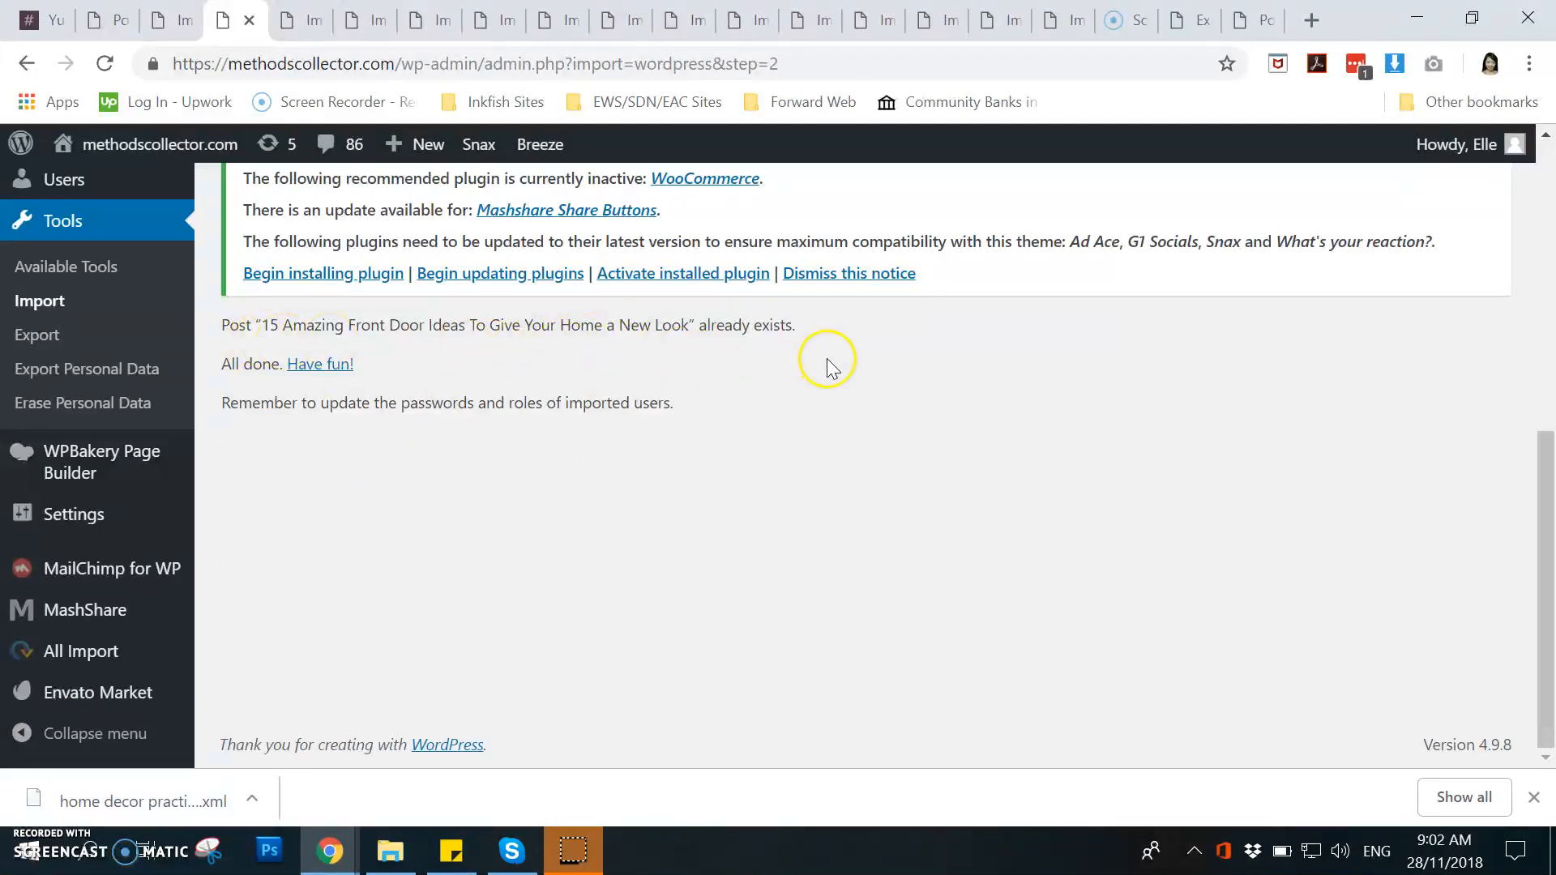
{"action": "mouse_move", "coordinate": [791, 350]}
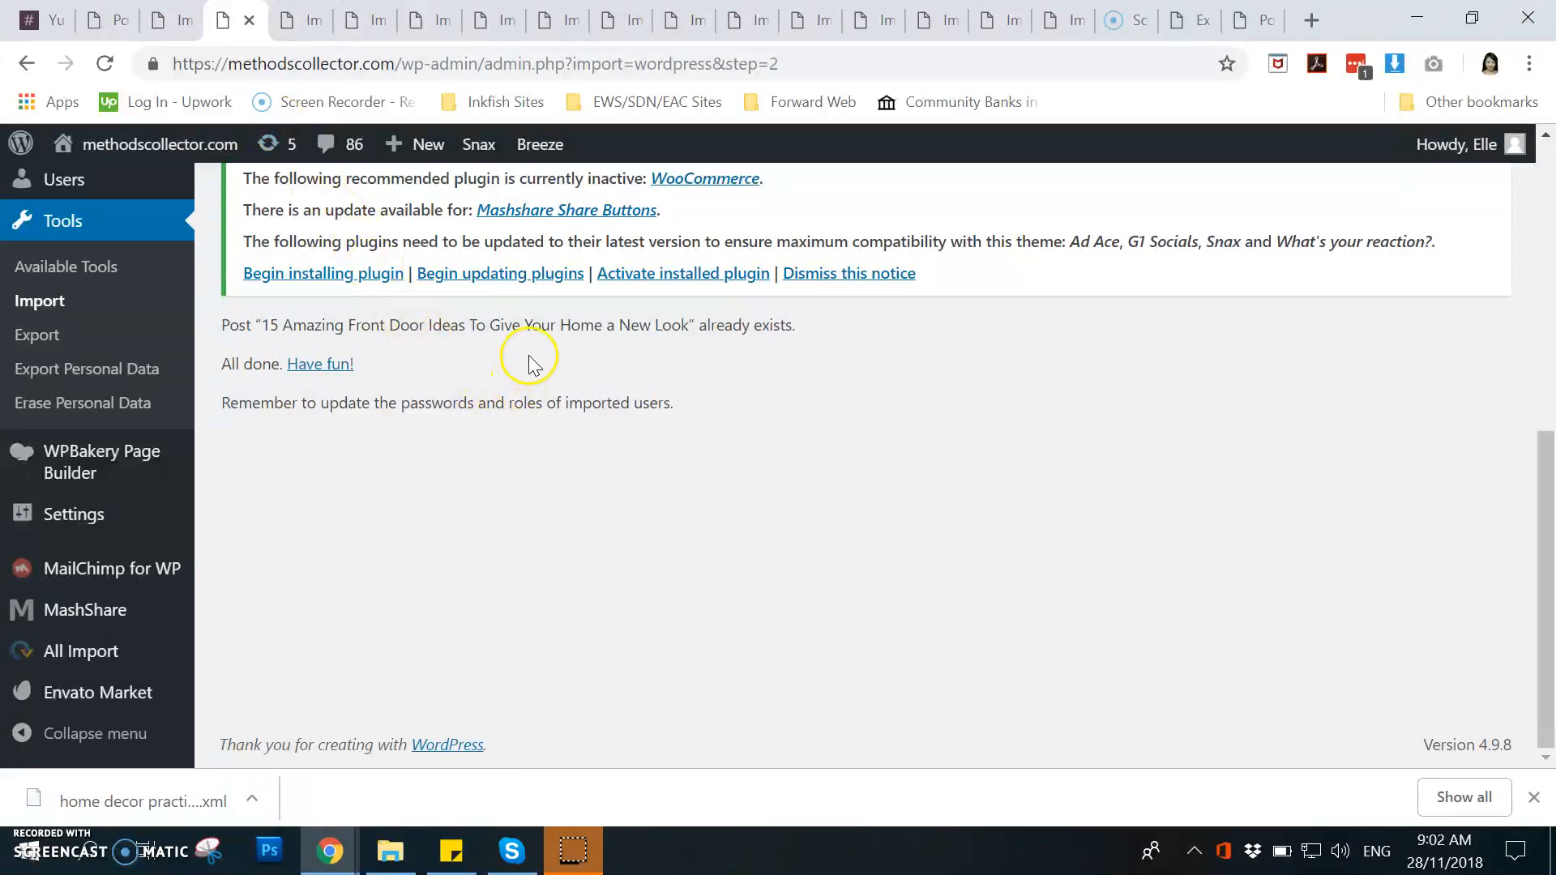
{"action": "mouse_move", "coordinate": [515, 378]}
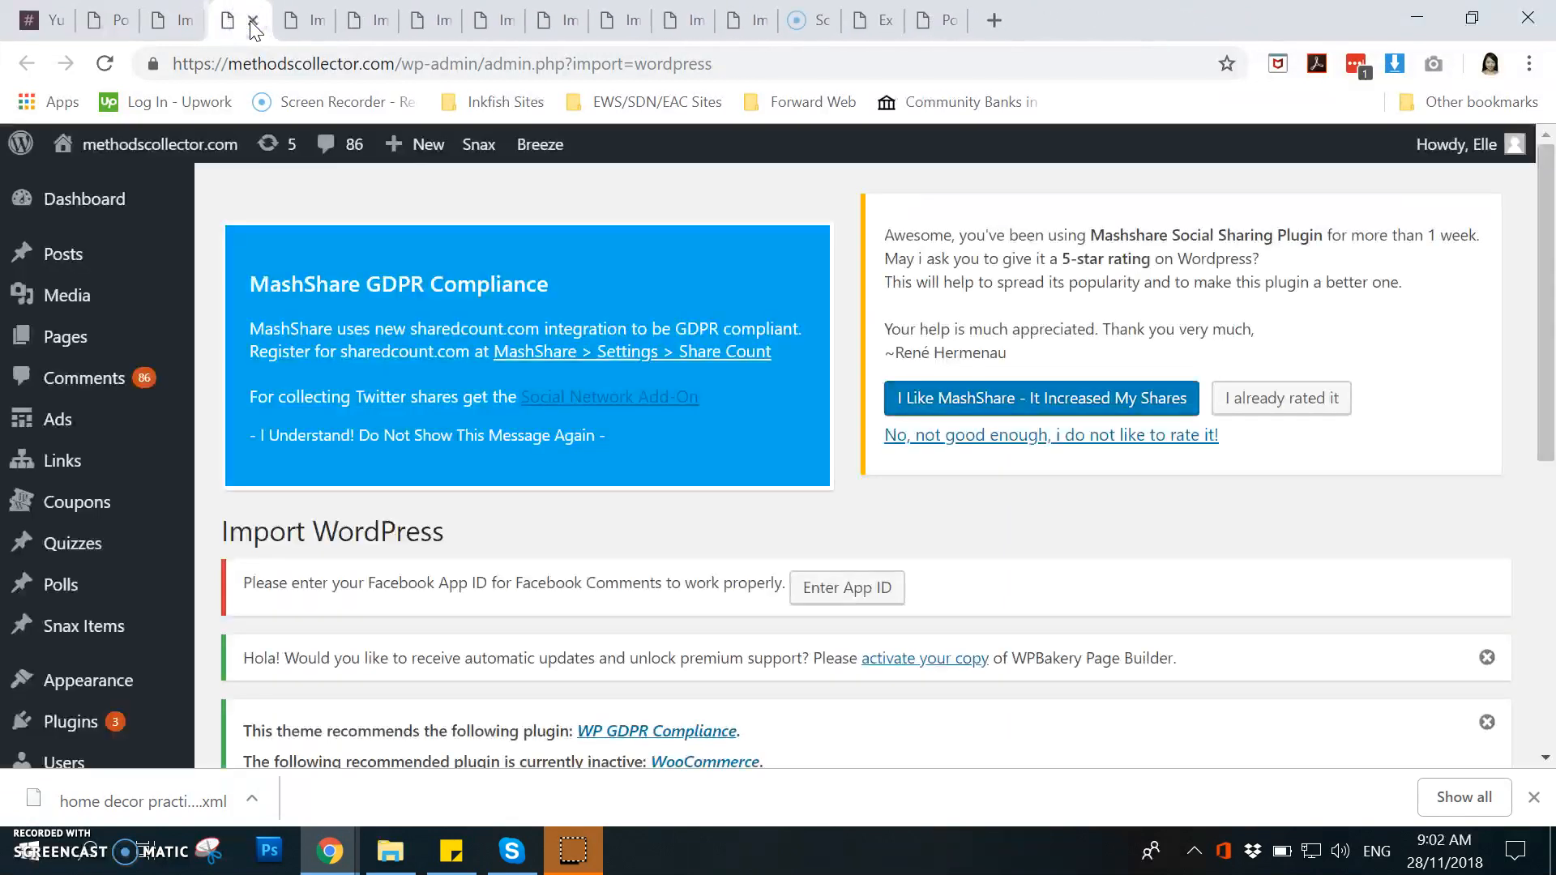
Step: Close a duplicate Import tab, leaving the methodscollector importers list
{"action": "left_click", "coordinate": [253, 22]}
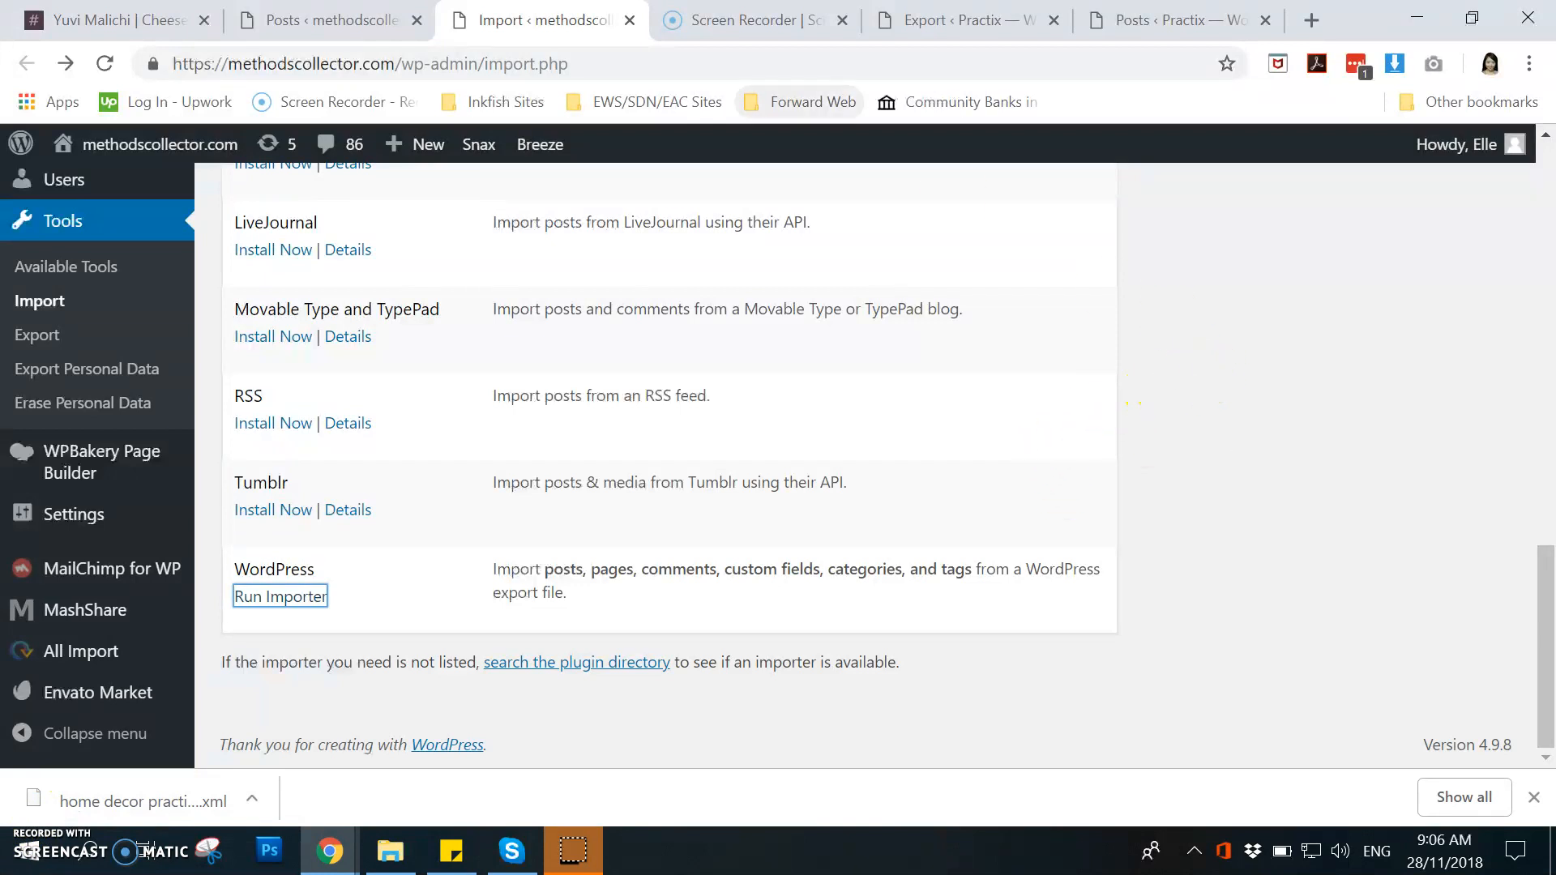
{"action": "mouse_move", "coordinate": [1039, 466]}
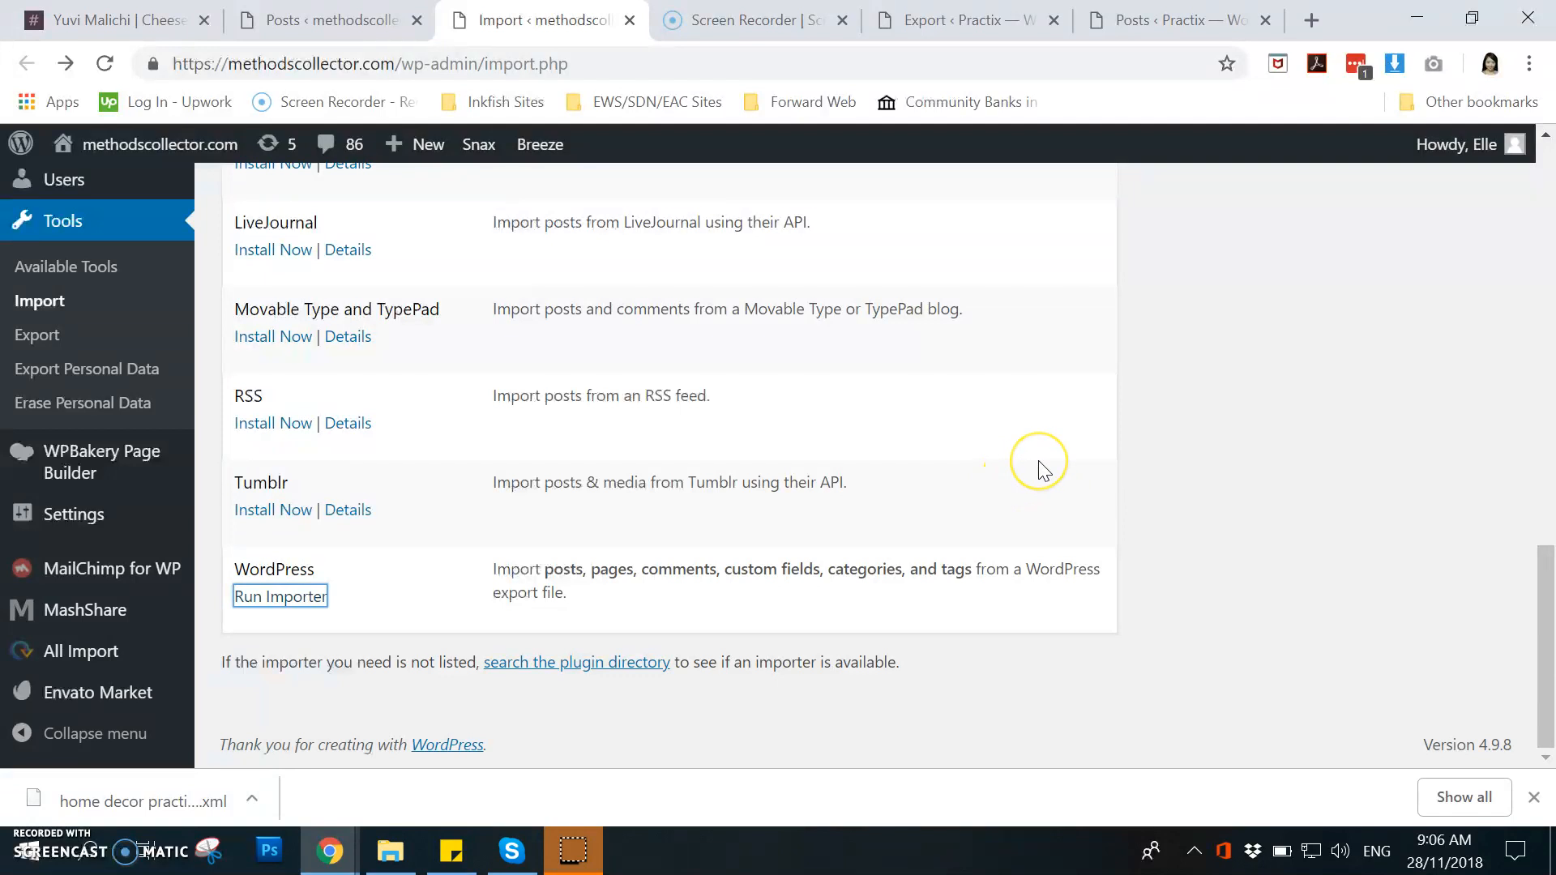
{"action": "mouse_move", "coordinate": [736, 548]}
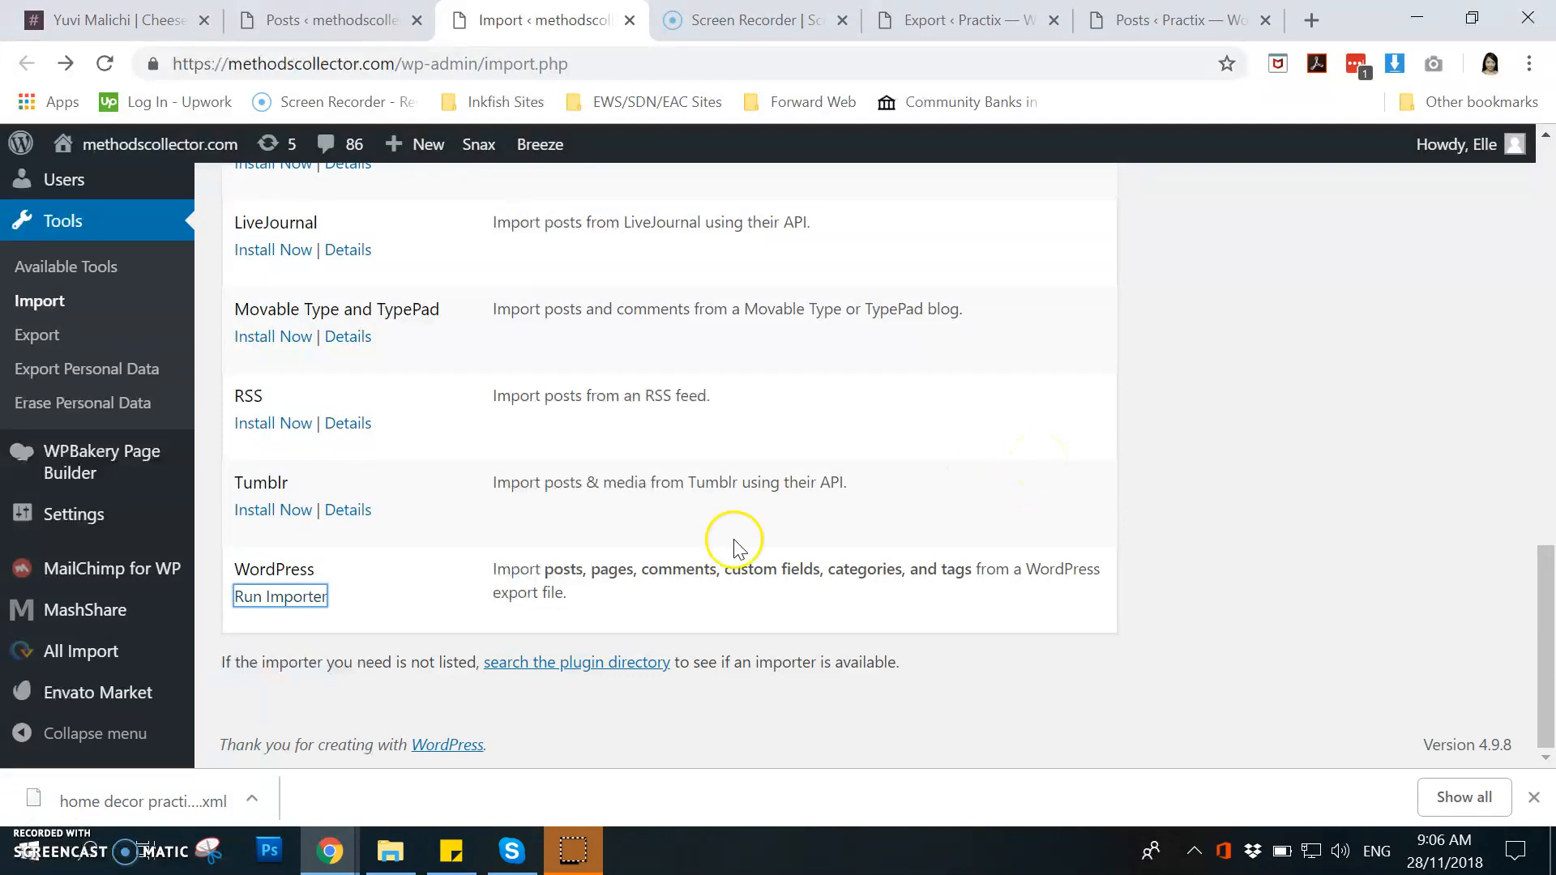
{"action": "mouse_move", "coordinate": [922, 236]}
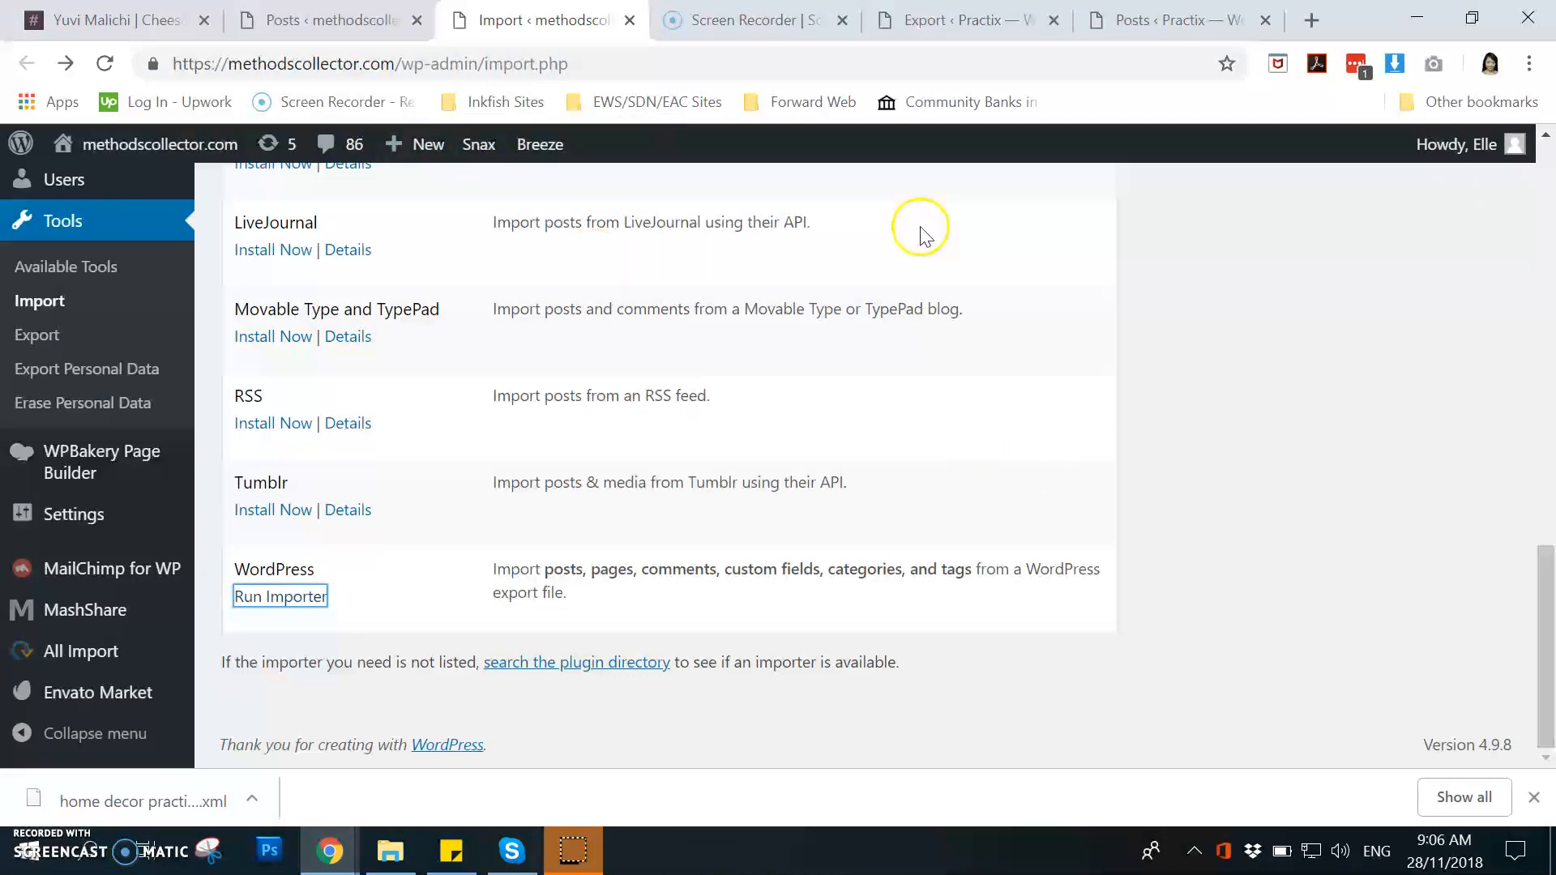
{"action": "mouse_move", "coordinate": [1159, 31]}
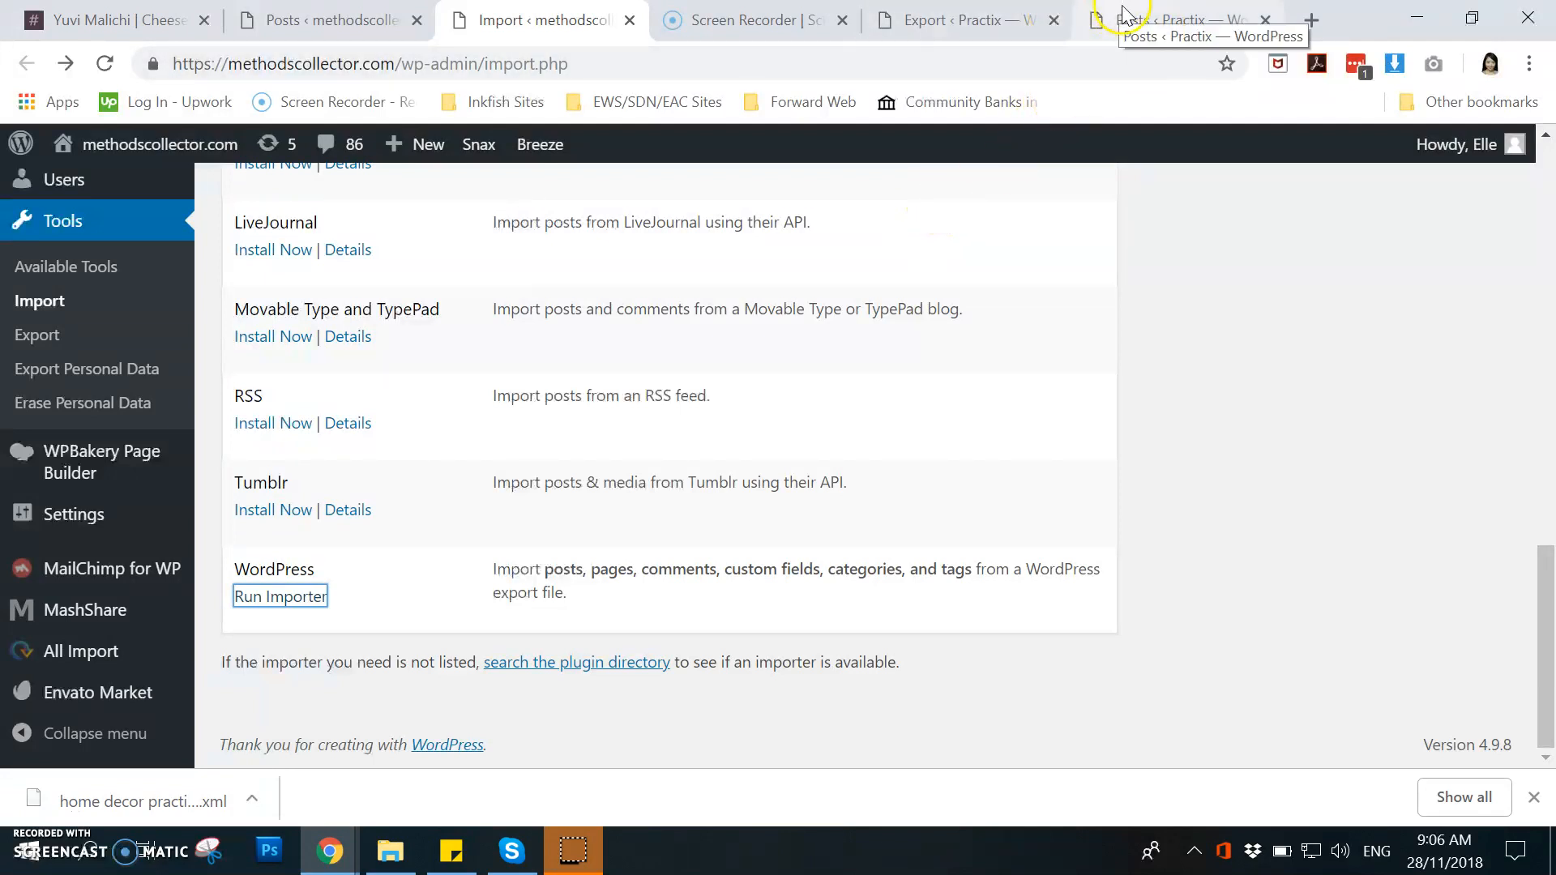
Step: Filter the Practix posts list to the affiliate email category, showing 187 items
{"action": "left_click", "coordinate": [1167, 20]}
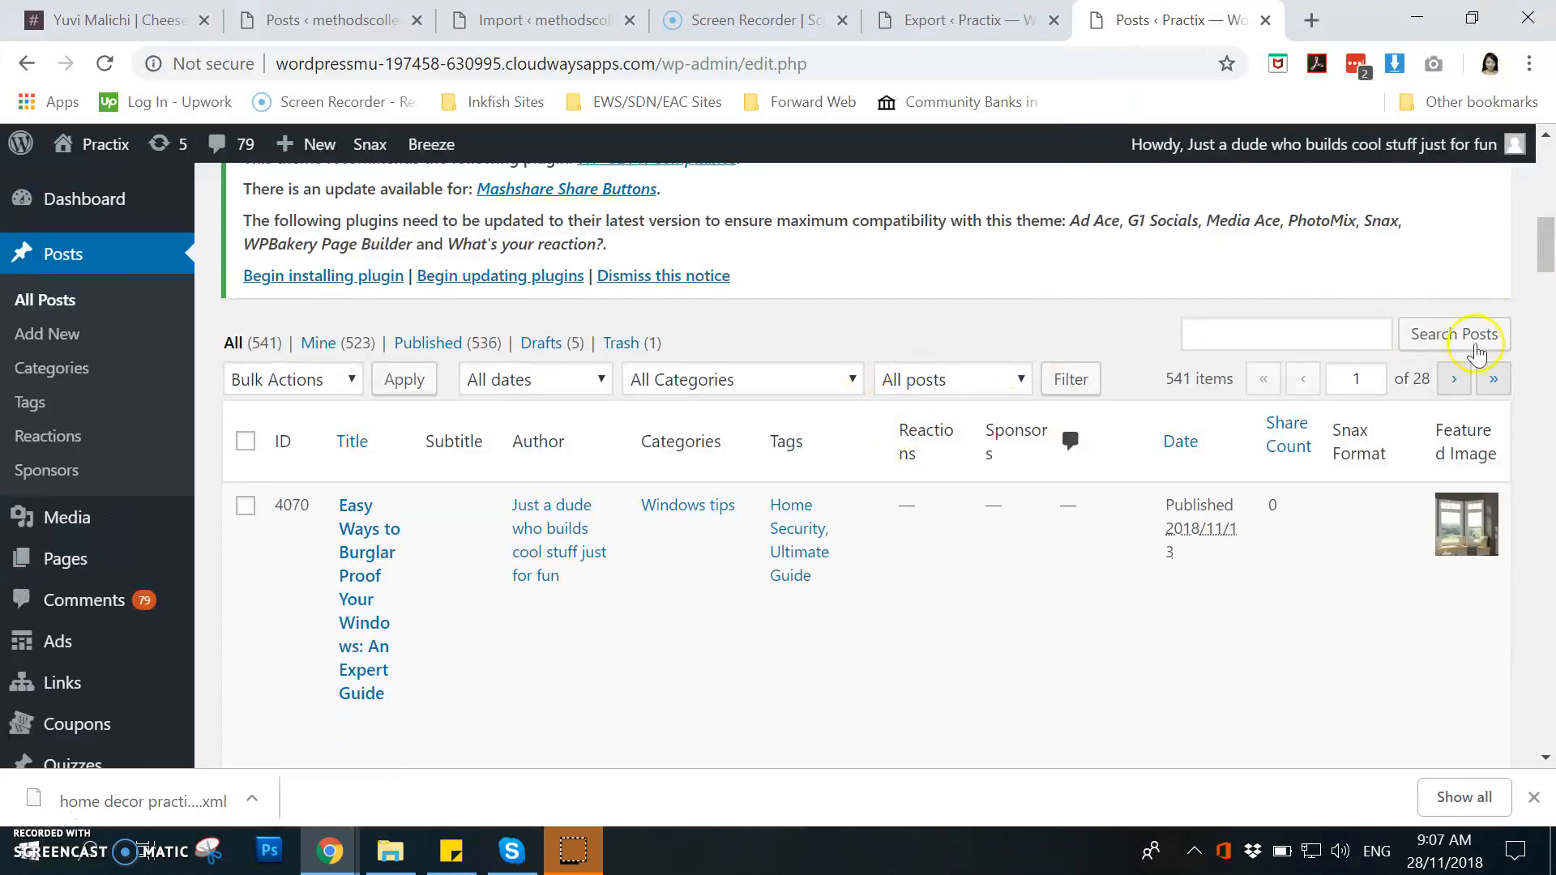
{"action": "left_click", "coordinate": [742, 379]}
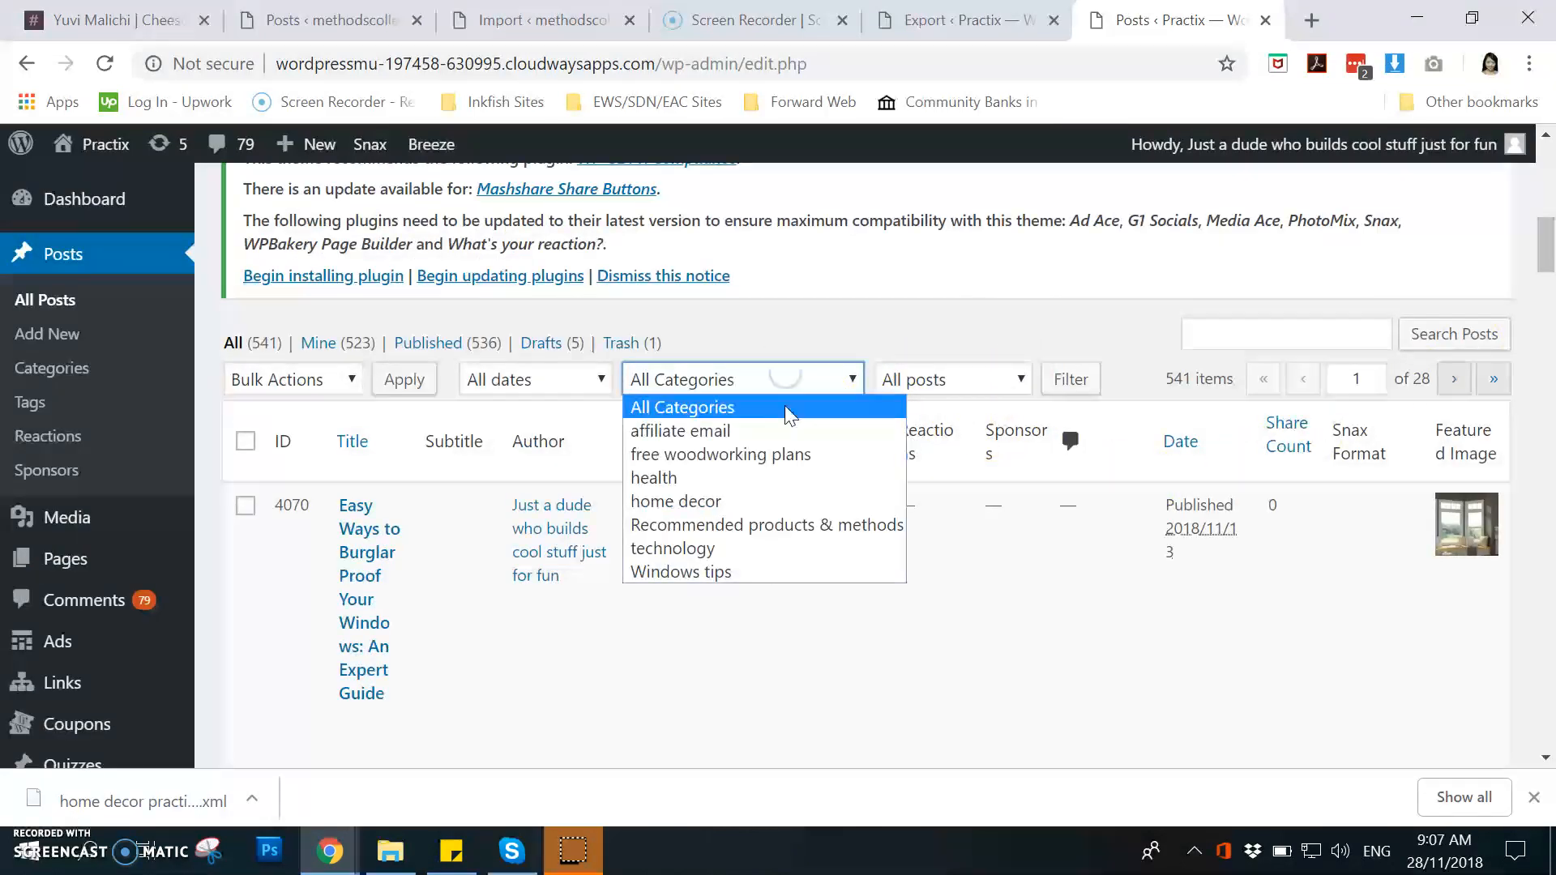
{"action": "left_click", "coordinate": [679, 432]}
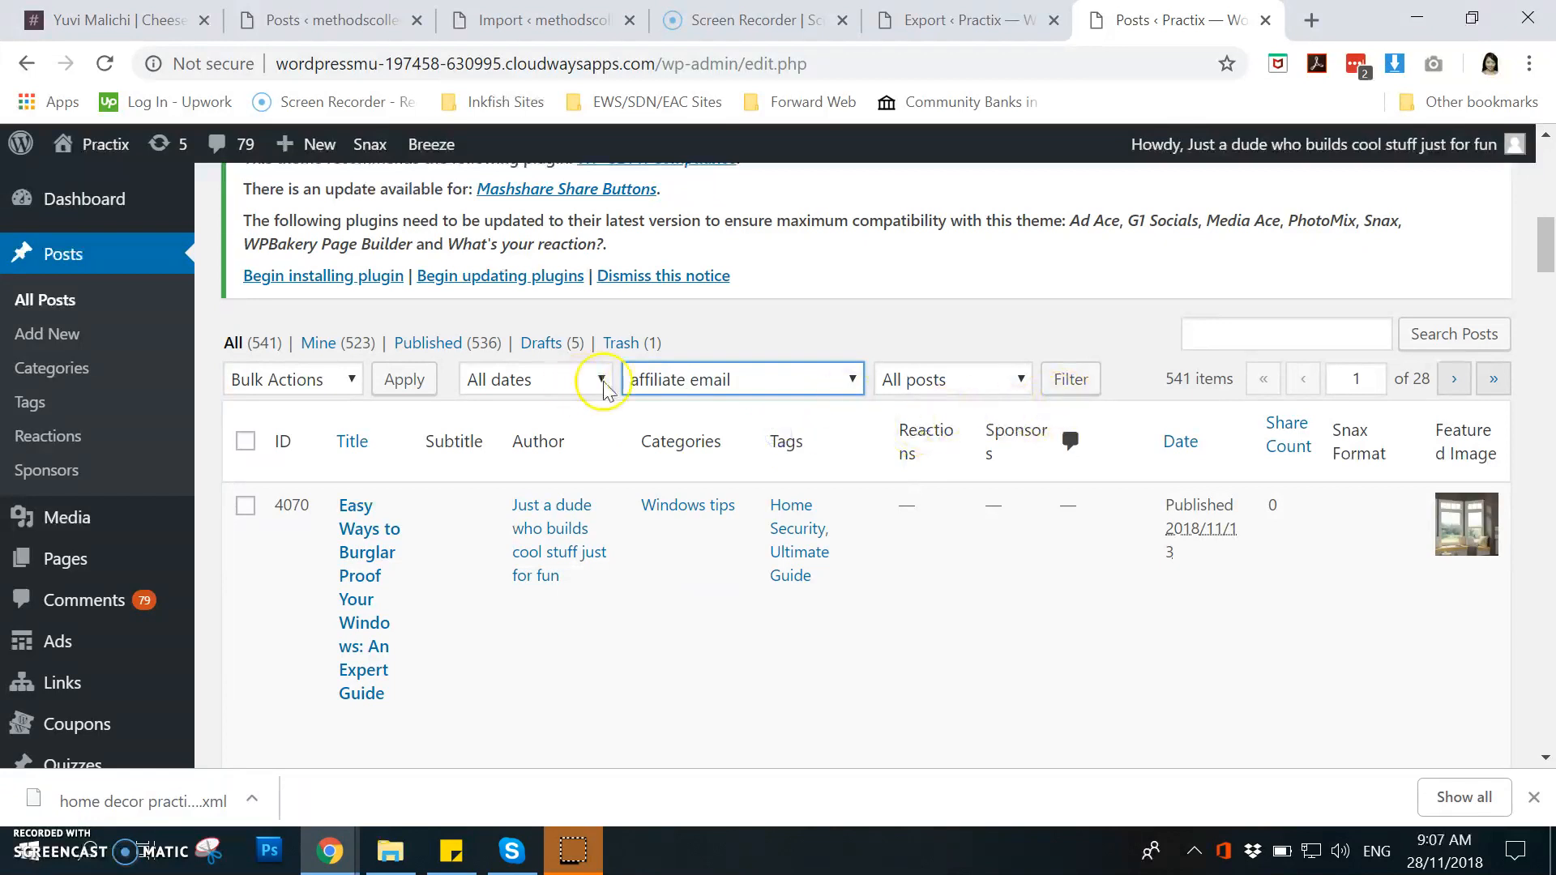
{"action": "left_click", "coordinate": [1070, 379]}
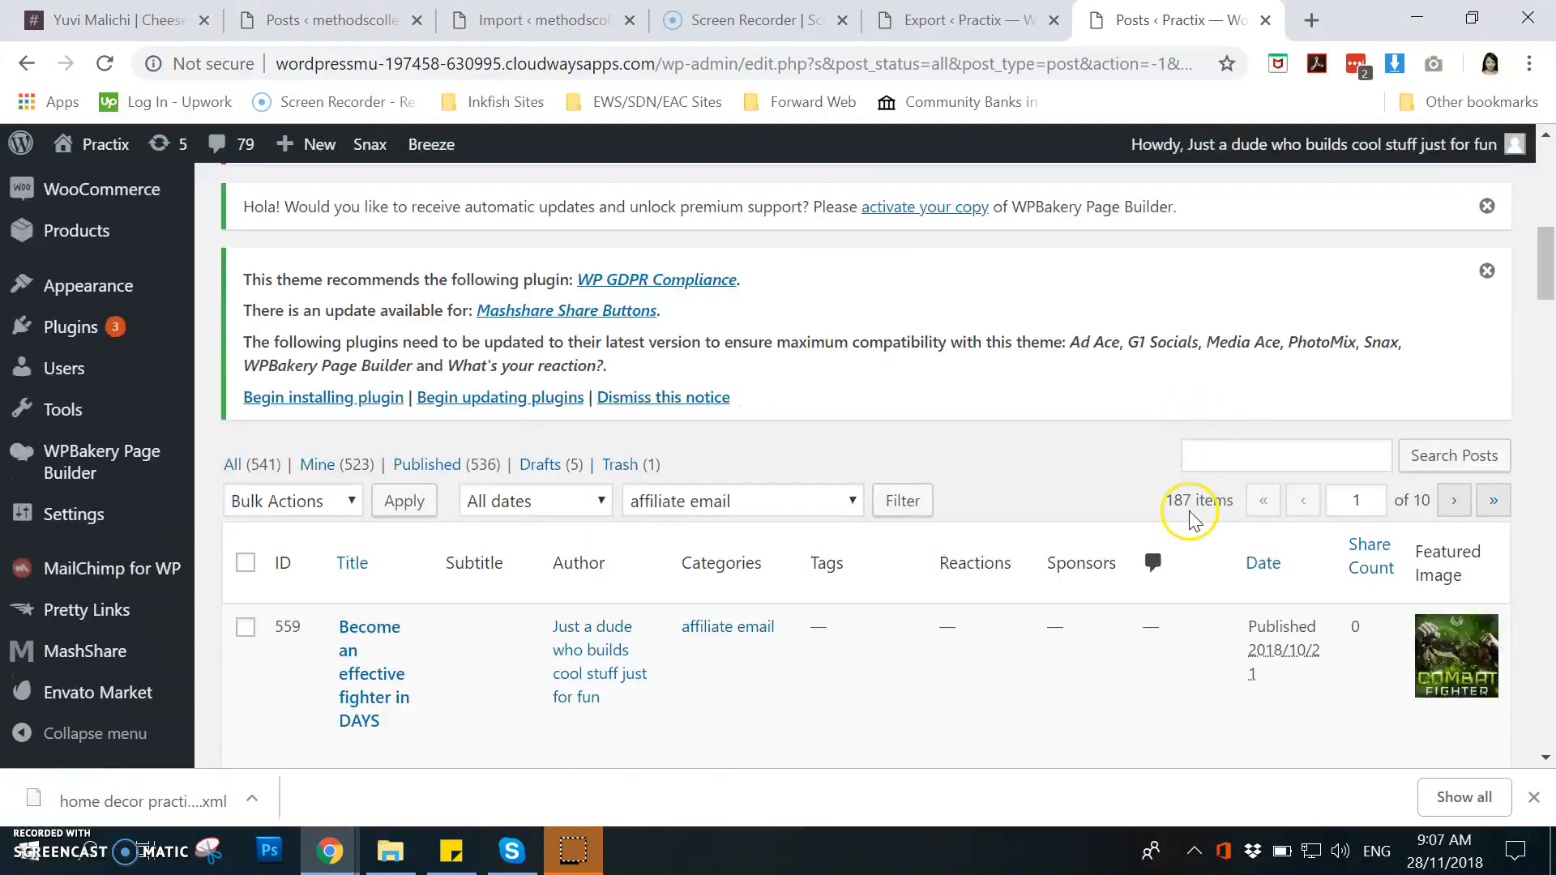
{"action": "scroll", "scroll_direction": "down", "scroll_amount": 3}
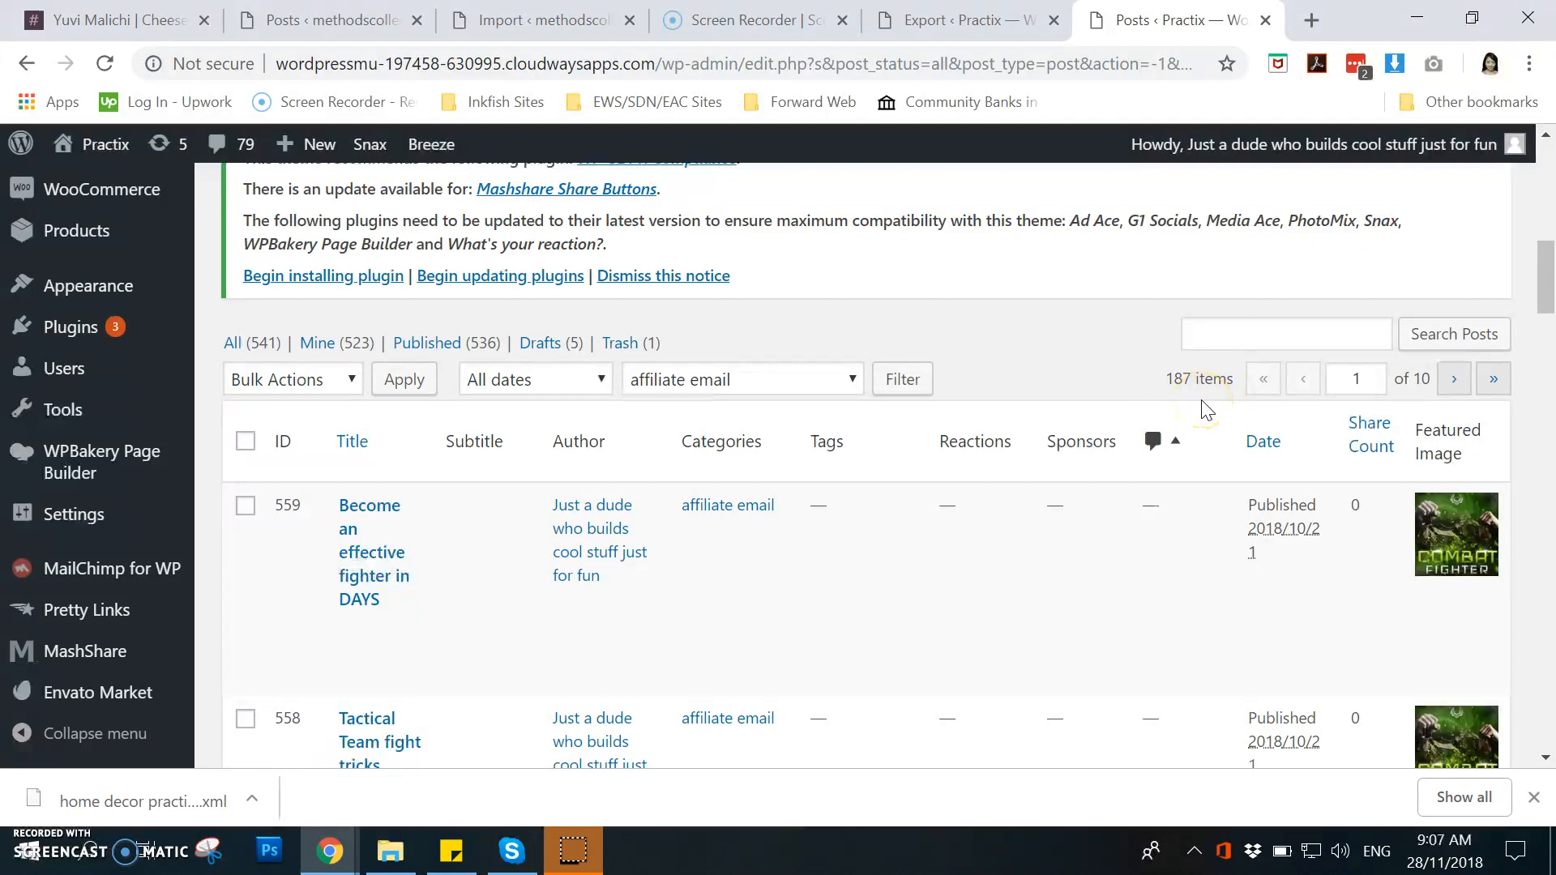
{"action": "mouse_move", "coordinate": [703, 512]}
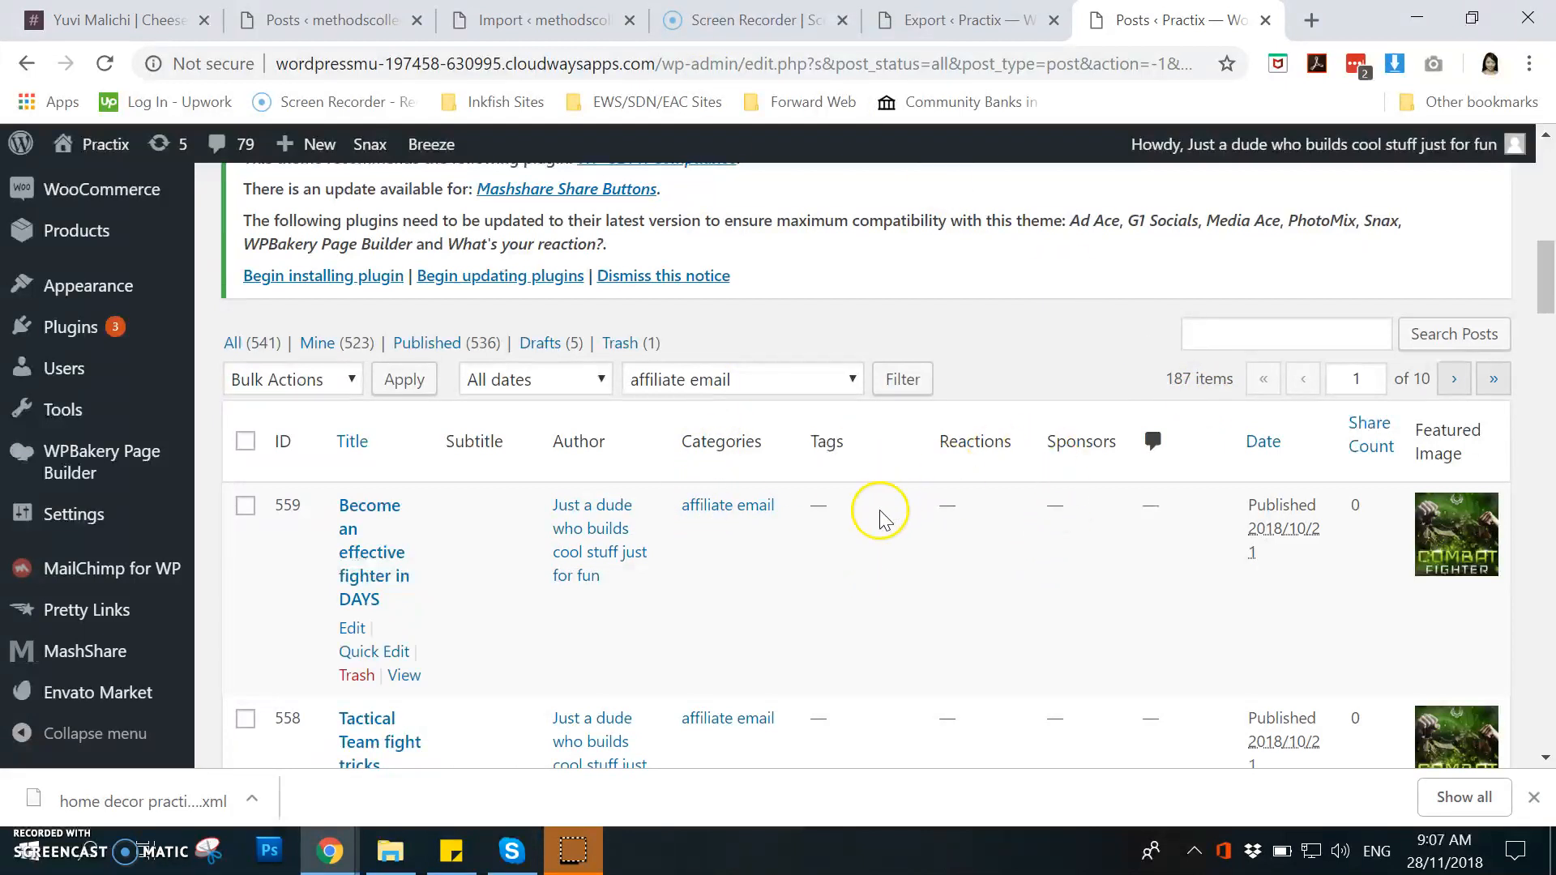
{"action": "mouse_move", "coordinate": [734, 517]}
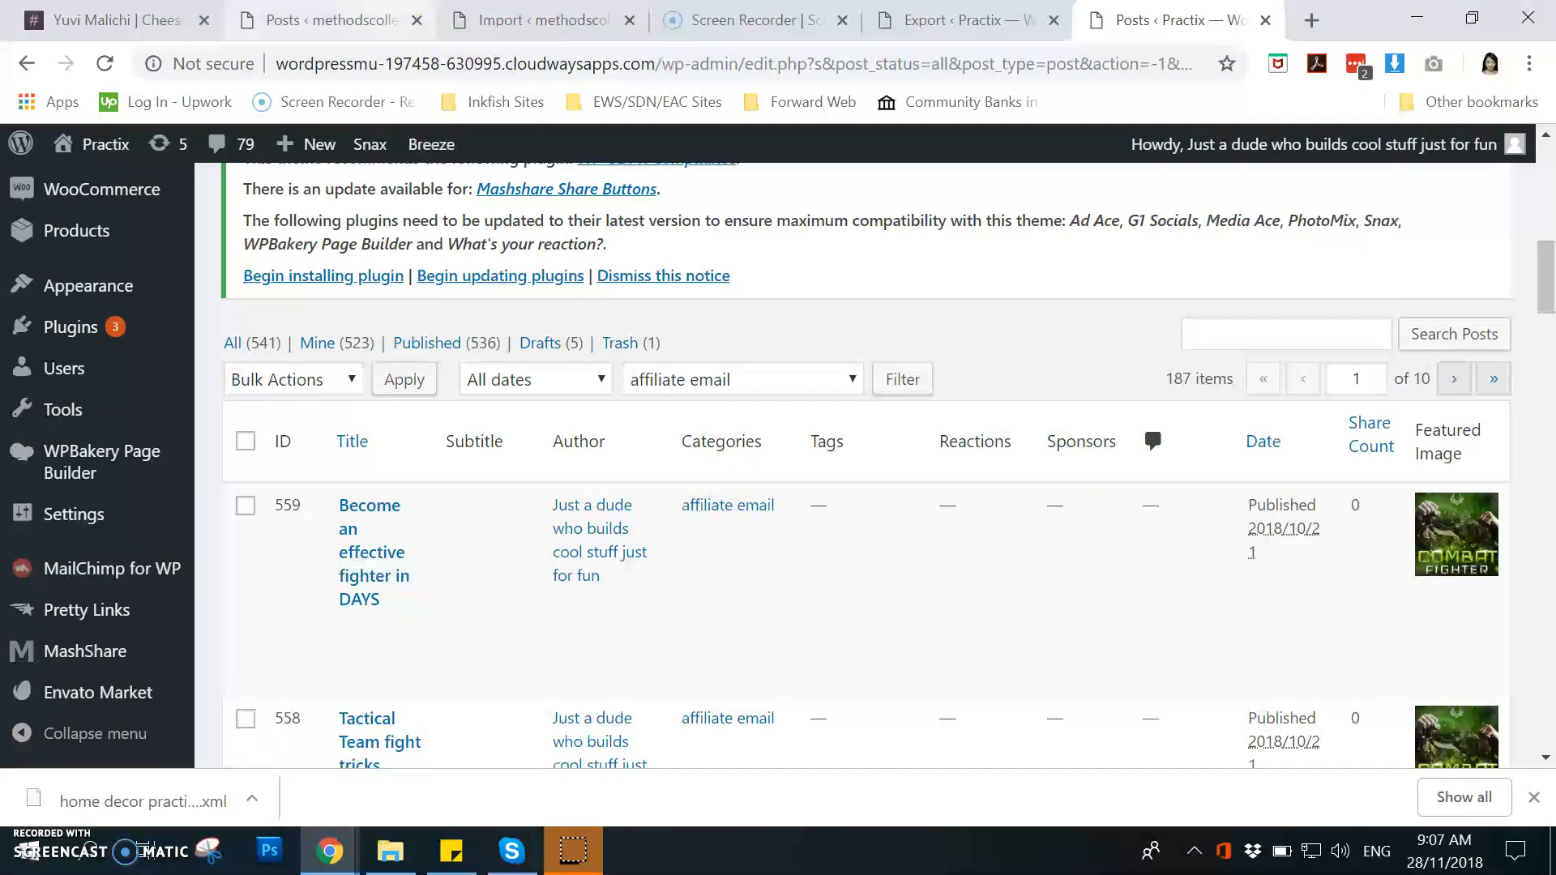
Step: Filter the methodscollector posts list to affiliate email, confirming 187 items, and return to Practix
{"action": "left_click", "coordinate": [327, 20]}
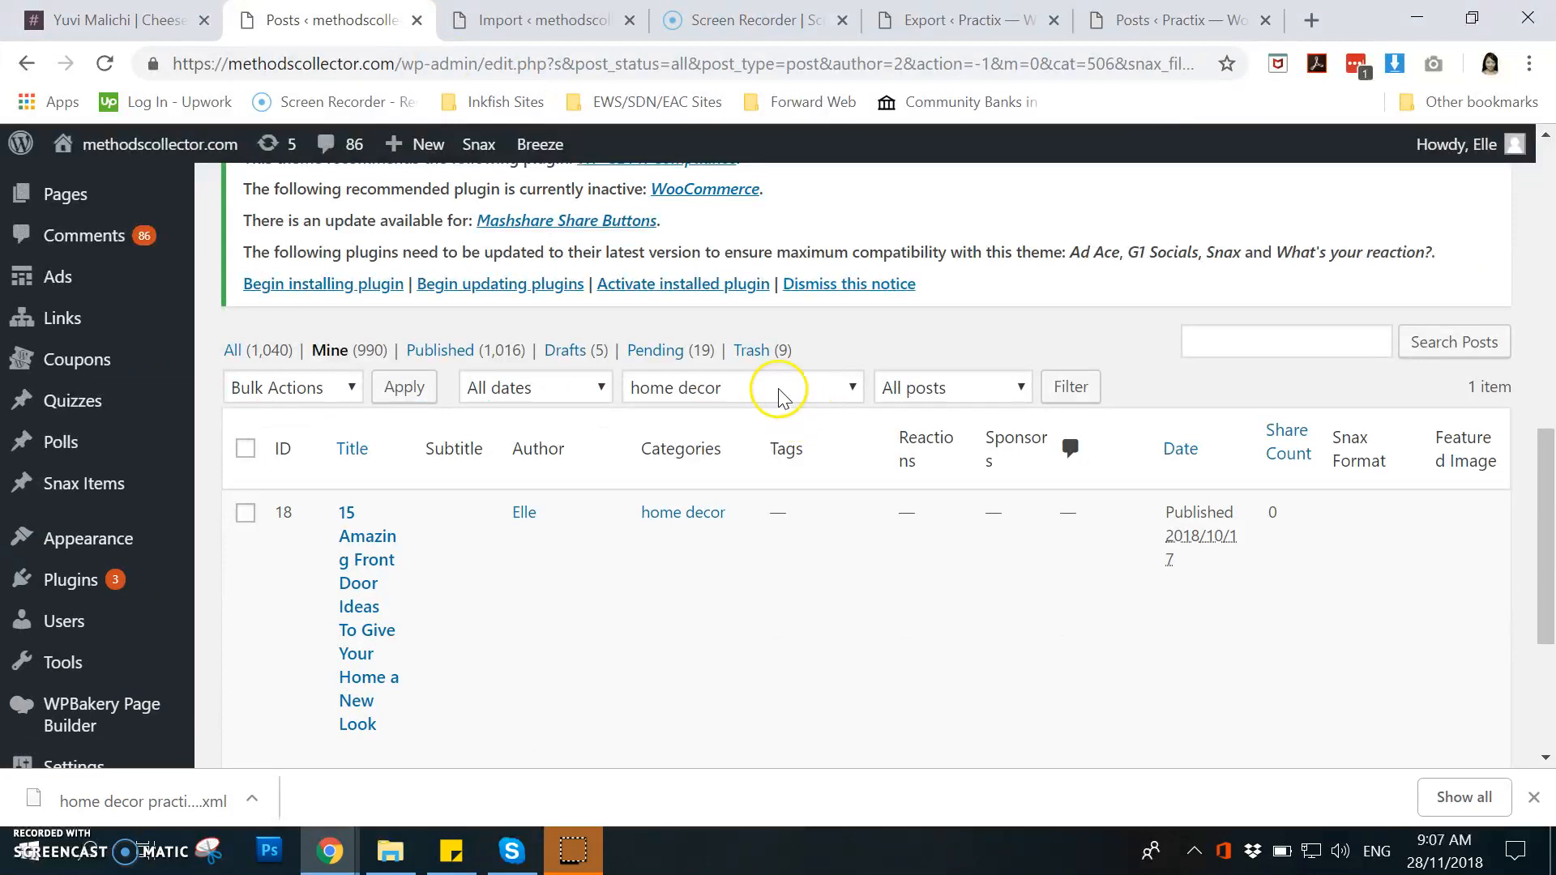
{"action": "left_click", "coordinate": [775, 387]}
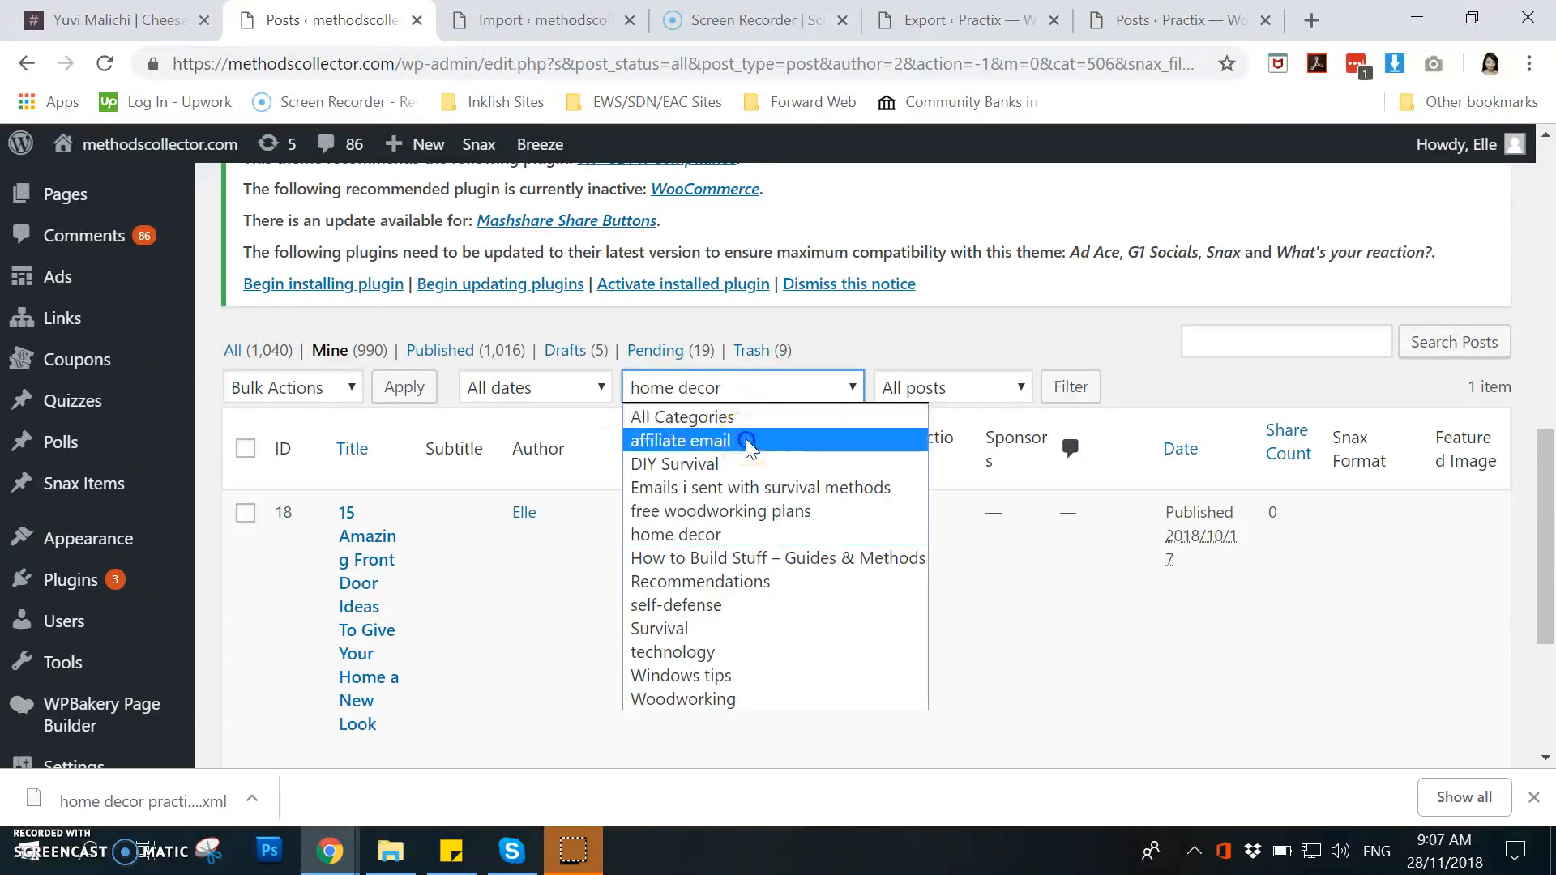
{"action": "left_click", "coordinate": [1070, 386]}
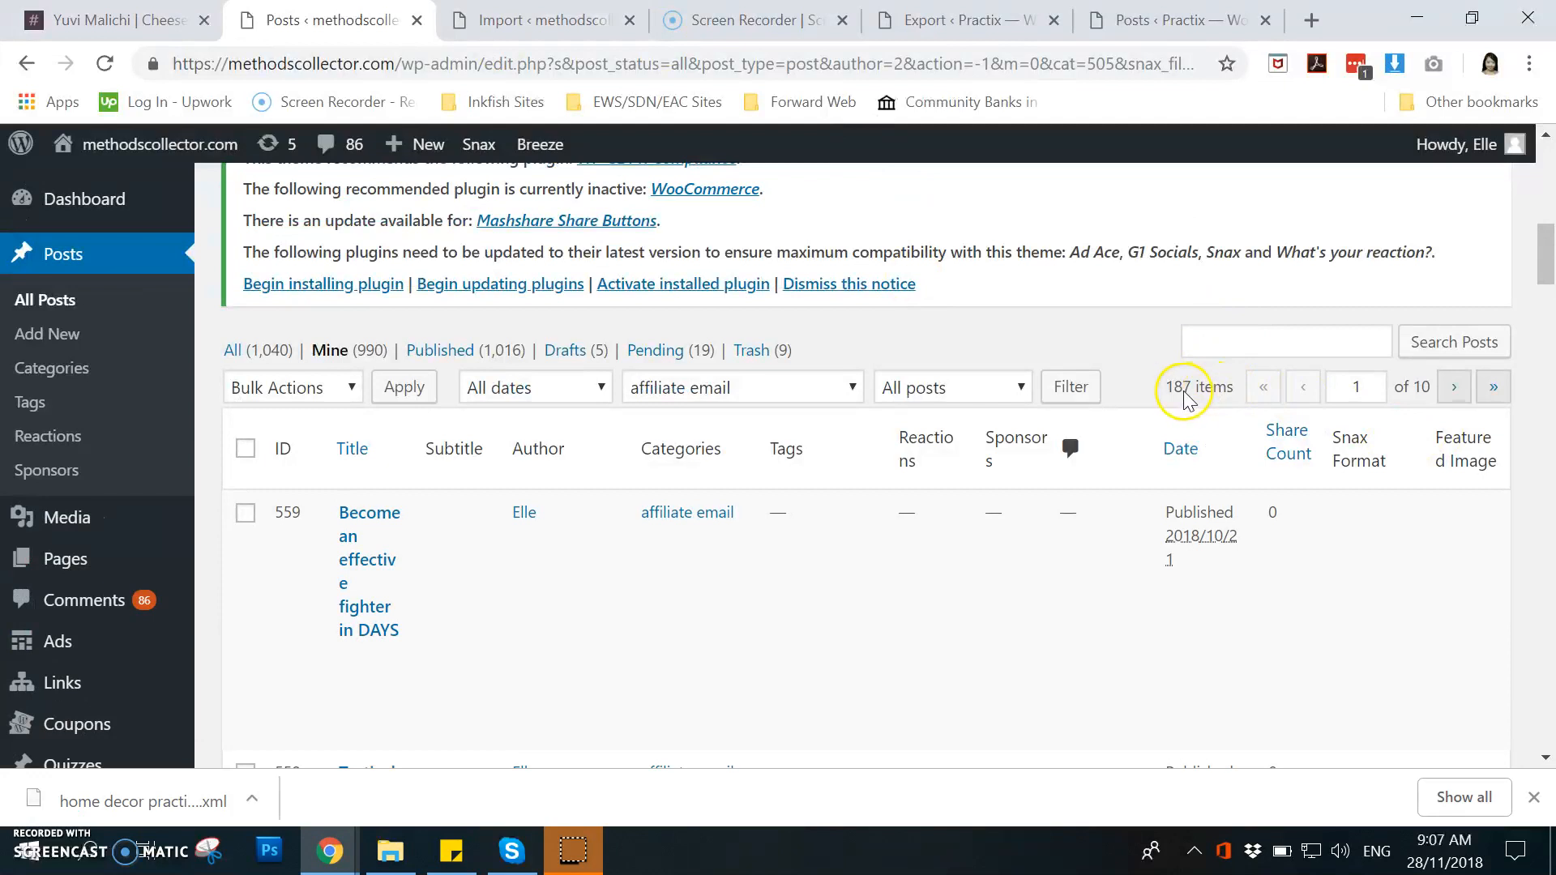
{"action": "mouse_move", "coordinate": [1146, 403]}
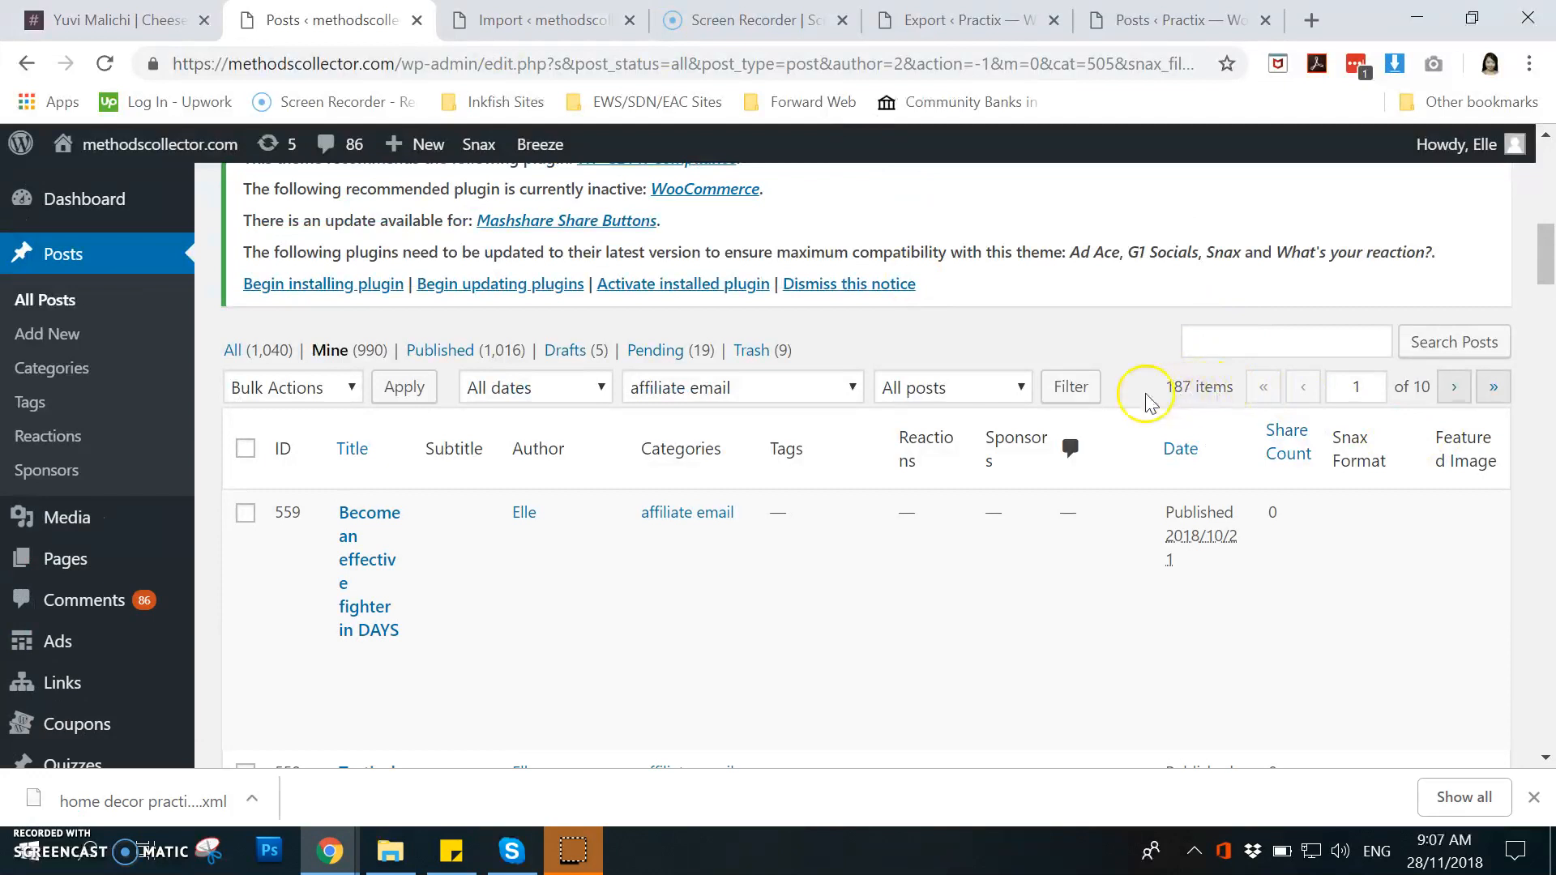
{"action": "left_click", "coordinate": [1179, 20]}
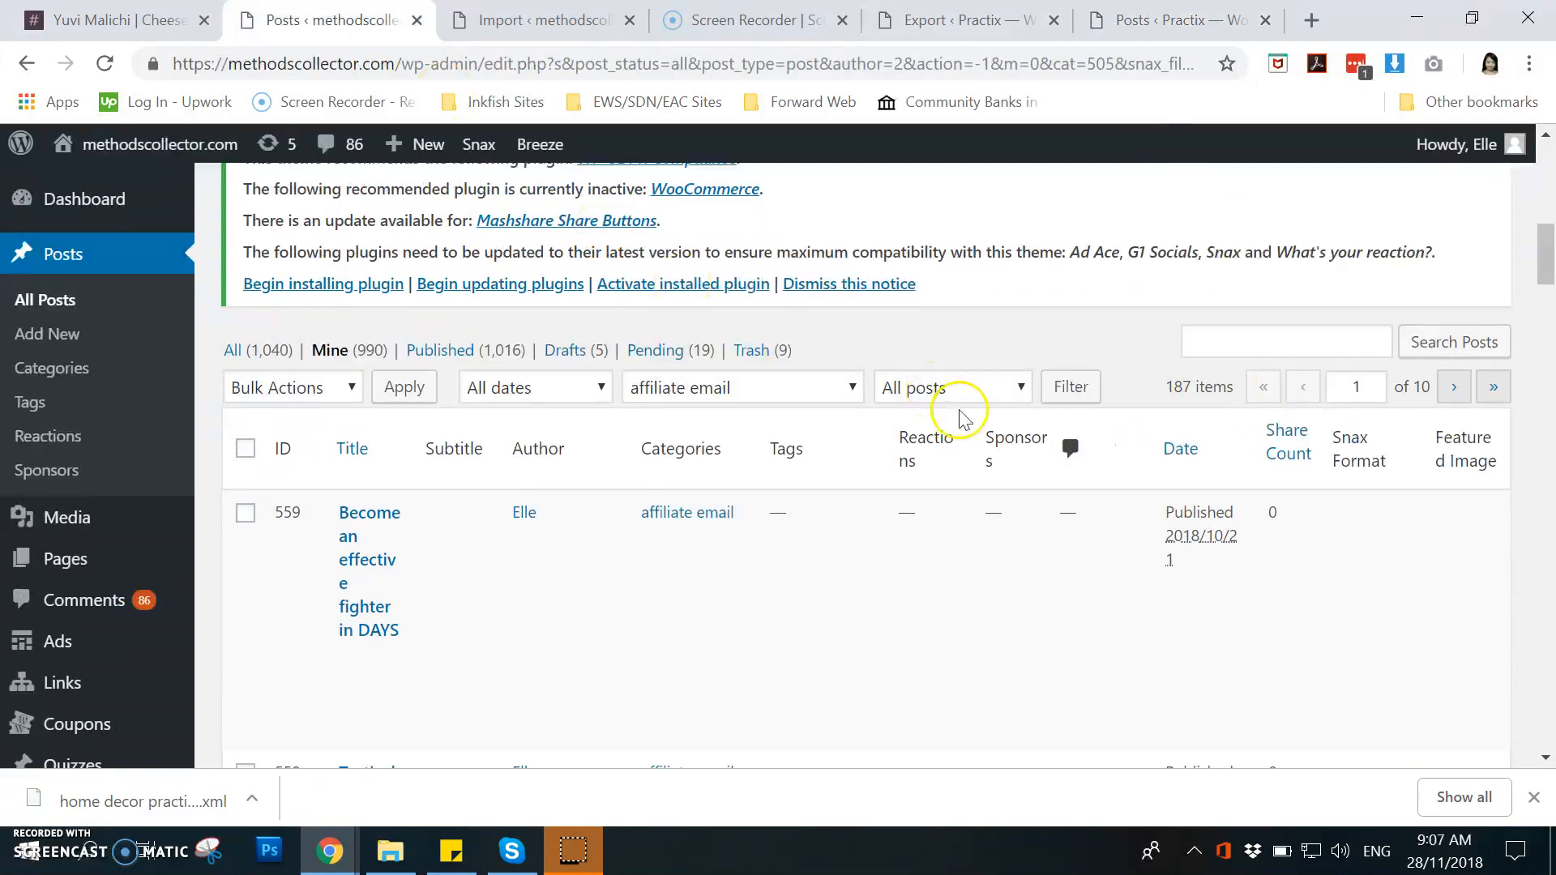
{"action": "mouse_move", "coordinate": [370, 571]}
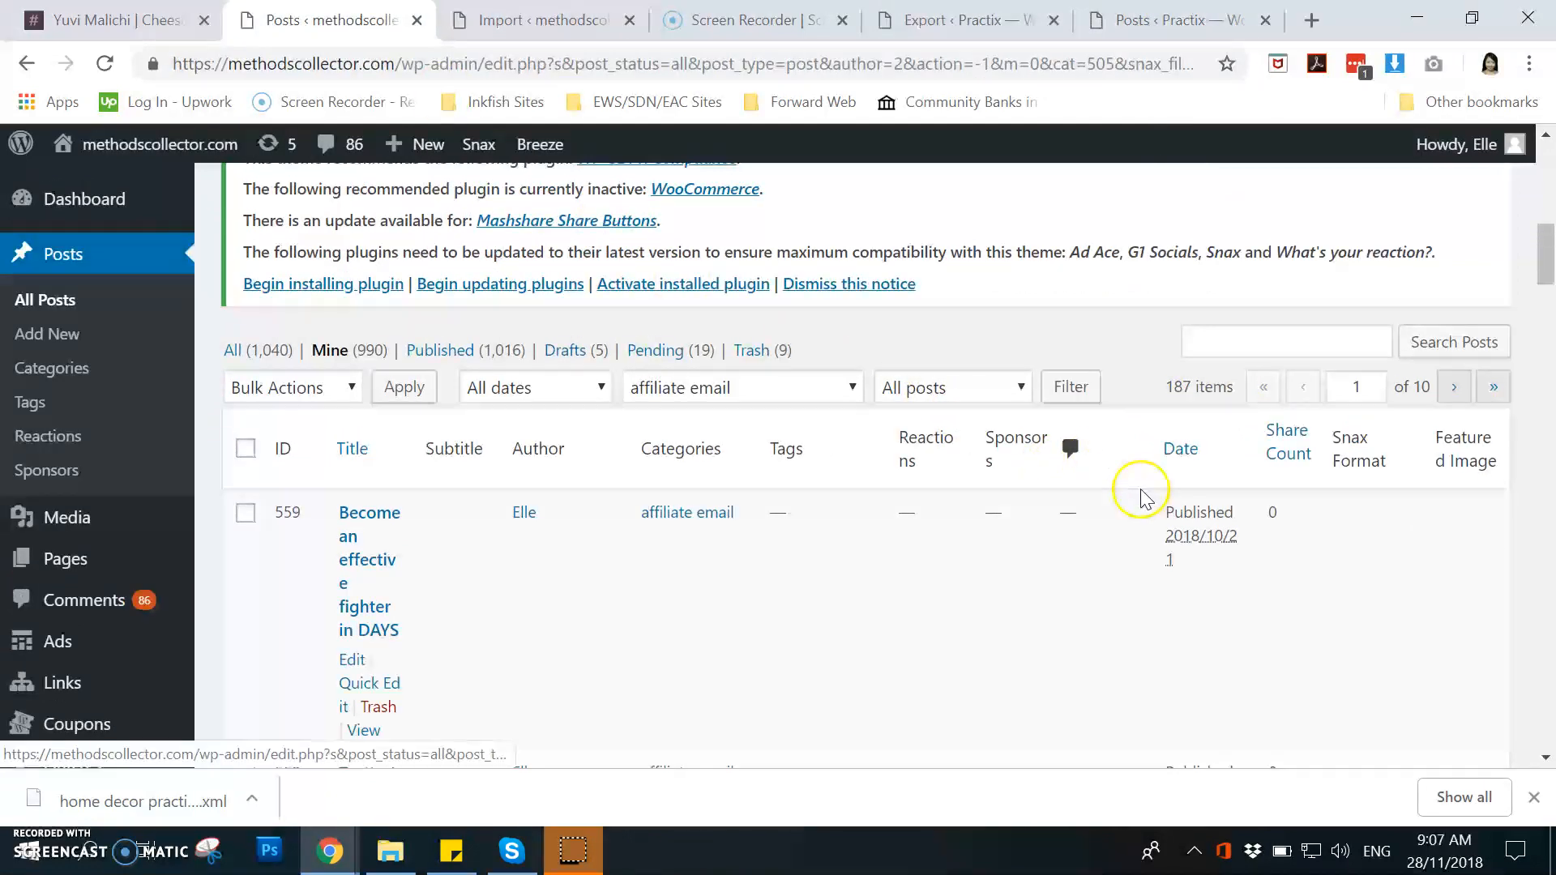